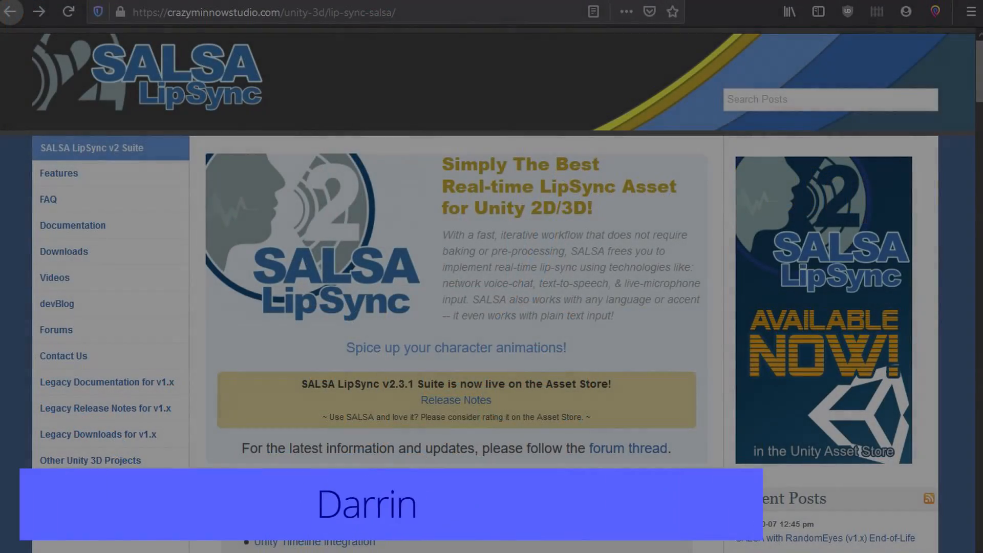
Step: Navigate the Crazy Minnow docs to the SalsaMicInput add-on page (v2.3.0)
{"action": "scroll", "scroll_direction": "down", "scroll_amount": 3}
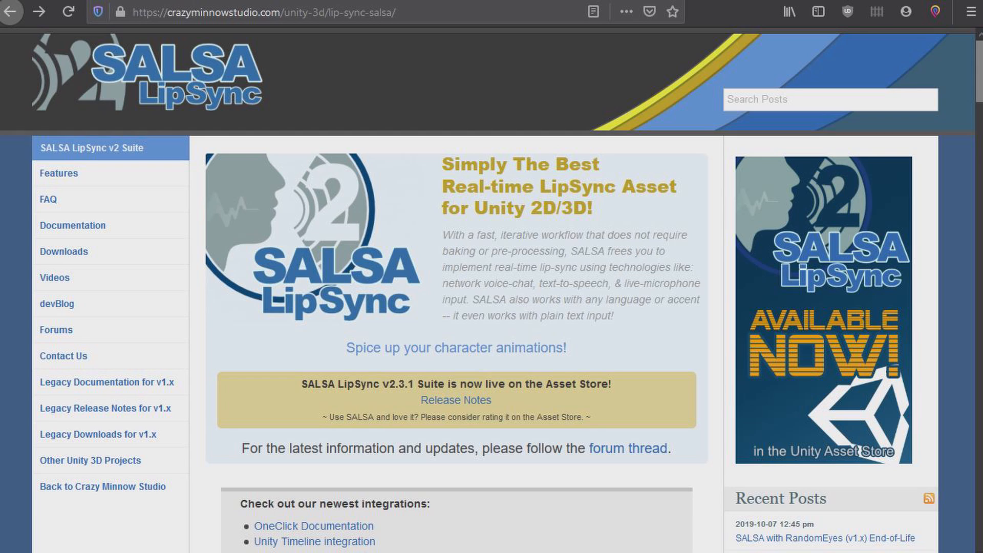
{"action": "mouse_move", "coordinate": [148, 237]}
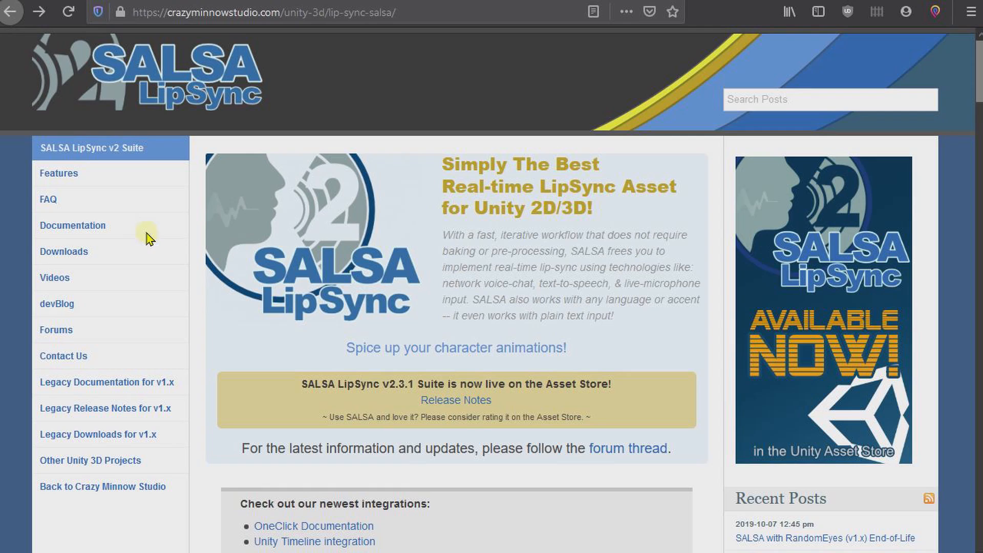
{"action": "left_click", "coordinate": [72, 226]}
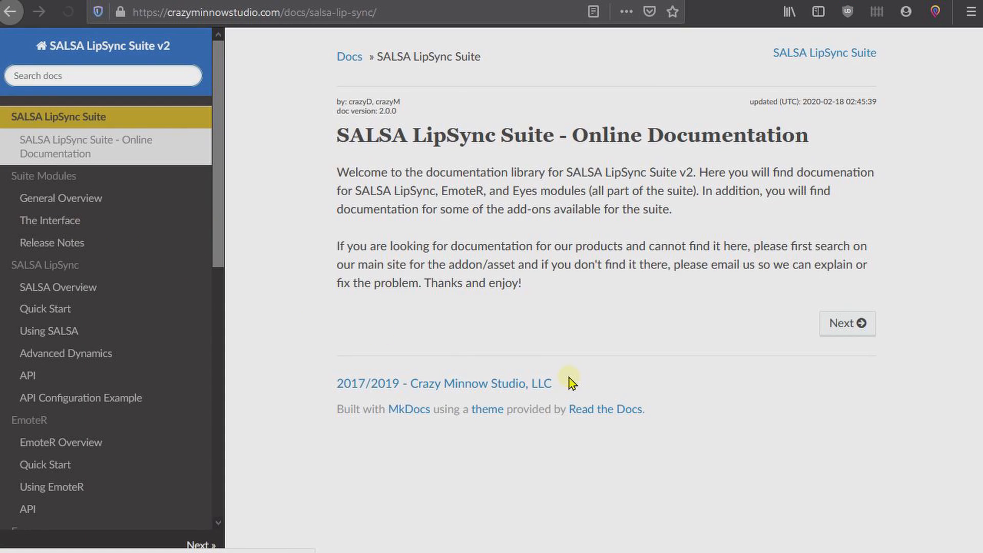
{"action": "scroll", "scroll_direction": "down", "scroll_amount": 3}
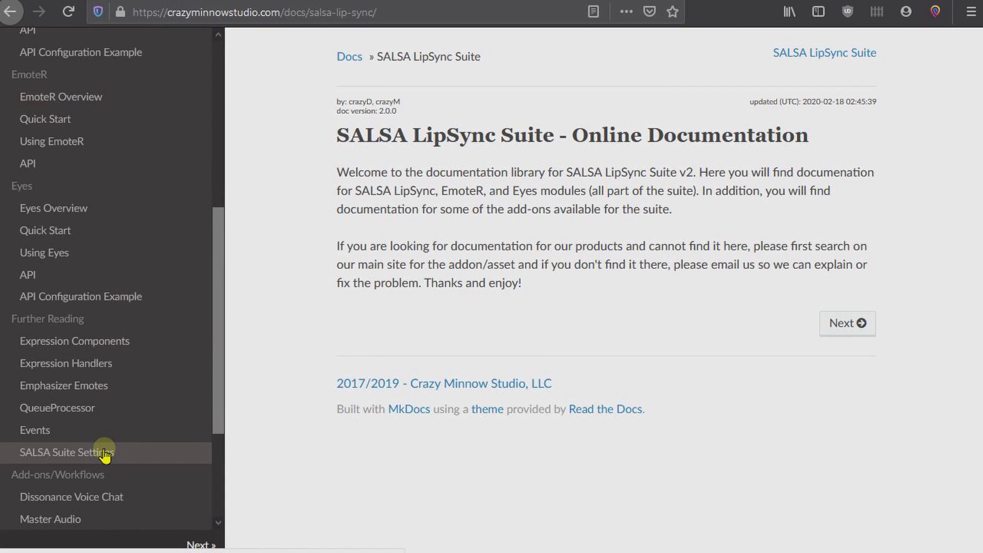
{"action": "scroll", "scroll_direction": "down", "scroll_amount": 3}
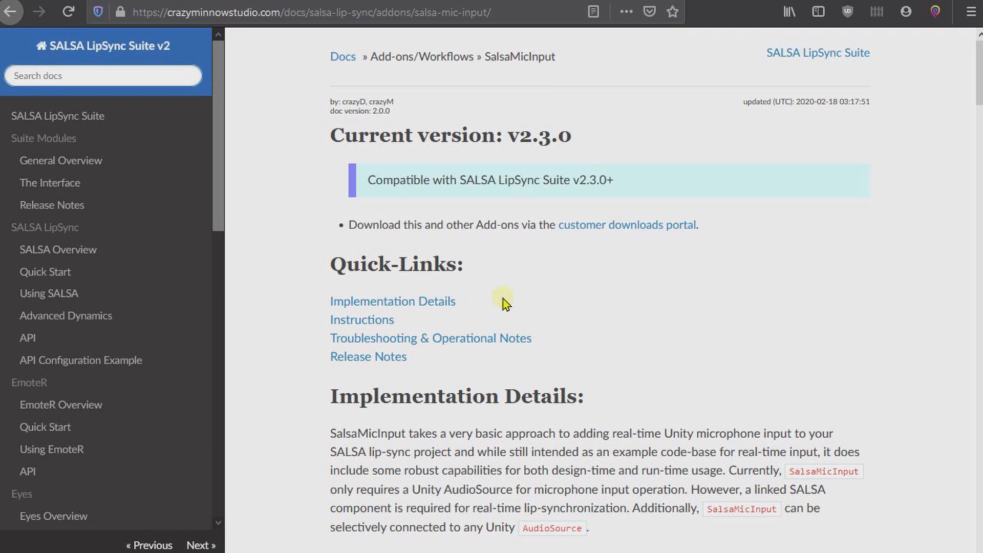
{"action": "mouse_move", "coordinate": [456, 198]}
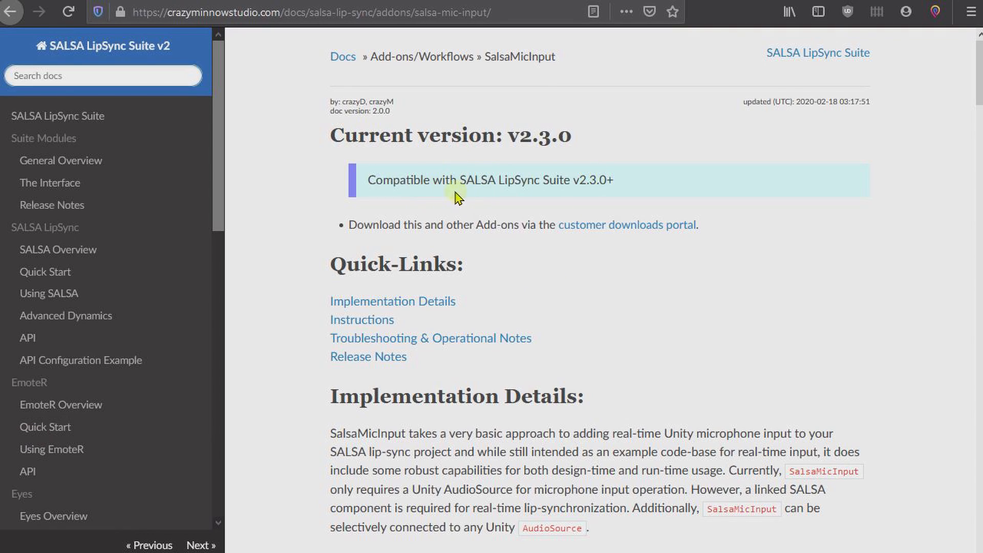
{"action": "mouse_move", "coordinate": [509, 185]}
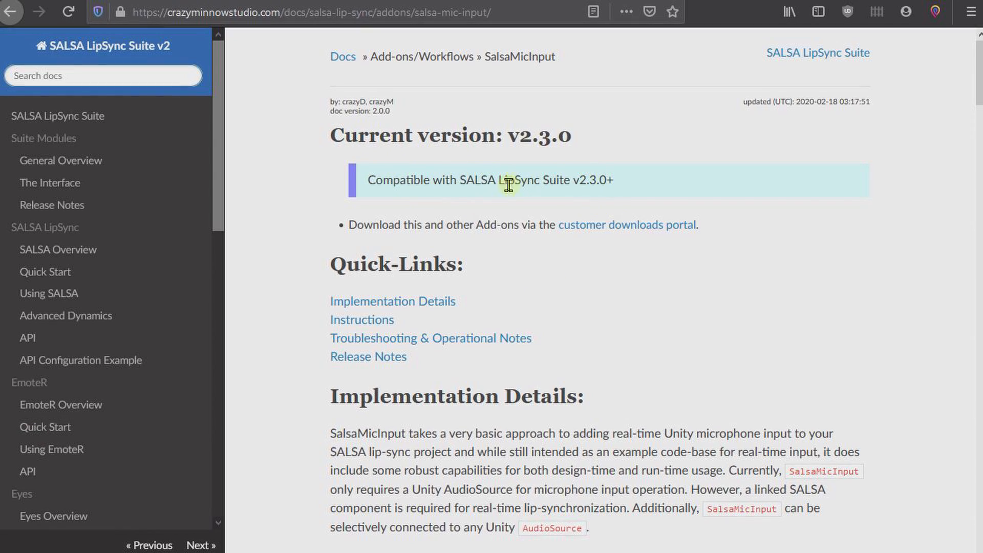
{"action": "mouse_move", "coordinate": [583, 199]}
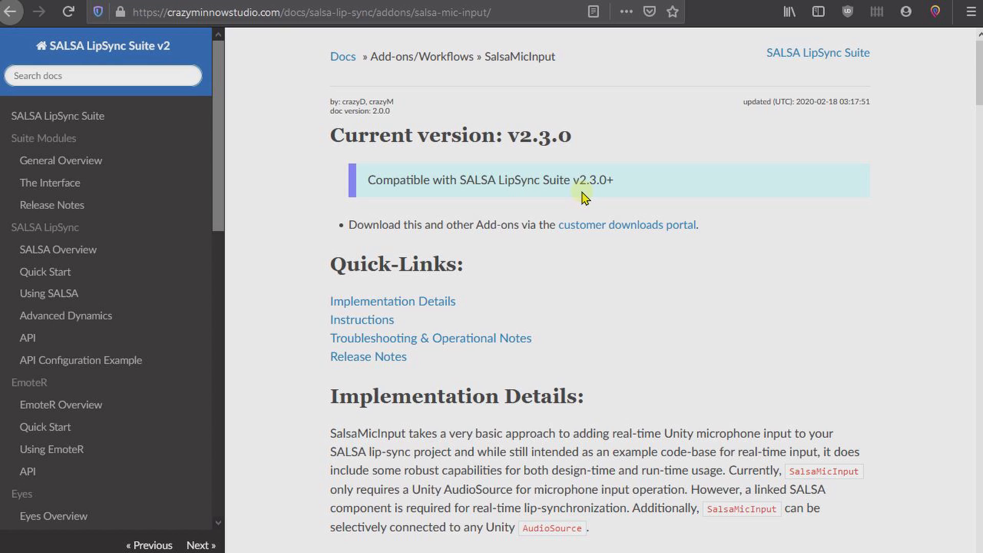
{"action": "mouse_move", "coordinate": [585, 205]}
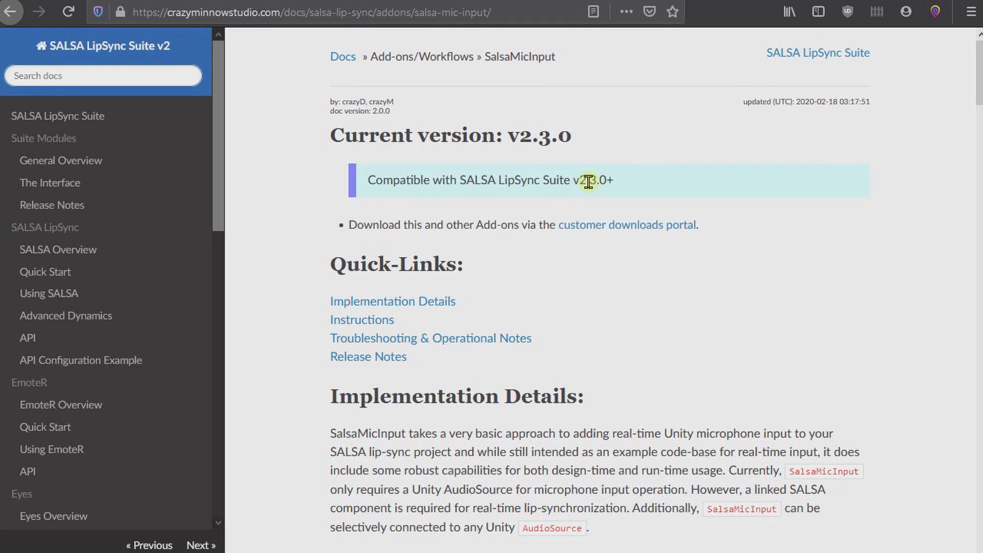
{"action": "mouse_move", "coordinate": [507, 319]}
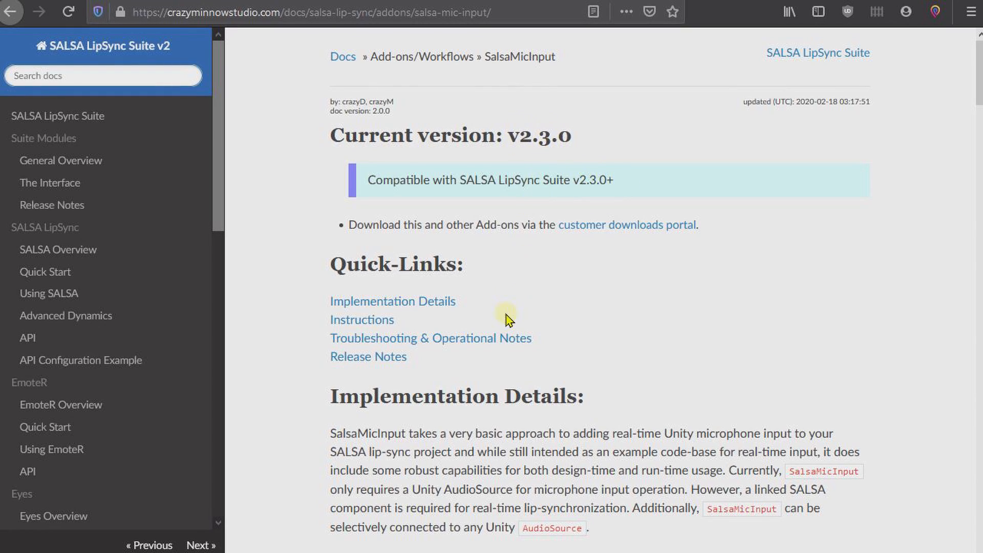
{"action": "mouse_move", "coordinate": [502, 362]}
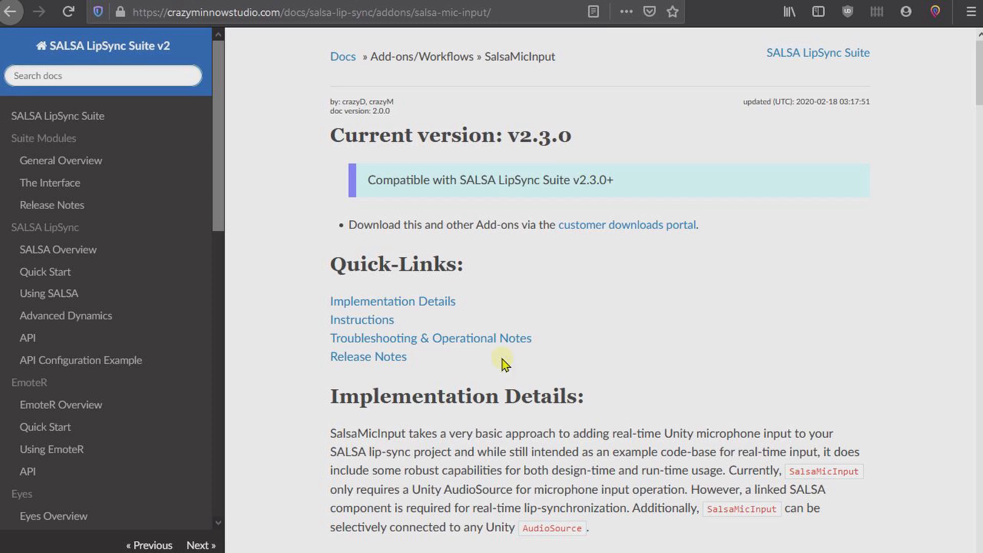
{"action": "mouse_move", "coordinate": [408, 307]}
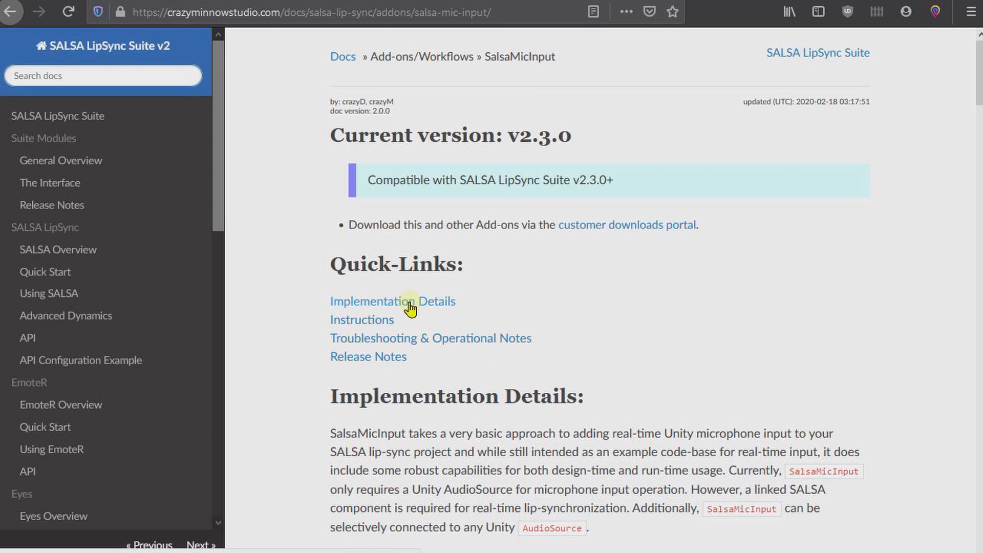
{"action": "mouse_move", "coordinate": [620, 315]}
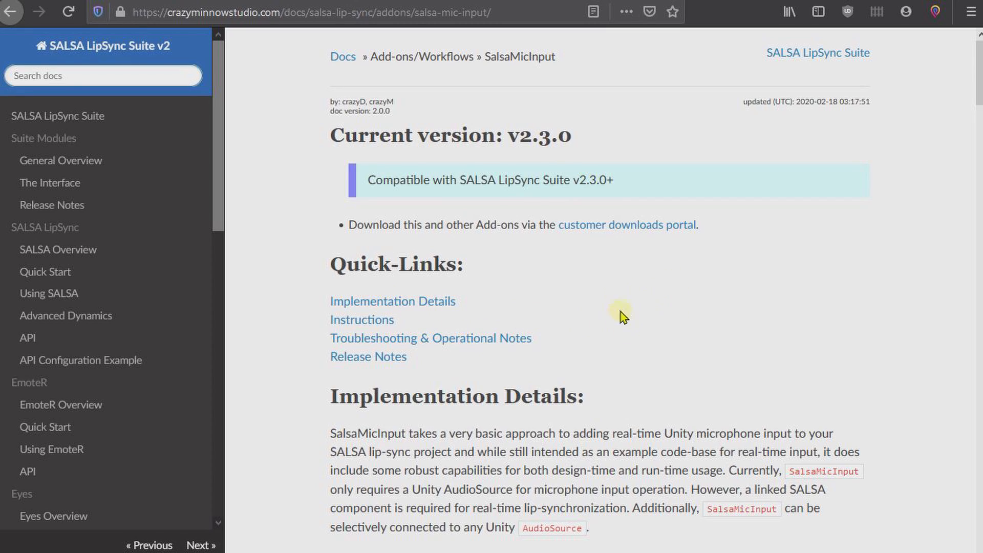
Step: Scroll the SalsaMicInput page to instruction step 8 on SalsaMicPointerSync
{"action": "scroll", "scroll_direction": "down", "scroll_amount": 3}
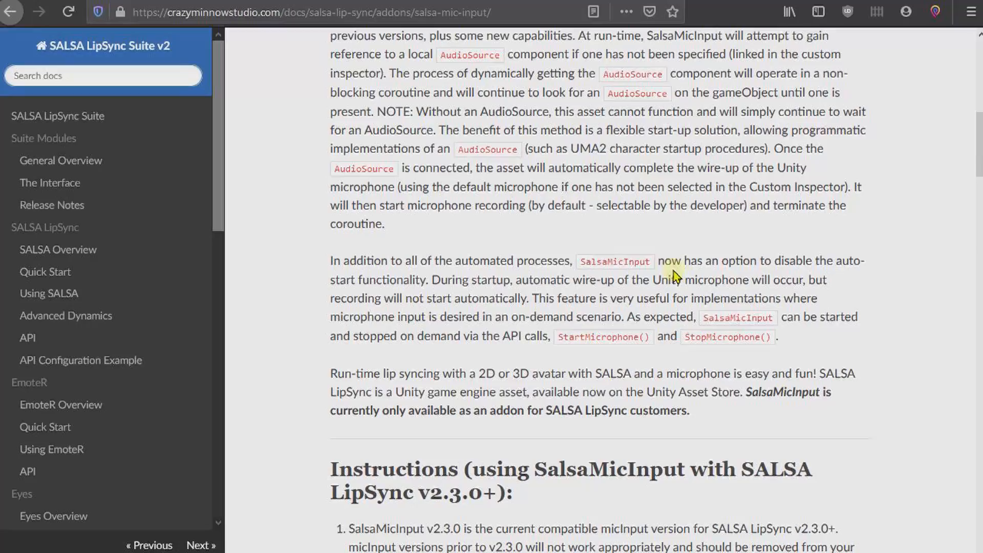
{"action": "scroll", "scroll_direction": "down", "scroll_amount": 3}
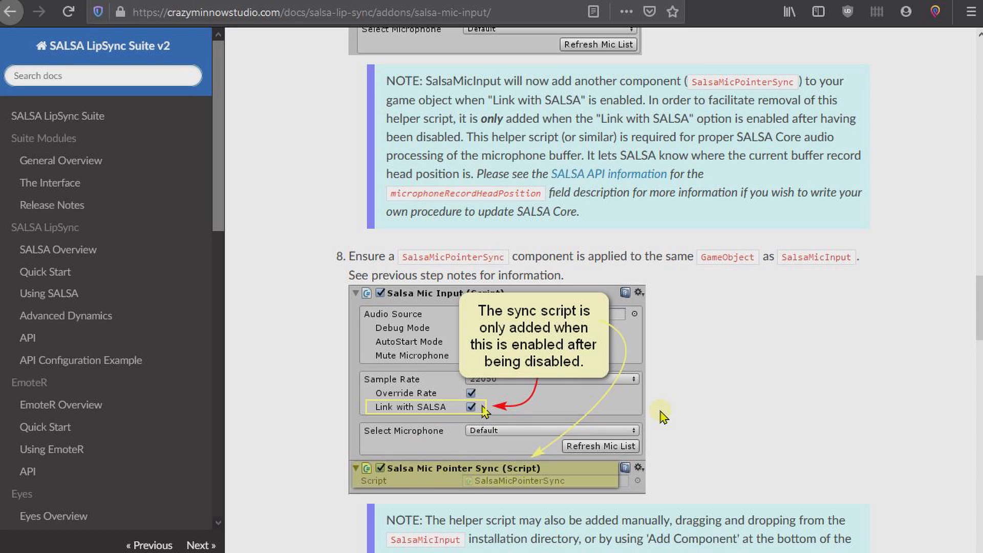
{"action": "mouse_move", "coordinate": [592, 234]}
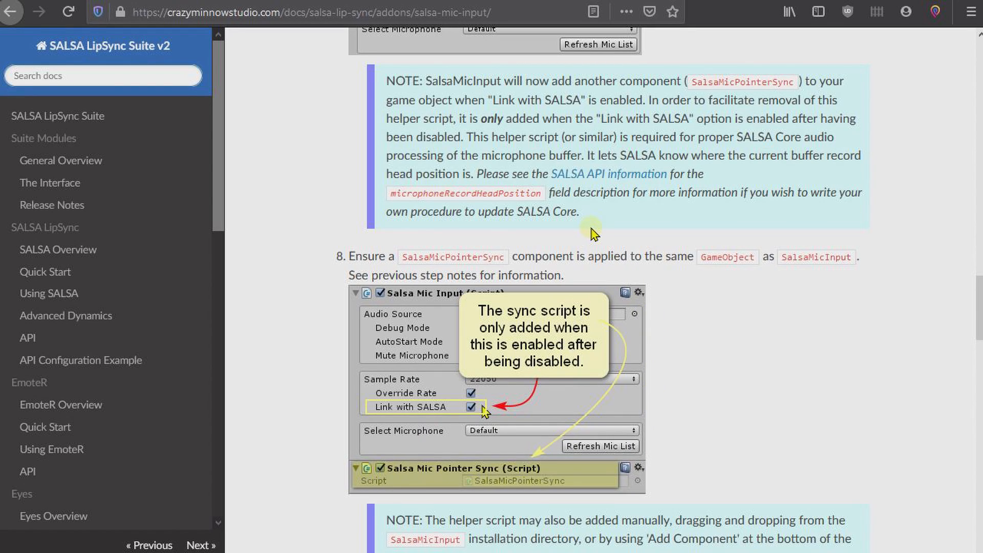
{"action": "mouse_move", "coordinate": [583, 279]}
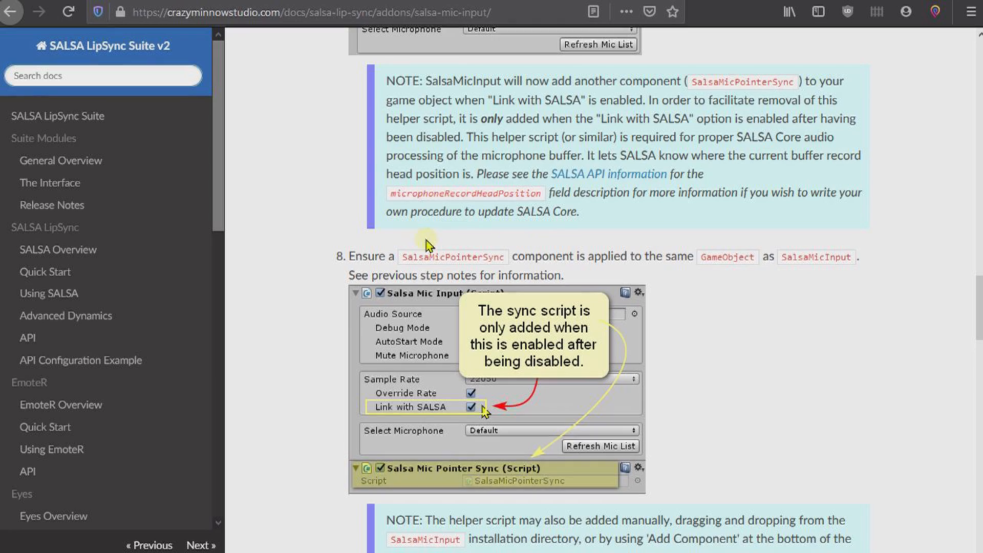
{"action": "mouse_move", "coordinate": [506, 495]}
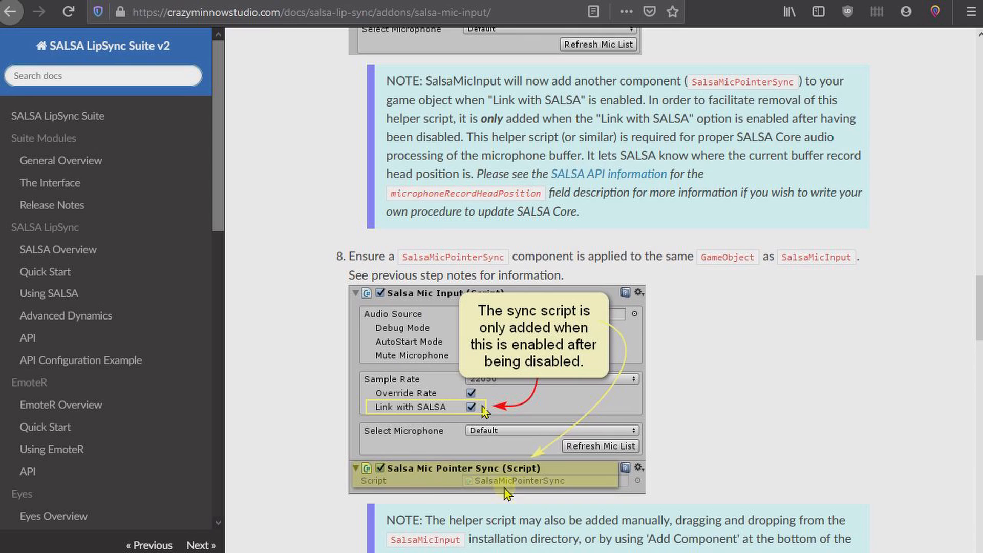
{"action": "mouse_move", "coordinate": [381, 415]}
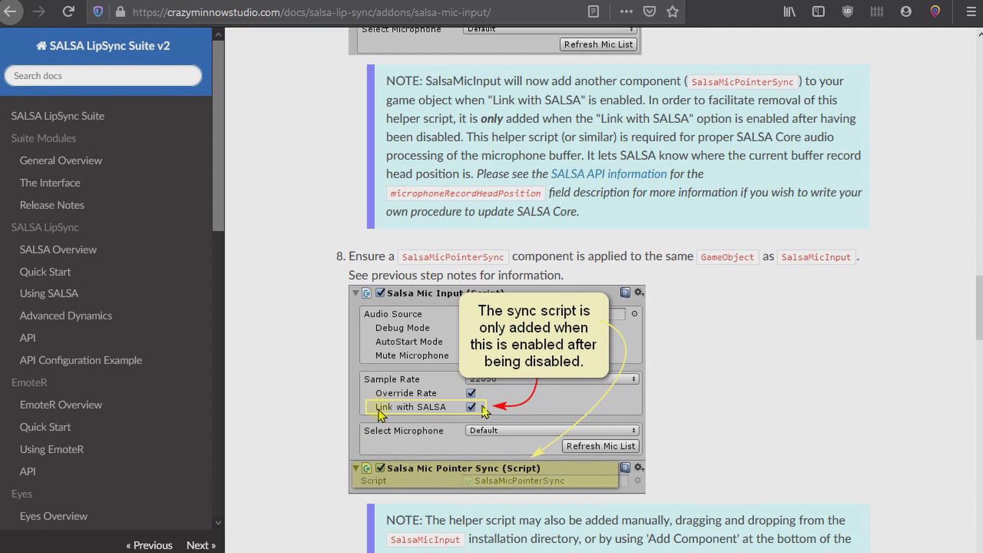
{"action": "mouse_move", "coordinate": [411, 419]}
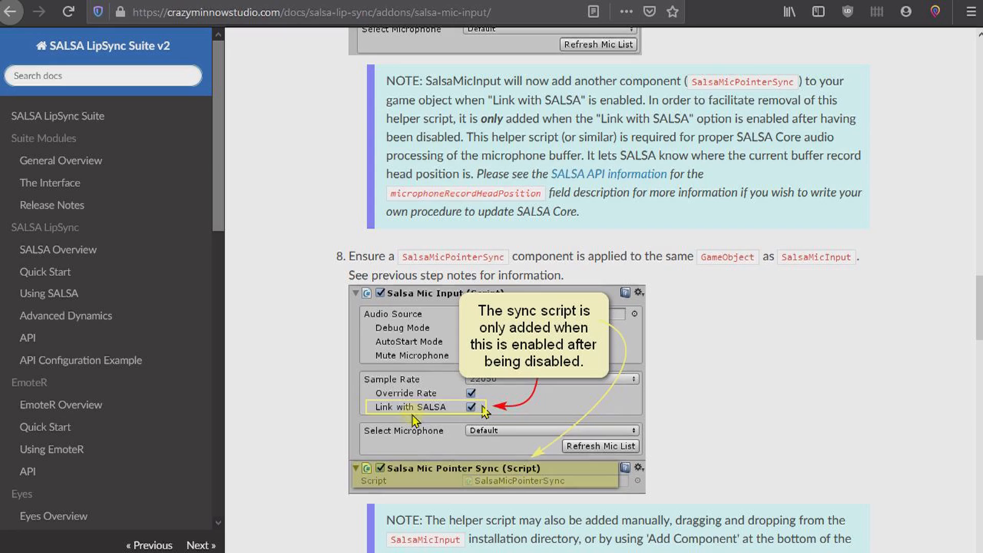
{"action": "mouse_move", "coordinate": [408, 325]}
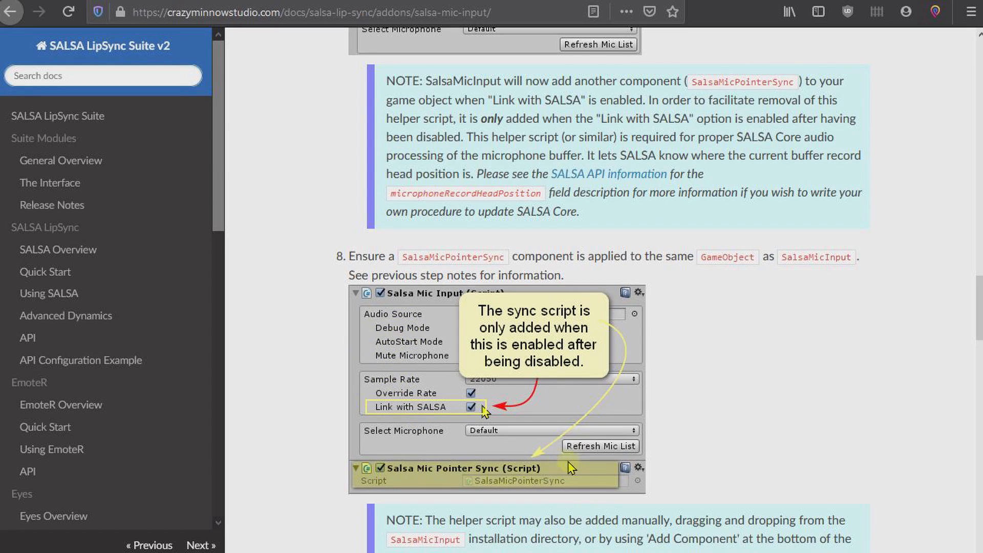
{"action": "mouse_move", "coordinate": [307, 199]}
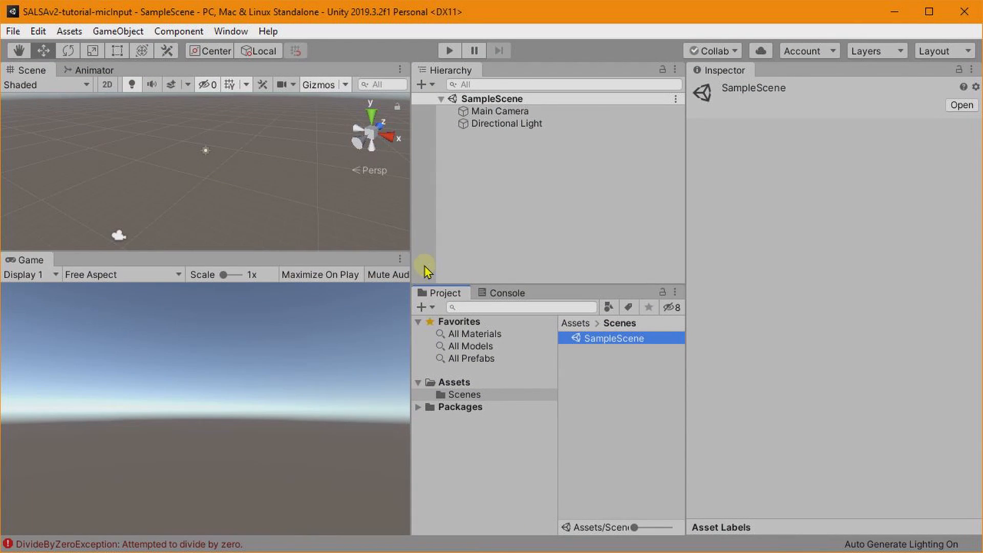
{"action": "mouse_move", "coordinate": [270, 313]}
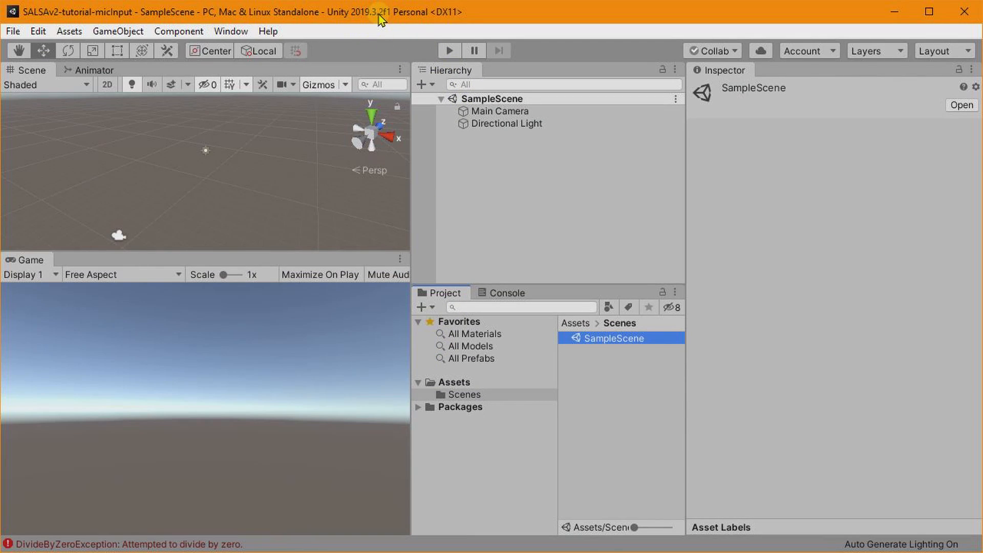
{"action": "mouse_move", "coordinate": [338, 78]}
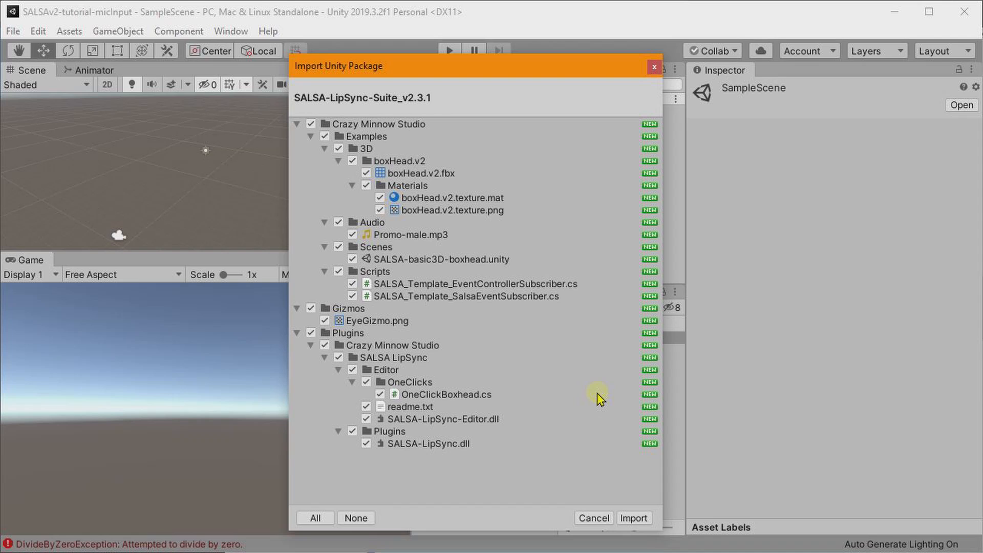
{"action": "mouse_move", "coordinate": [583, 516]}
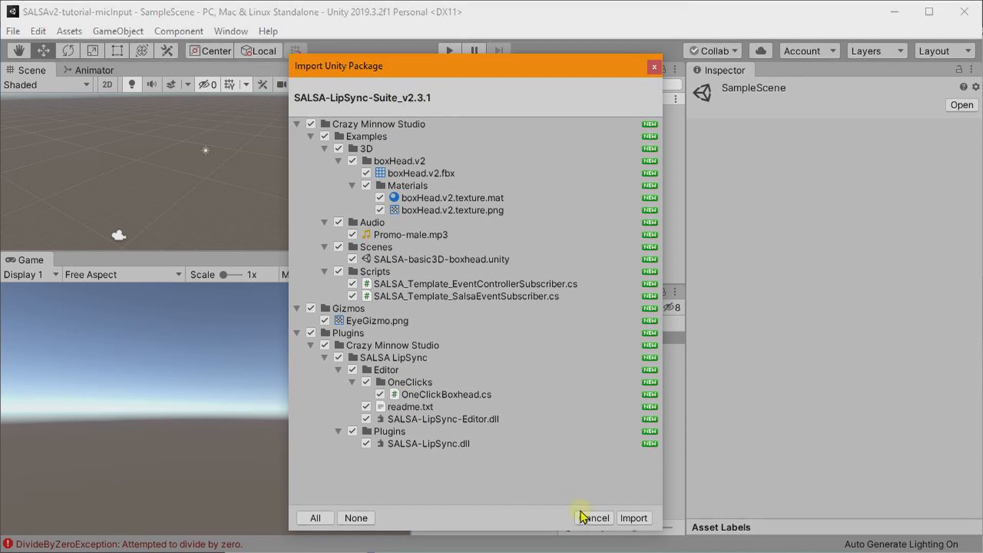
Step: Import the SALSA Suite, emotiguy, OneClickBase, OneClickDAZ and SalsaMicInput packages
{"action": "left_click", "coordinate": [632, 517]}
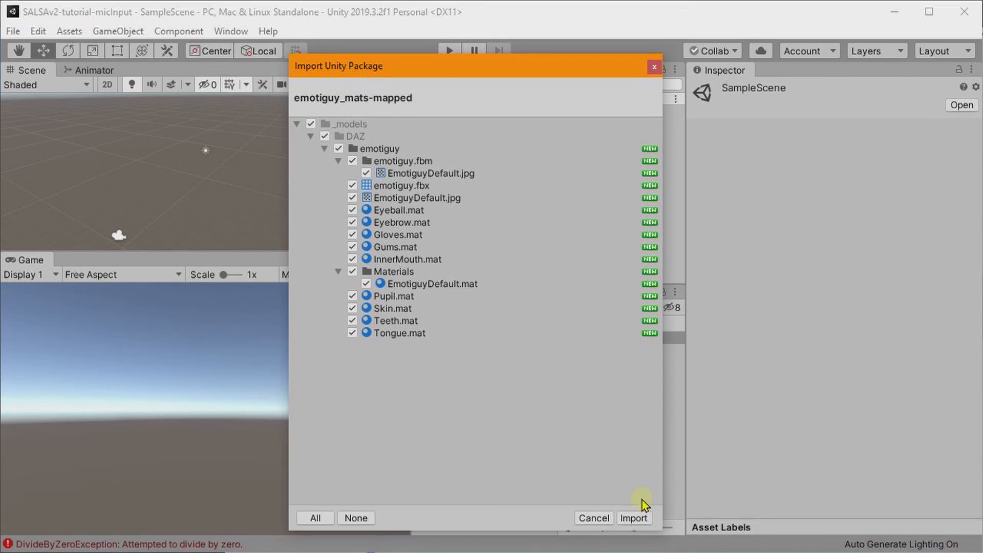
{"action": "left_click", "coordinate": [634, 518]}
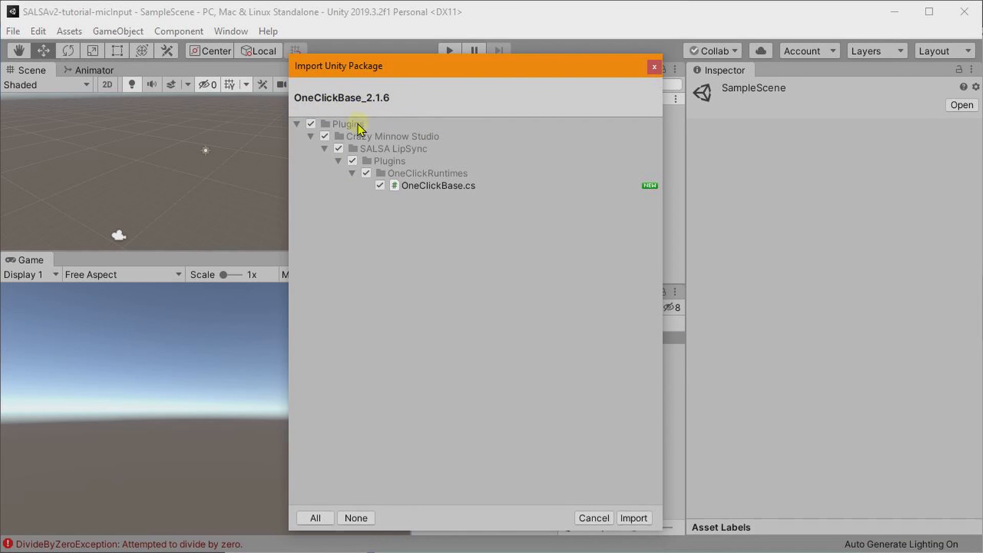
{"action": "left_click", "coordinate": [634, 518]}
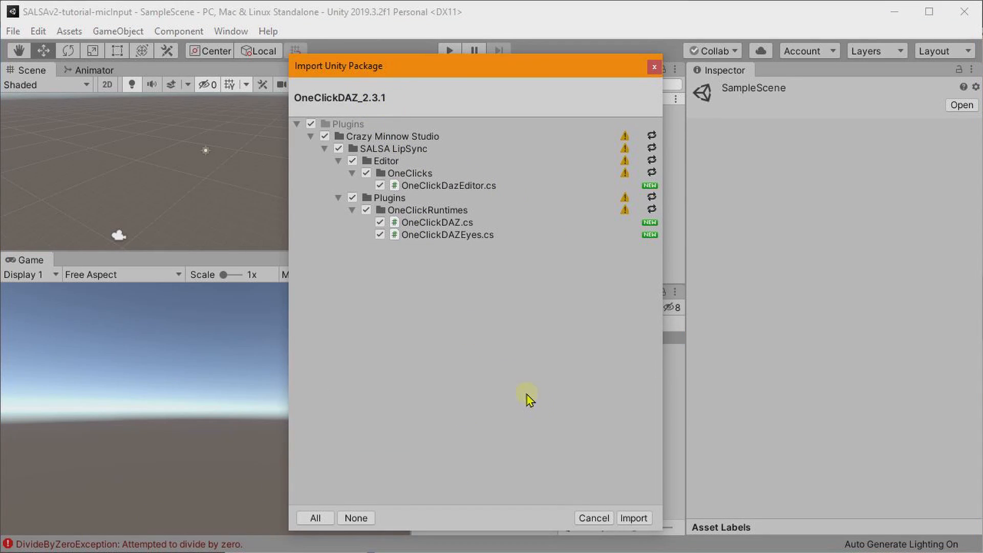
{"action": "mouse_move", "coordinate": [367, 111]}
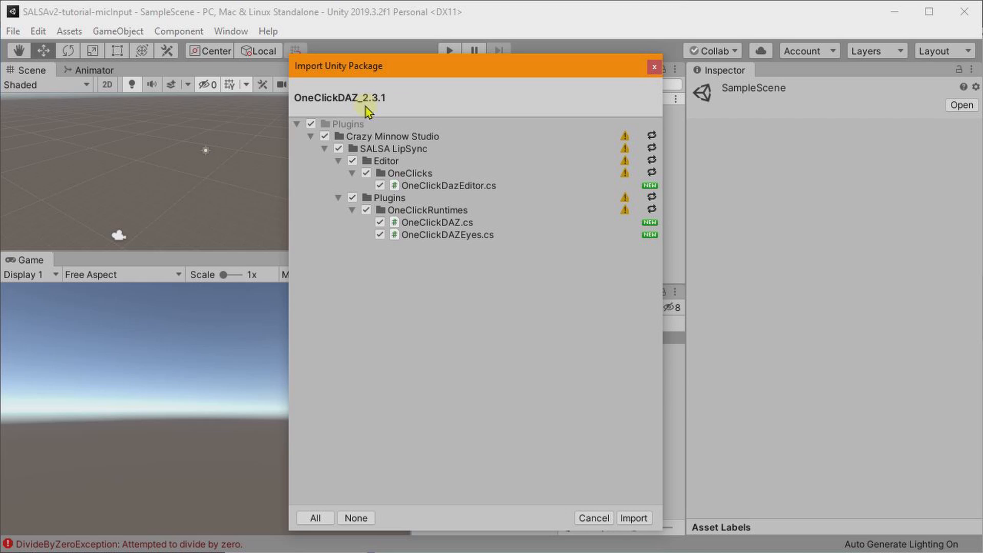
{"action": "mouse_move", "coordinate": [208, 307]}
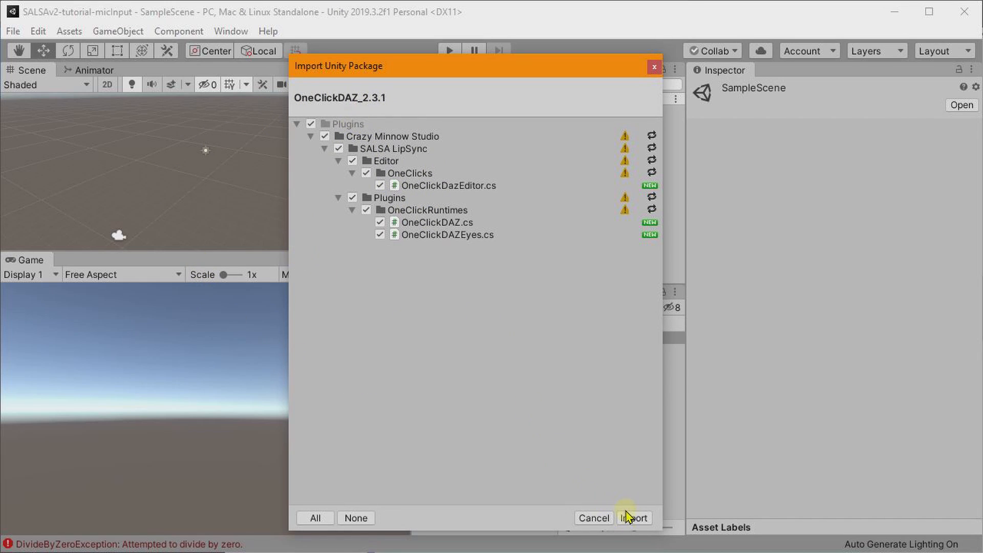
{"action": "left_click", "coordinate": [634, 518]}
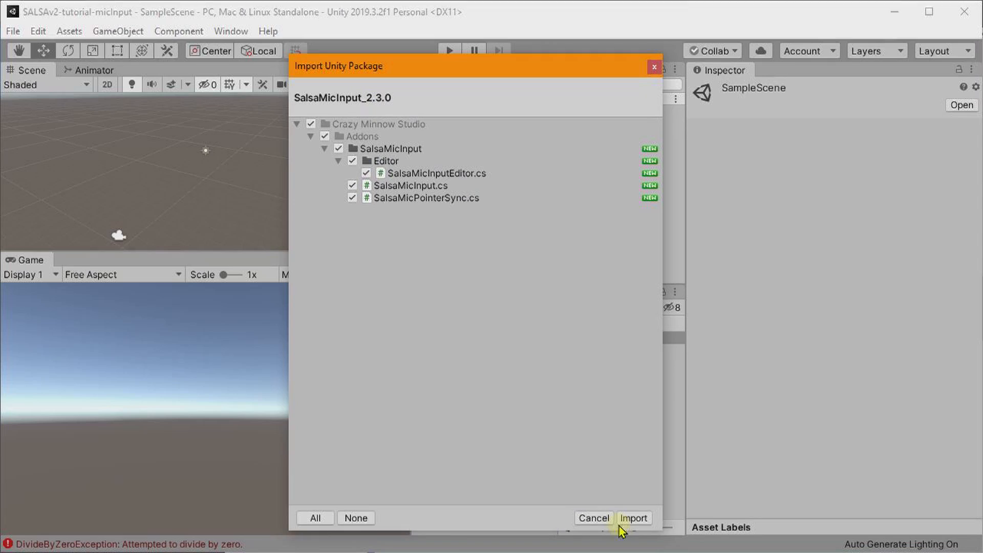
{"action": "left_click", "coordinate": [633, 518]}
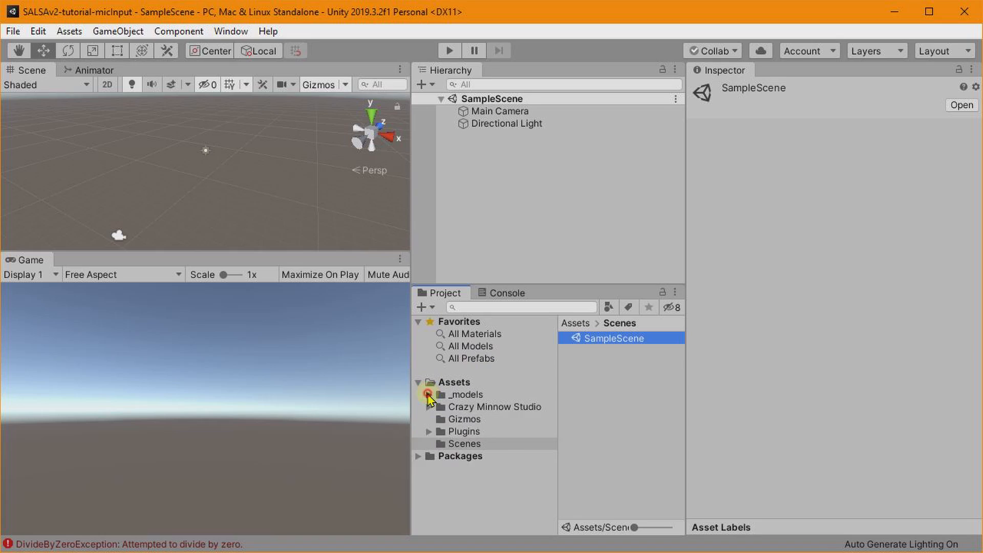
Step: Add emotiguy to the scene rotated 180 on Y, with a dark green camera background
{"action": "left_click", "coordinate": [429, 394]}
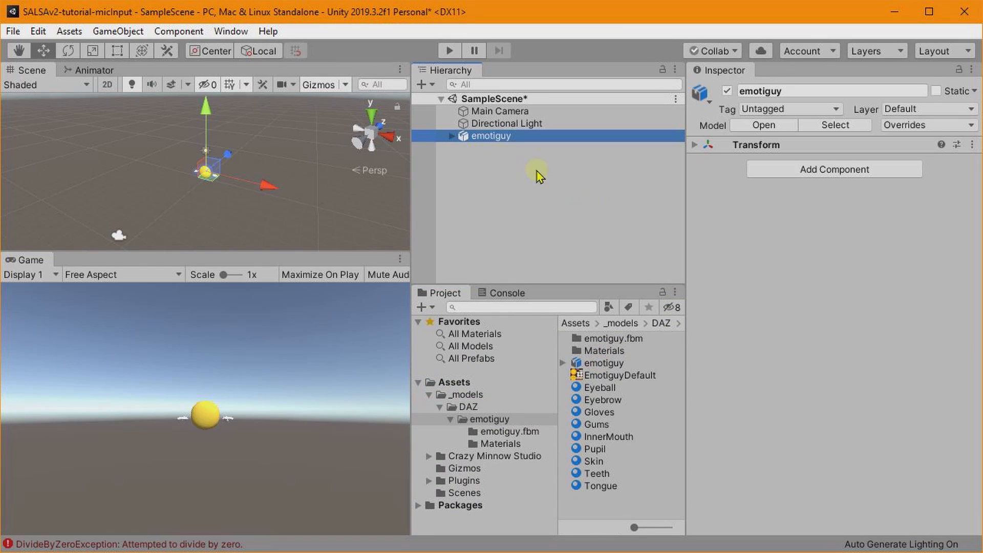
{"action": "double_click", "coordinate": [493, 135]}
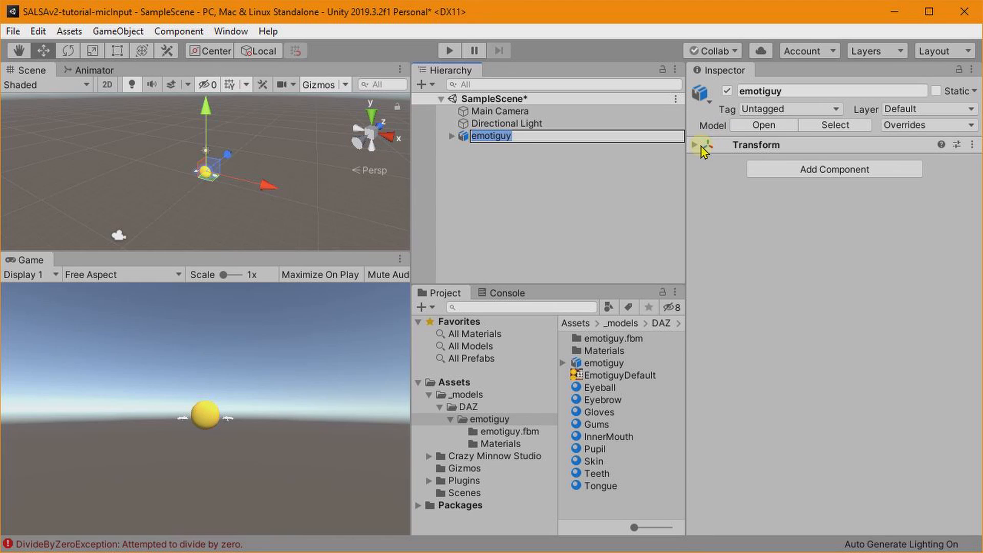
{"action": "left_click", "coordinate": [694, 145]}
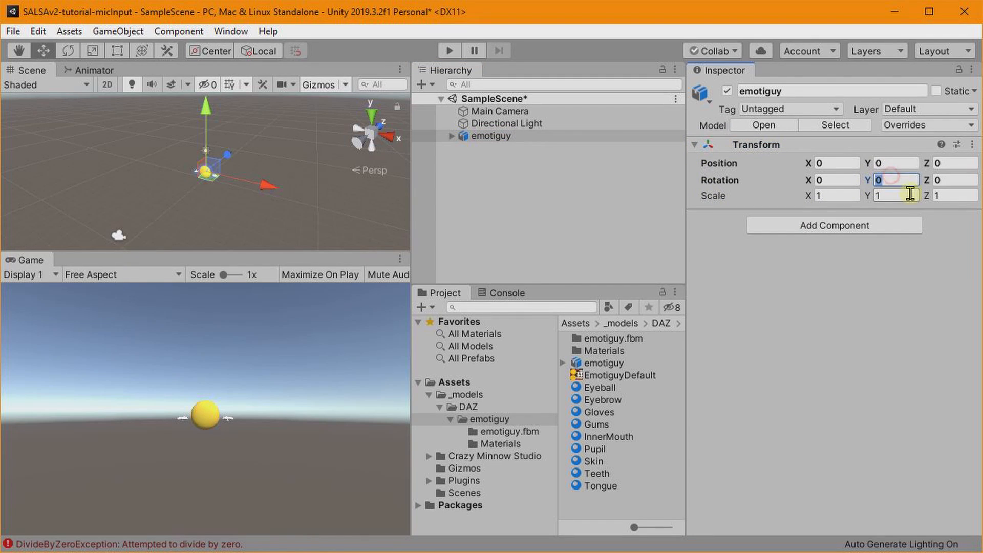
{"action": "type", "text": "180"}
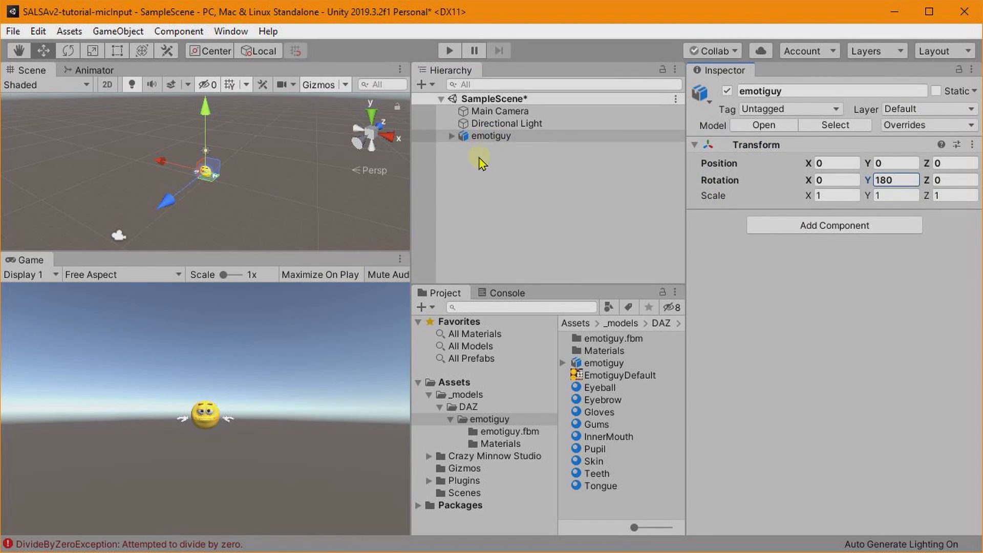
{"action": "left_click", "coordinate": [499, 111]}
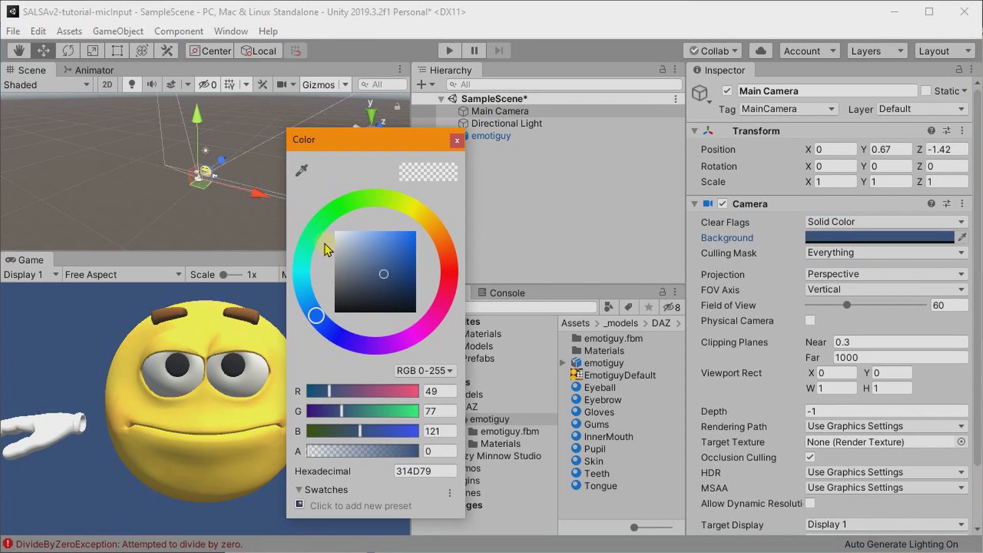
{"action": "left_click", "coordinate": [489, 136]}
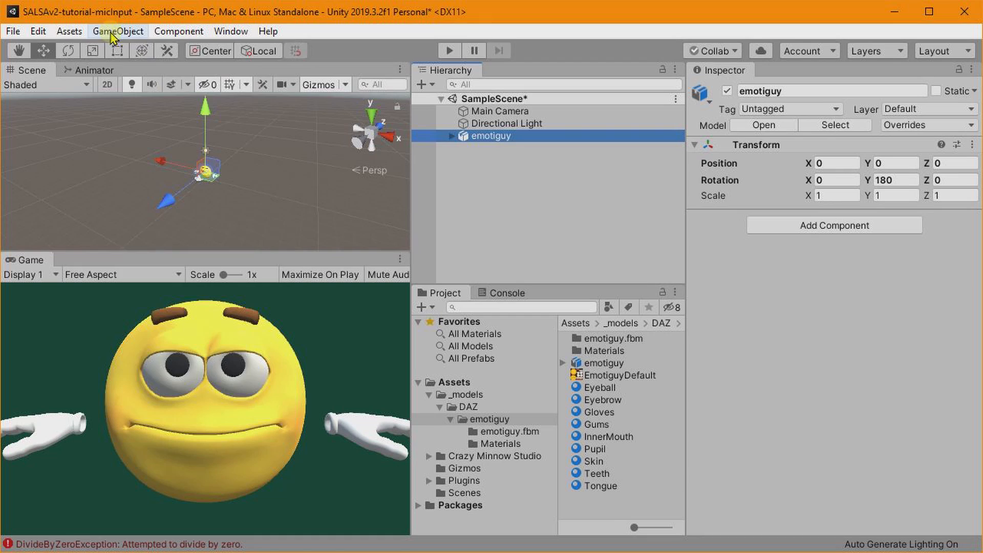
Step: Run the DAZ One-Click on emotiguy and confirm unpacking the prefab
{"action": "left_click", "coordinate": [118, 30]}
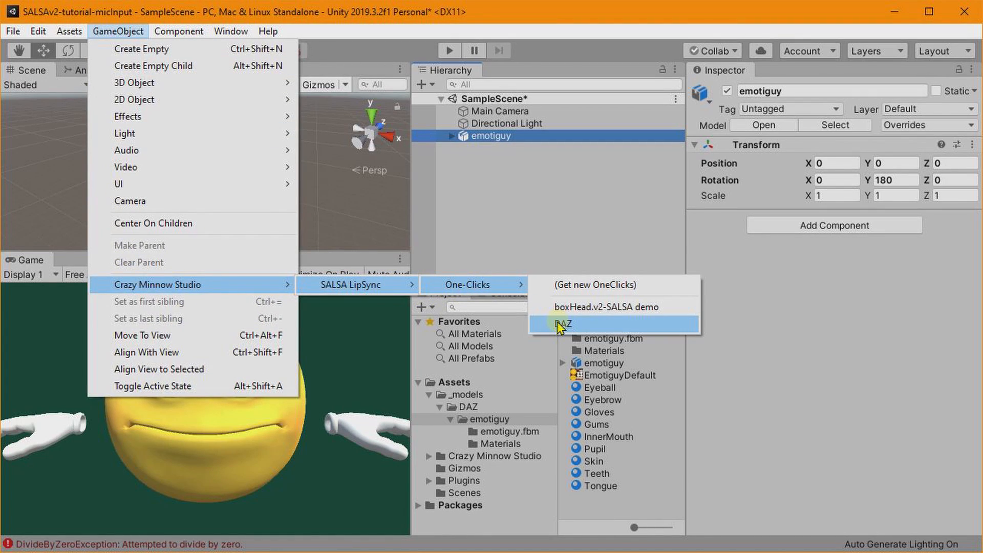
{"action": "left_click", "coordinate": [566, 324]}
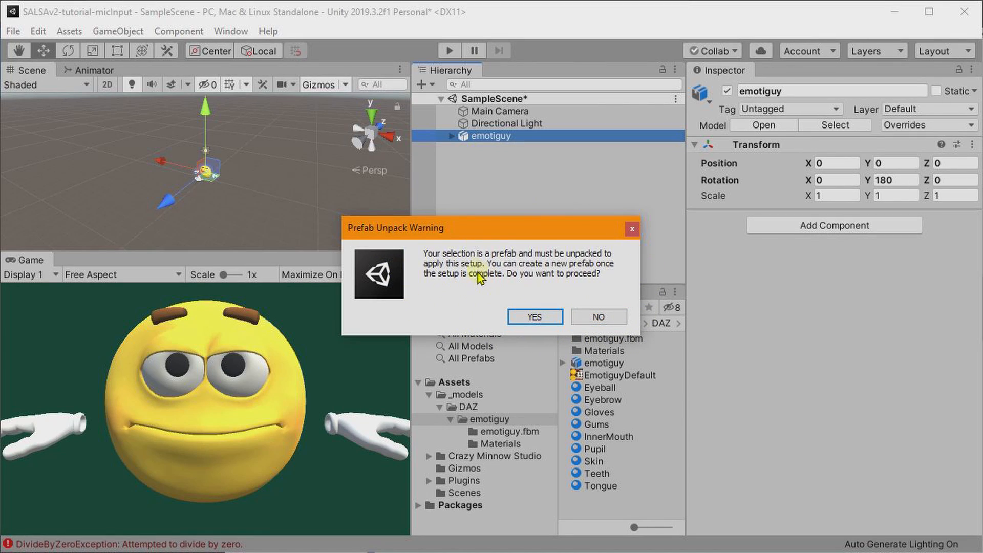
{"action": "left_click", "coordinate": [534, 316]}
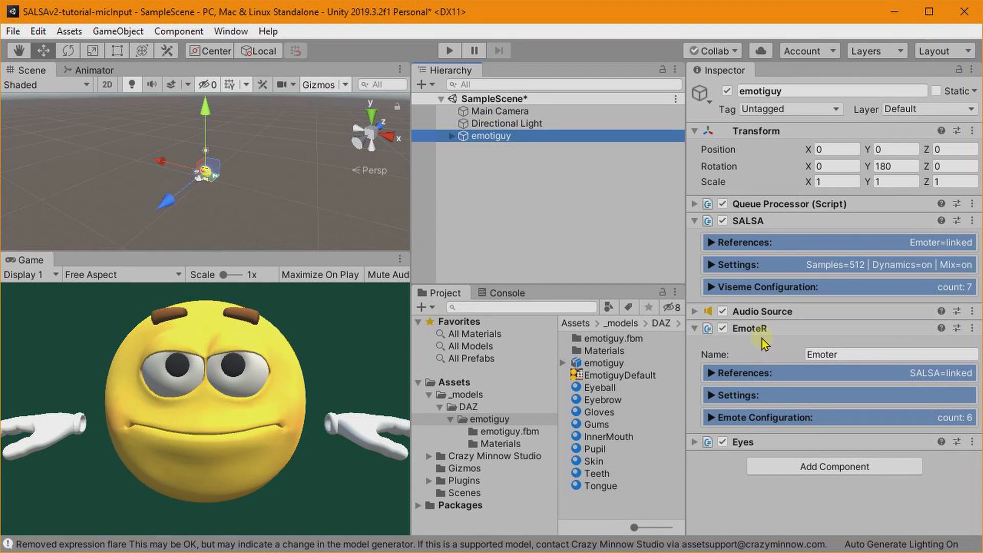
Step: In SALSA References, set emoter Trigger to 0 and Chance to 1
{"action": "left_click", "coordinate": [695, 328]}
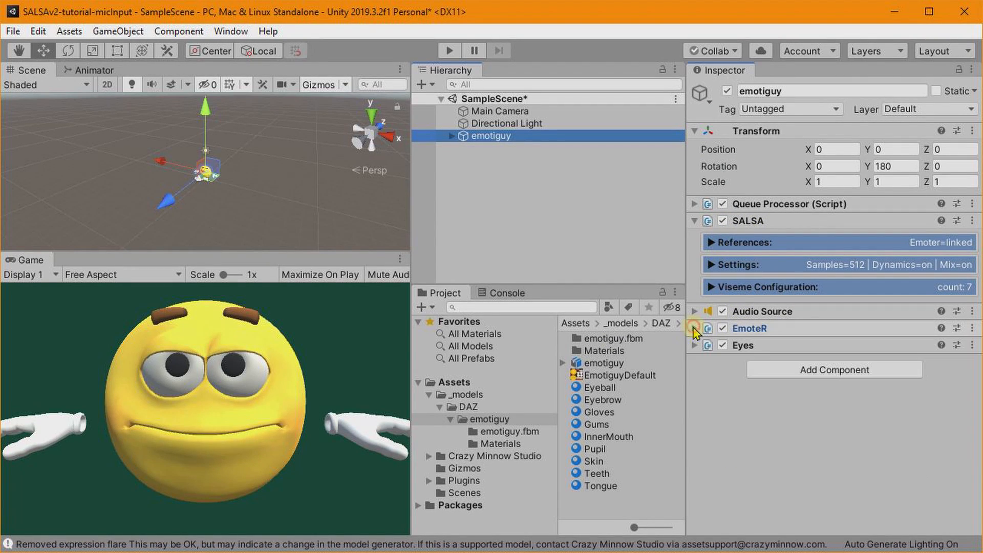
{"action": "left_click", "coordinate": [731, 243]}
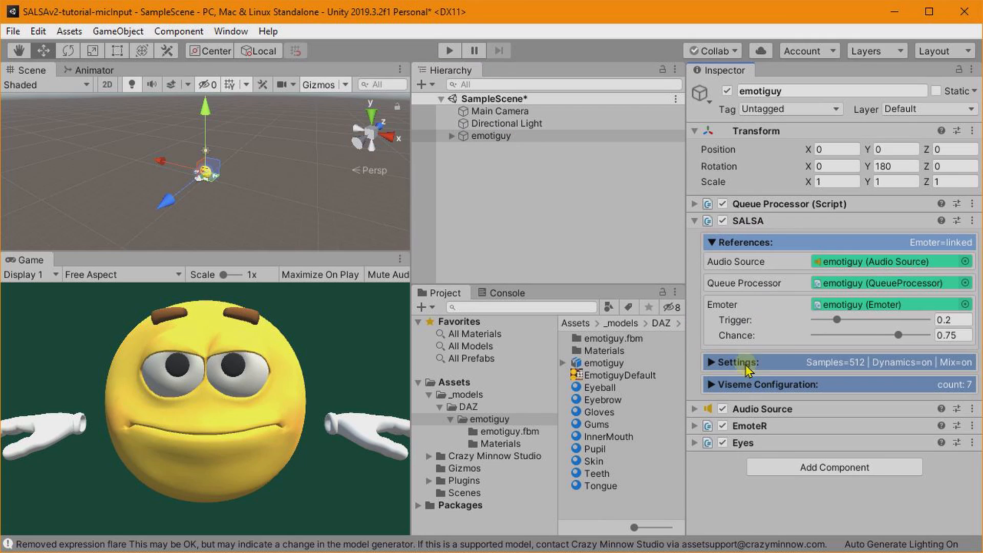
{"action": "left_click_drag", "start_coordinate": [854, 319], "coordinate": [815, 319]}
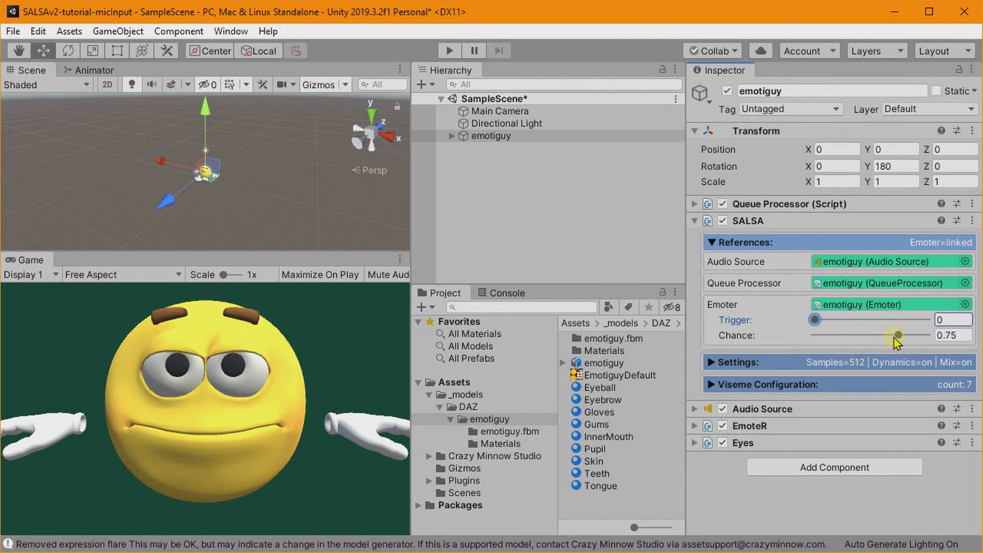
{"action": "left_click_drag", "start_coordinate": [897, 335], "coordinate": [930, 335]}
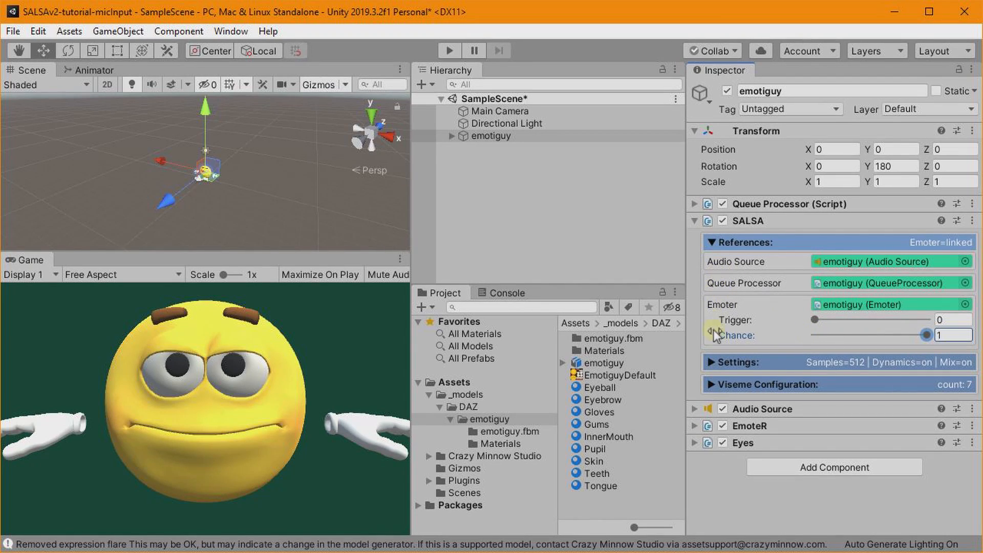
{"action": "left_click", "coordinate": [696, 408]}
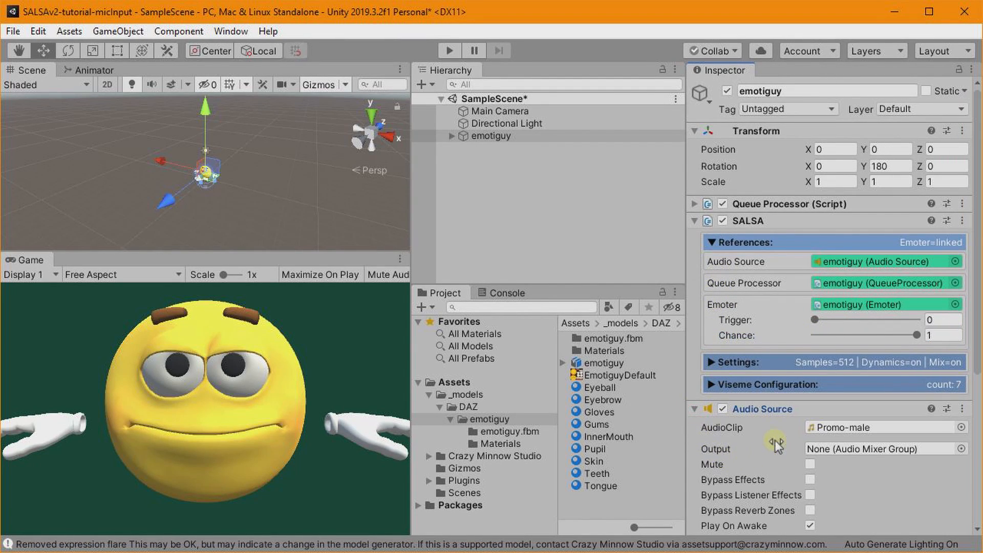
Step: Preview the Promo-male lip-sync in Play mode, then turn off Play On Awake
{"action": "scroll", "scroll_direction": "down", "scroll_amount": 3}
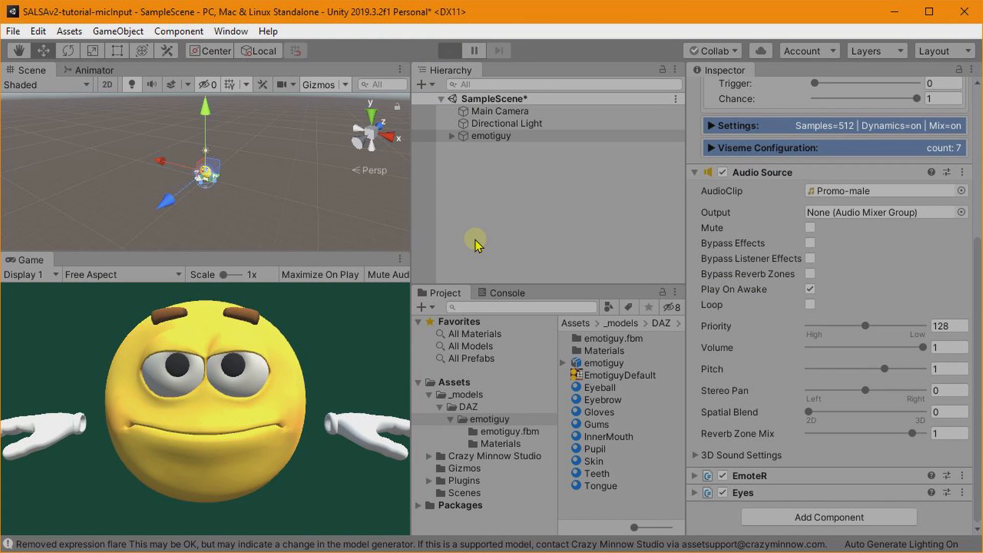
{"action": "left_click", "coordinate": [449, 51]}
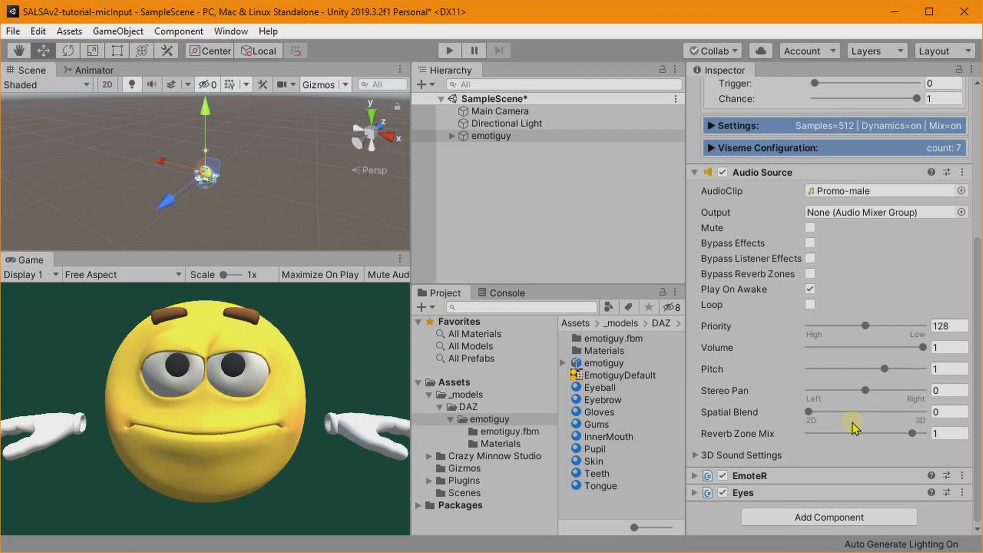
{"action": "mouse_move", "coordinate": [804, 449]}
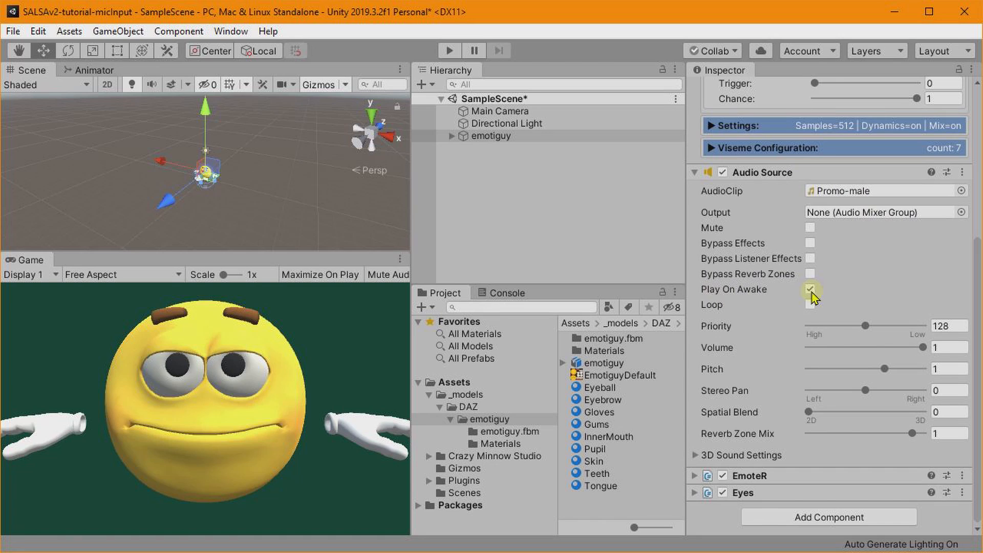
{"action": "left_click", "coordinate": [811, 290]}
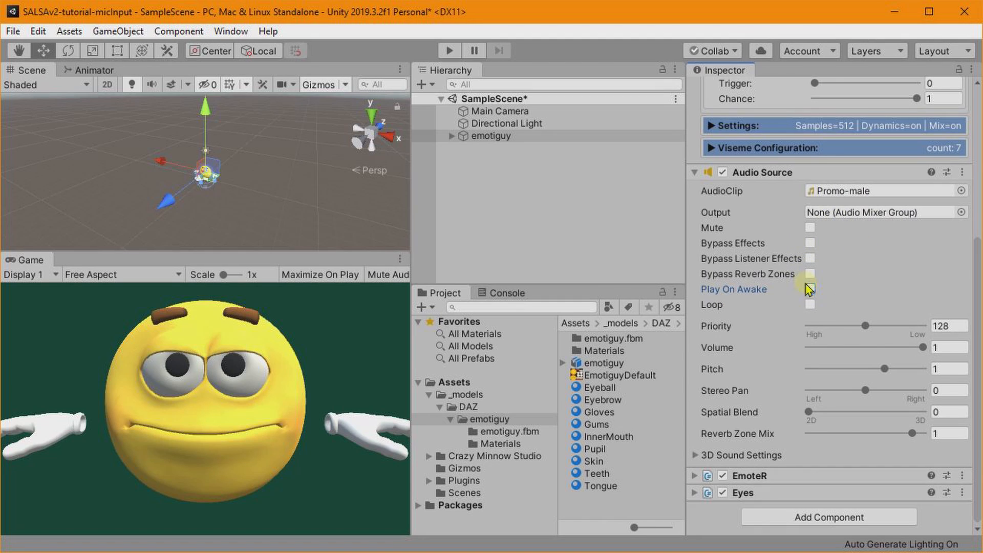
{"action": "left_click", "coordinate": [809, 289]}
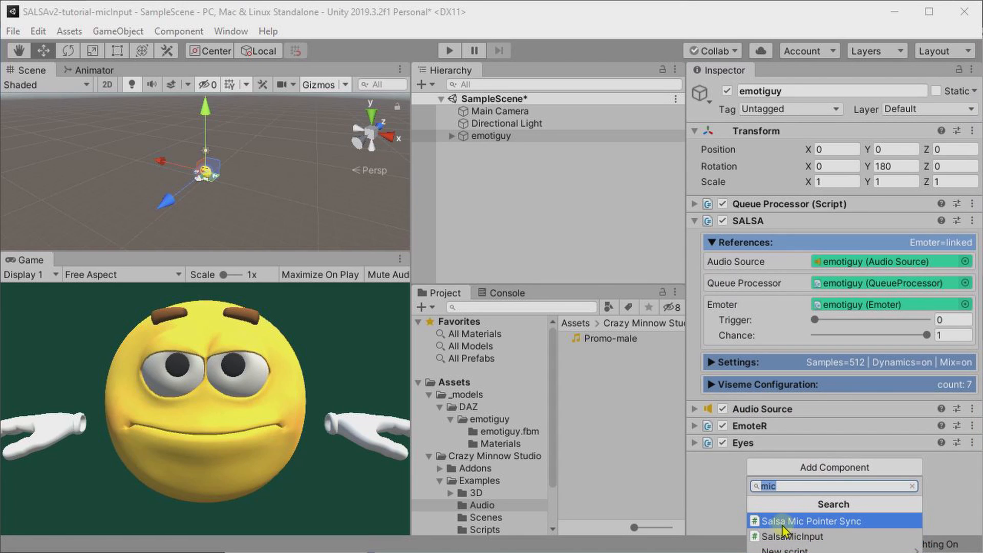
{"action": "mouse_move", "coordinate": [791, 528]}
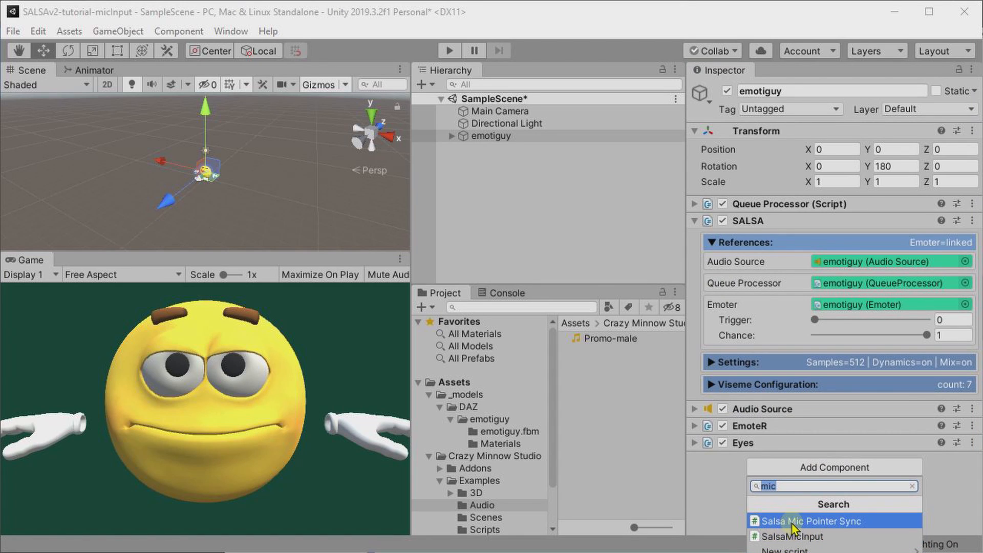
{"action": "mouse_move", "coordinate": [807, 527]}
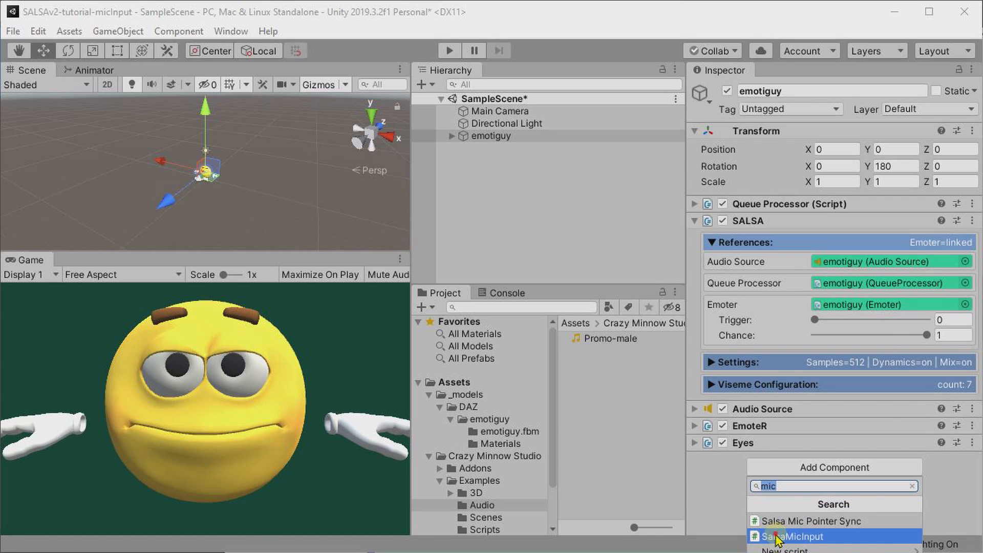
Step: Attach SalsaMicInput to emotiguy from the Add Component 'mic' search
{"action": "left_click", "coordinate": [792, 536]}
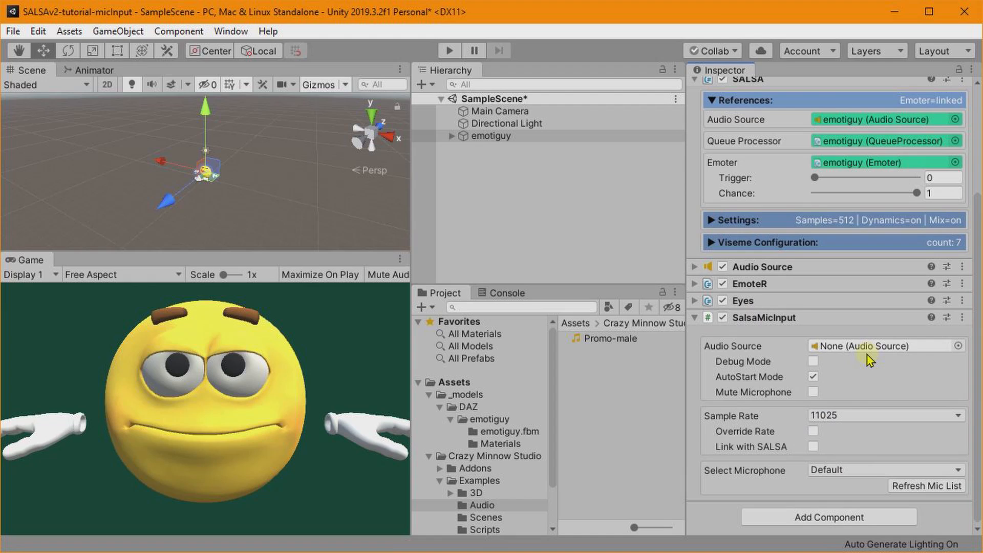
{"action": "mouse_move", "coordinate": [743, 458]}
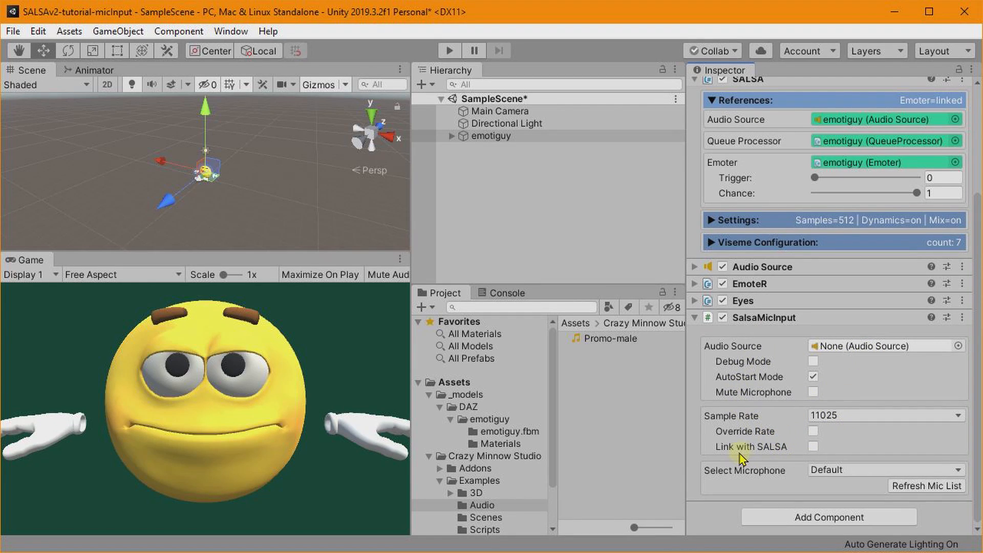
{"action": "mouse_move", "coordinate": [782, 452]}
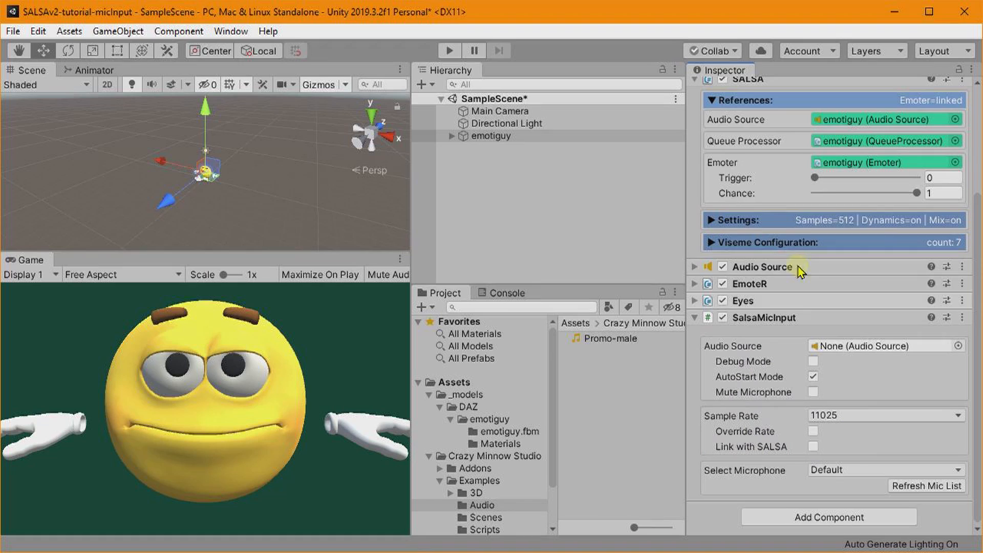
Step: Expand SALSA Settings and collapse References to view Update Delay 0.08 and cutoffs
{"action": "left_click", "coordinate": [728, 219]}
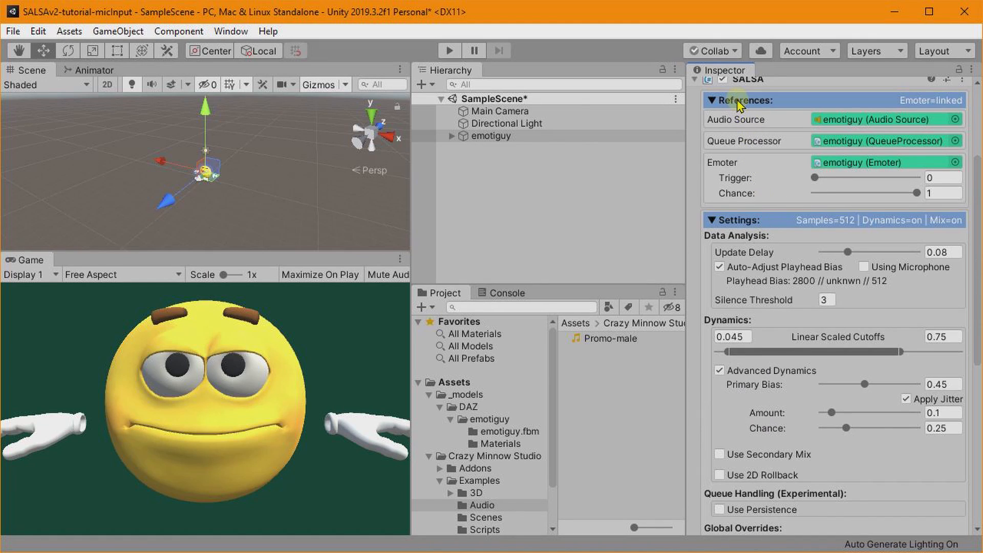
{"action": "left_click", "coordinate": [712, 100]}
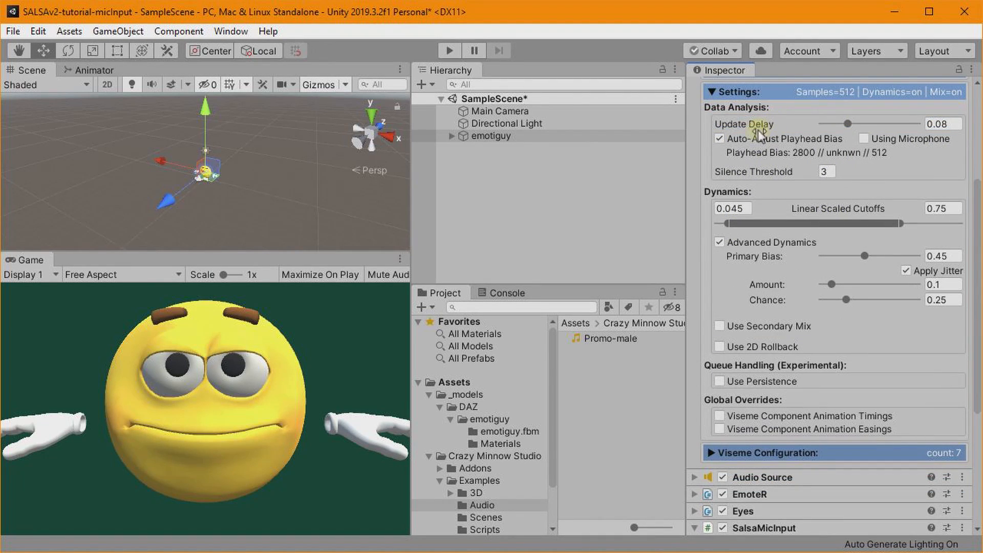
{"action": "mouse_move", "coordinate": [821, 120]}
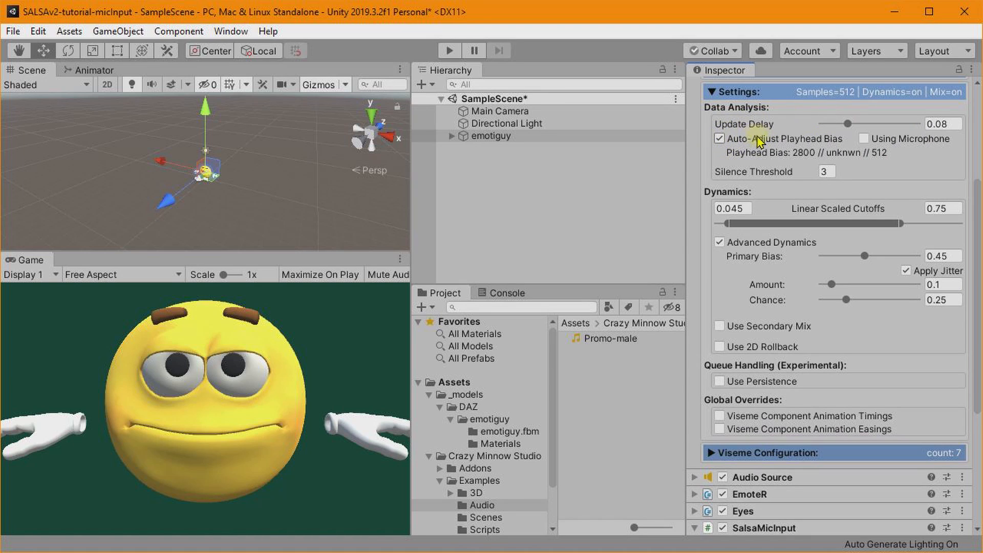
{"action": "mouse_move", "coordinate": [808, 143]}
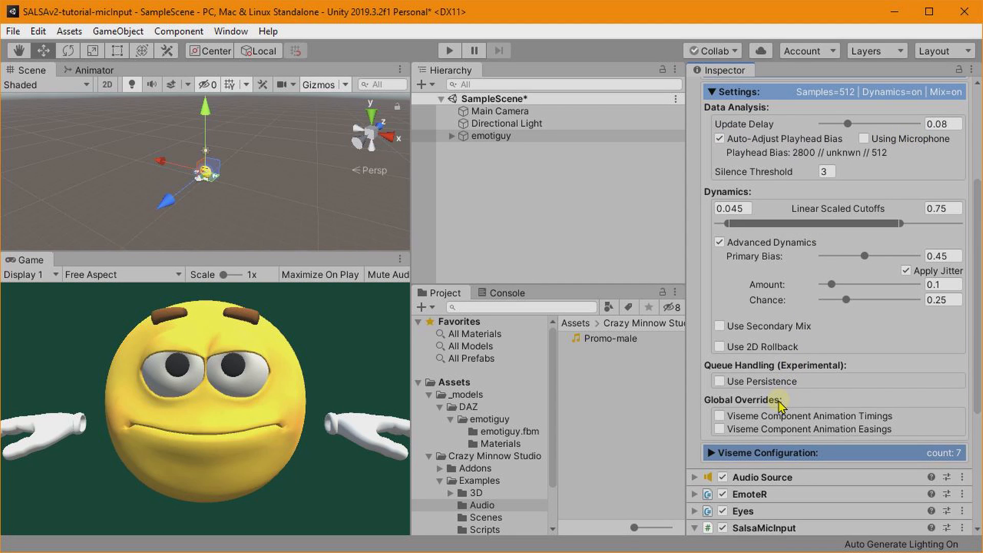
Step: Mute the microphone and enable Override Rate in SalsaMicInput
{"action": "scroll", "scroll_direction": "down", "scroll_amount": 3}
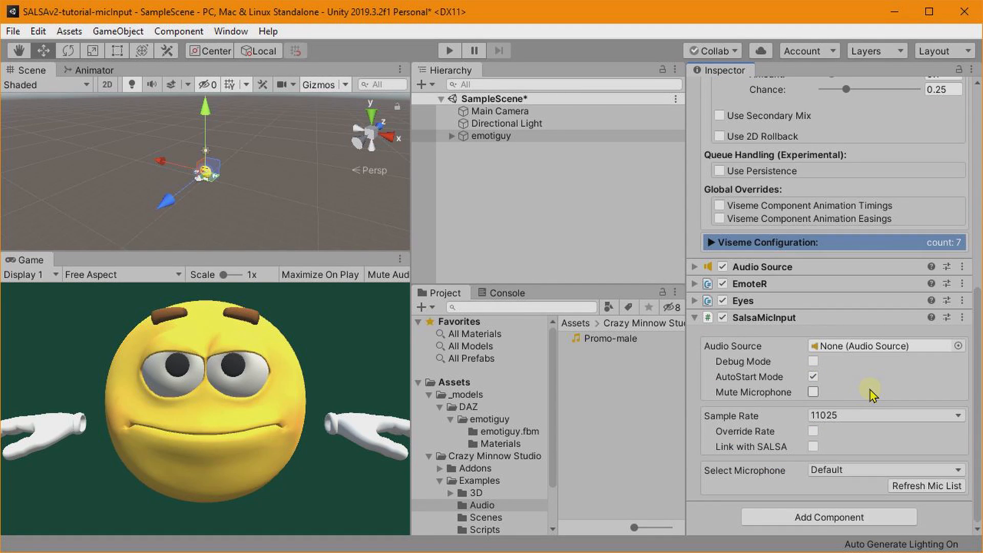
{"action": "left_click", "coordinate": [813, 392]}
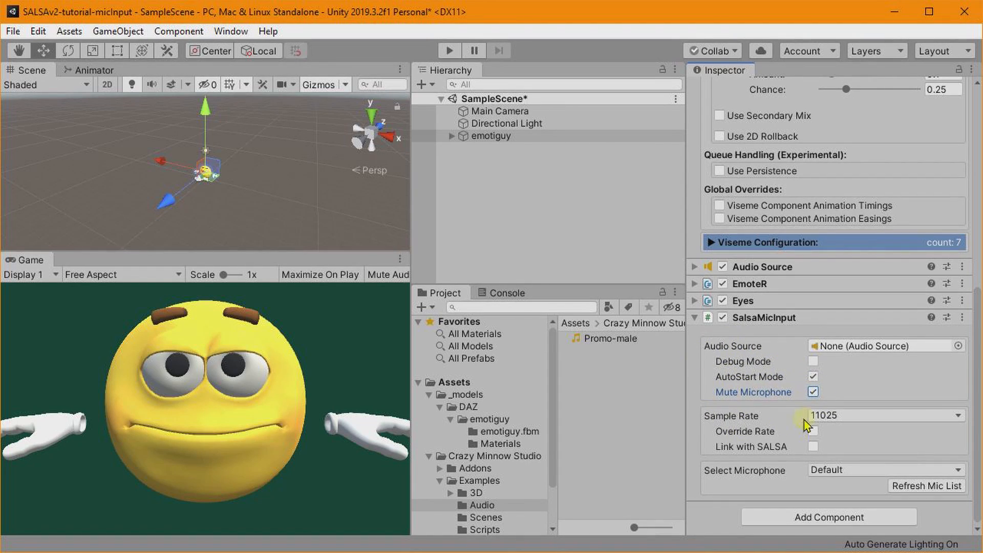
{"action": "mouse_move", "coordinate": [777, 426]}
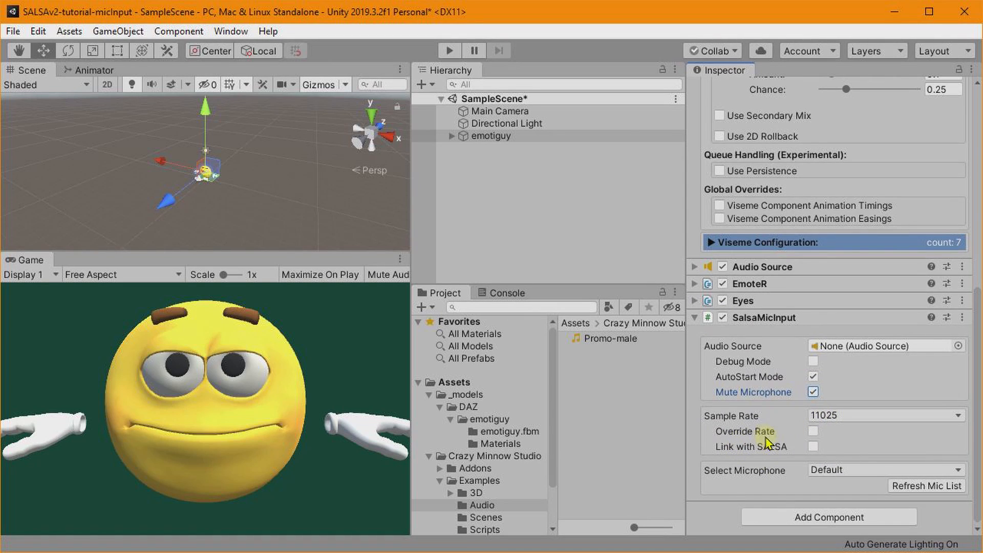
{"action": "left_click", "coordinate": [813, 431]}
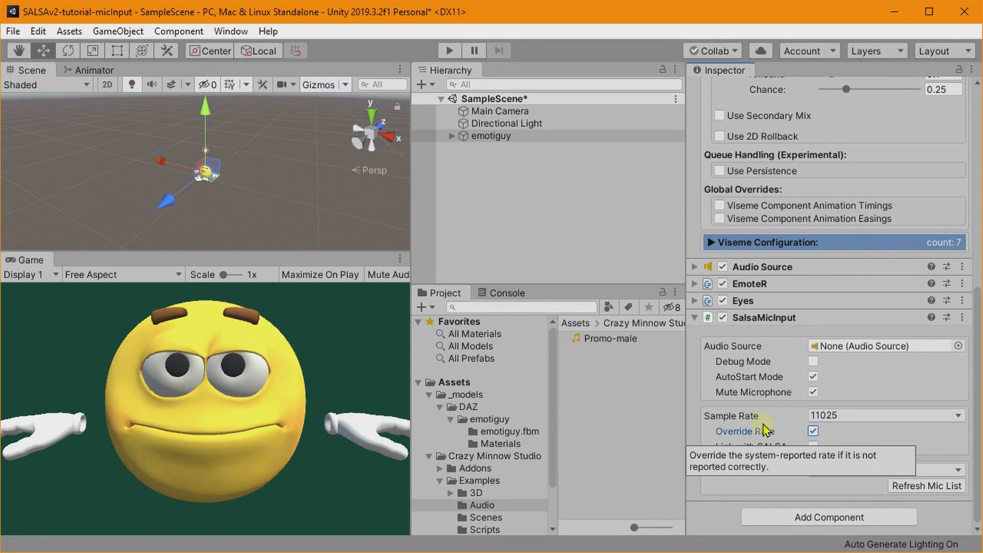
{"action": "mouse_move", "coordinate": [768, 420]}
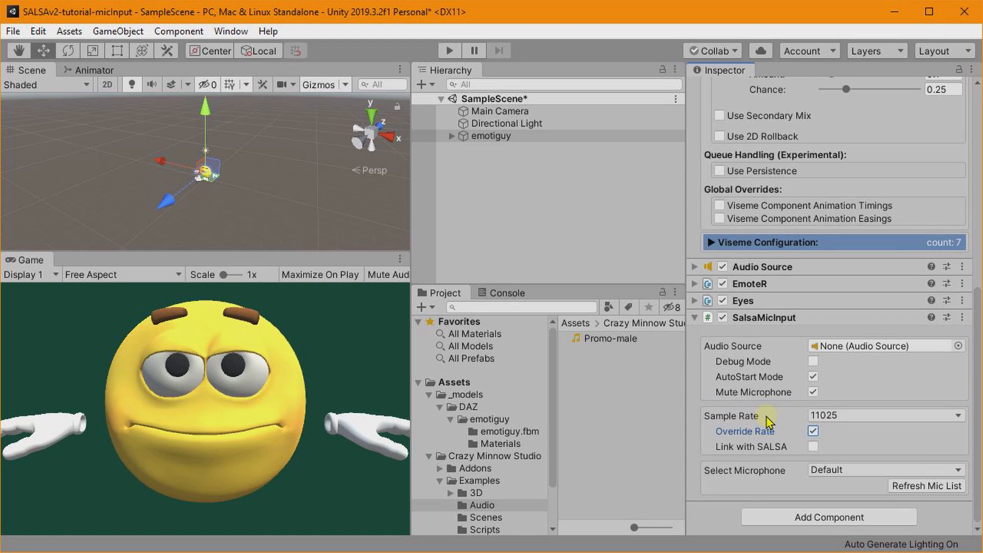
{"action": "mouse_move", "coordinate": [860, 424]}
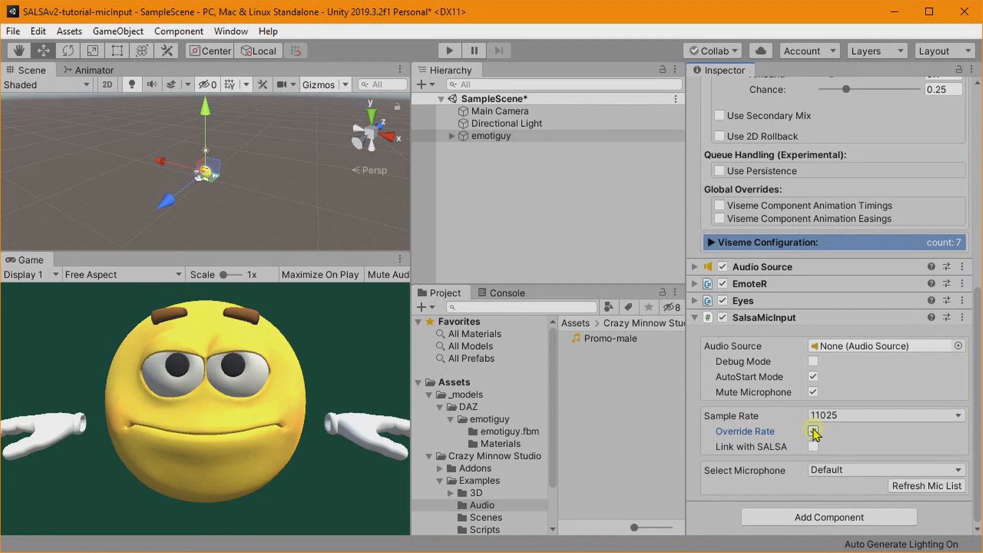
{"action": "left_click", "coordinate": [813, 432]}
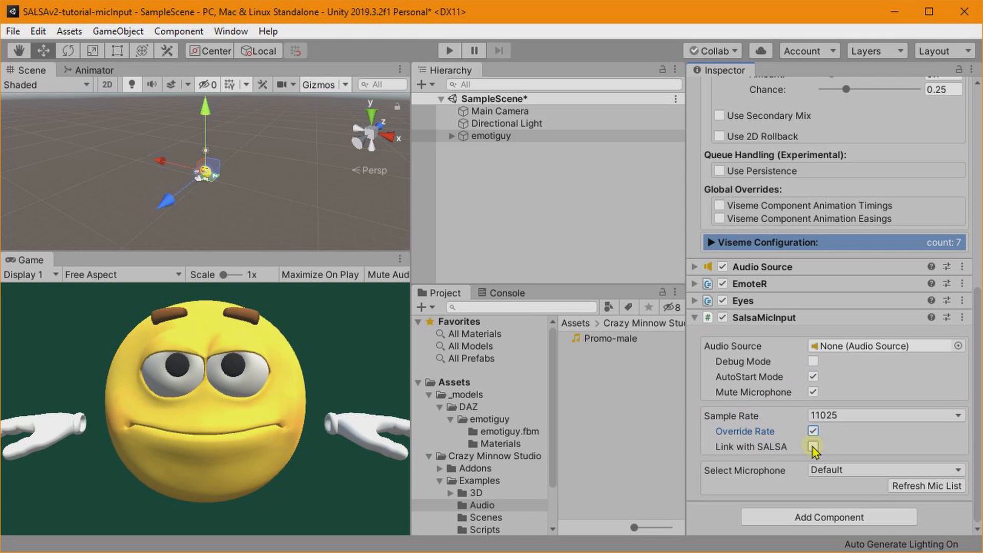
Step: Toggle Link with SALSA off and on to add Salsa Mic Pointer Sync
{"action": "left_click", "coordinate": [813, 446]}
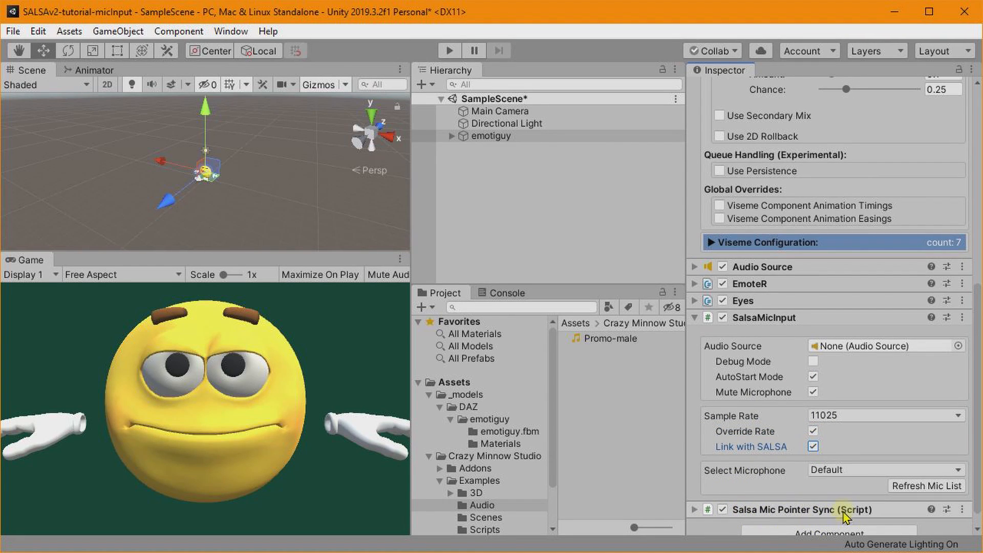
{"action": "mouse_move", "coordinate": [796, 512]}
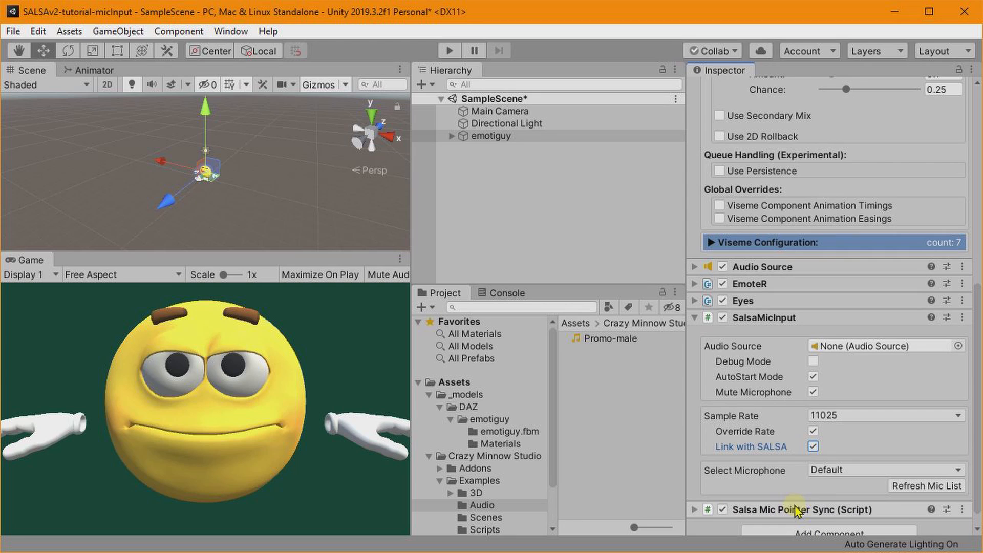
{"action": "mouse_move", "coordinate": [754, 514]}
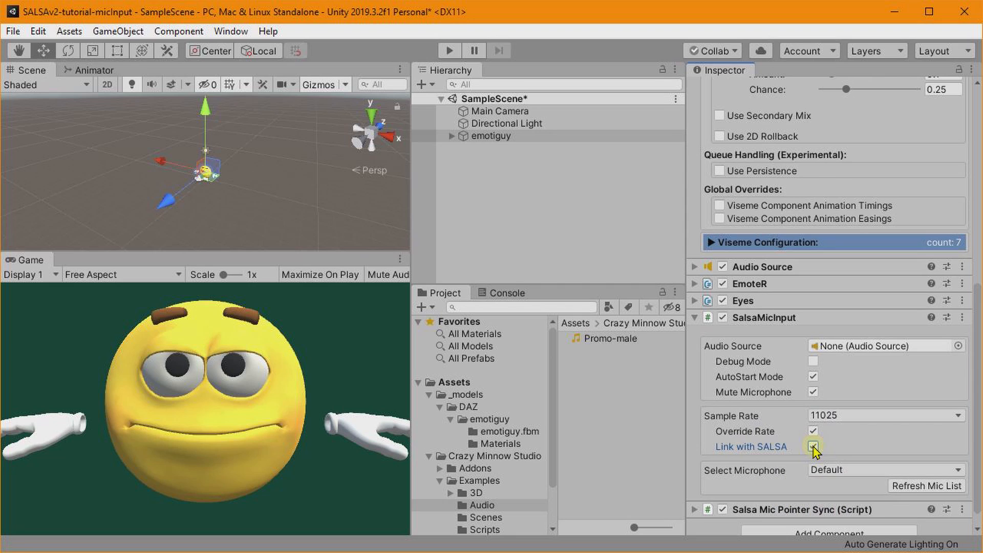
{"action": "left_click", "coordinate": [962, 509]}
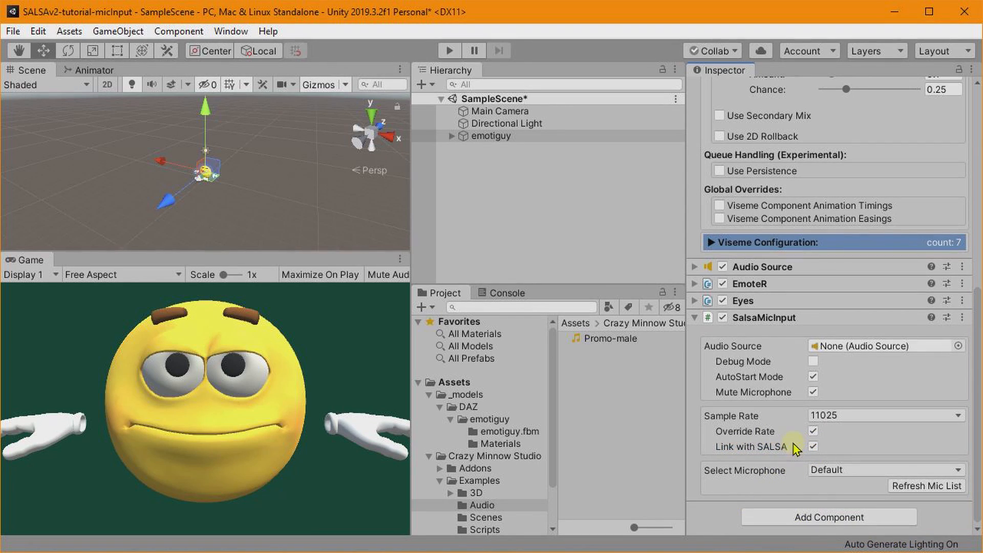
{"action": "left_click", "coordinate": [812, 446]}
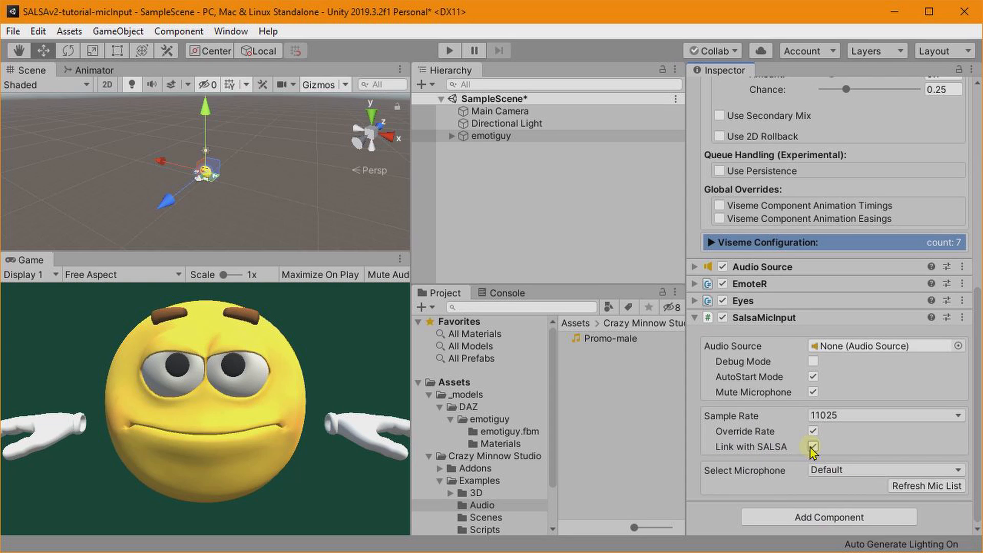
{"action": "left_click", "coordinate": [814, 446]}
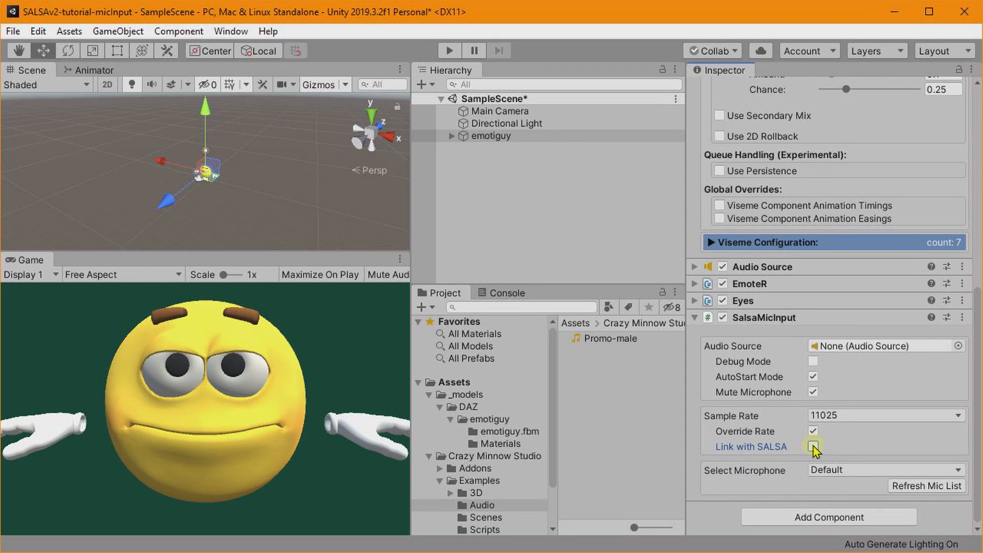
{"action": "left_click", "coordinate": [812, 446]}
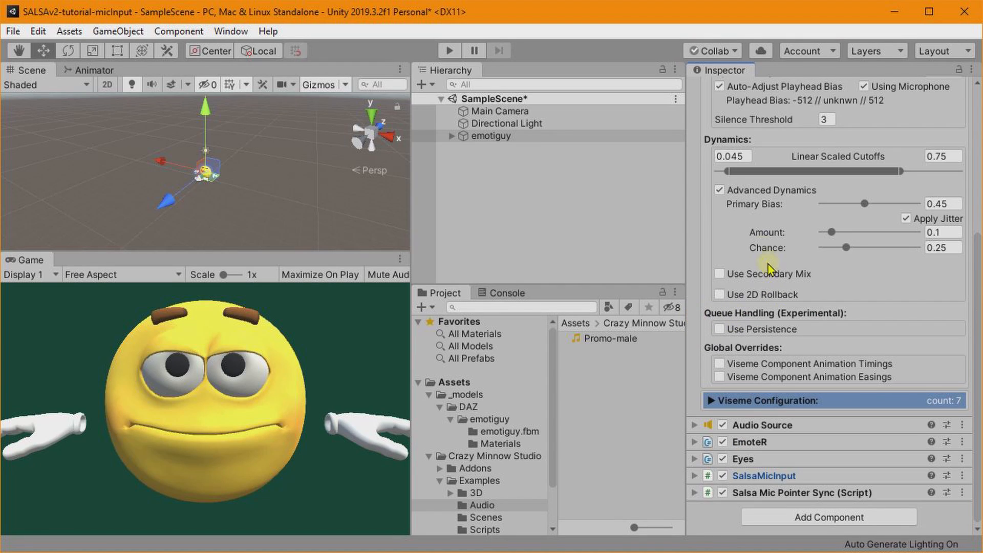
{"action": "mouse_move", "coordinate": [568, 256]}
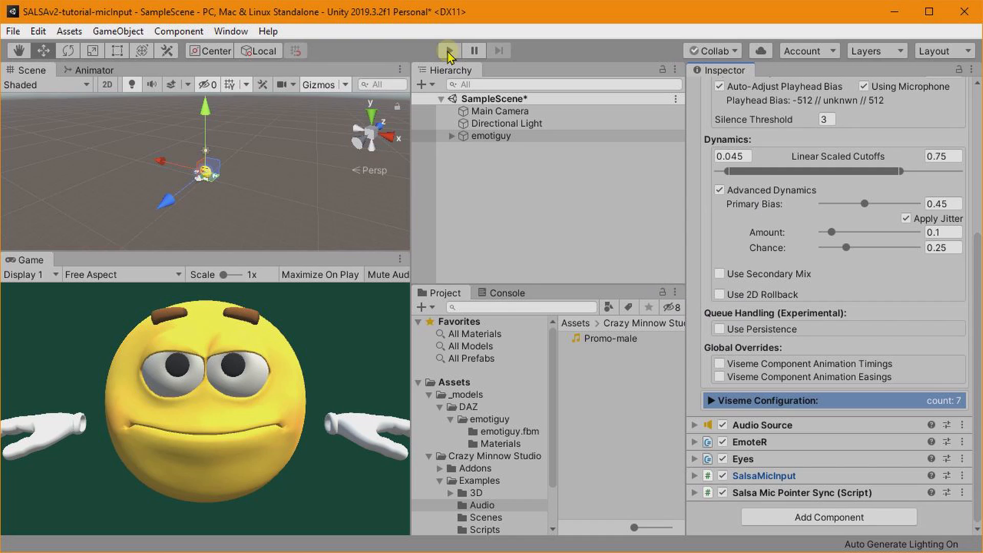
{"action": "left_click", "coordinate": [448, 50]}
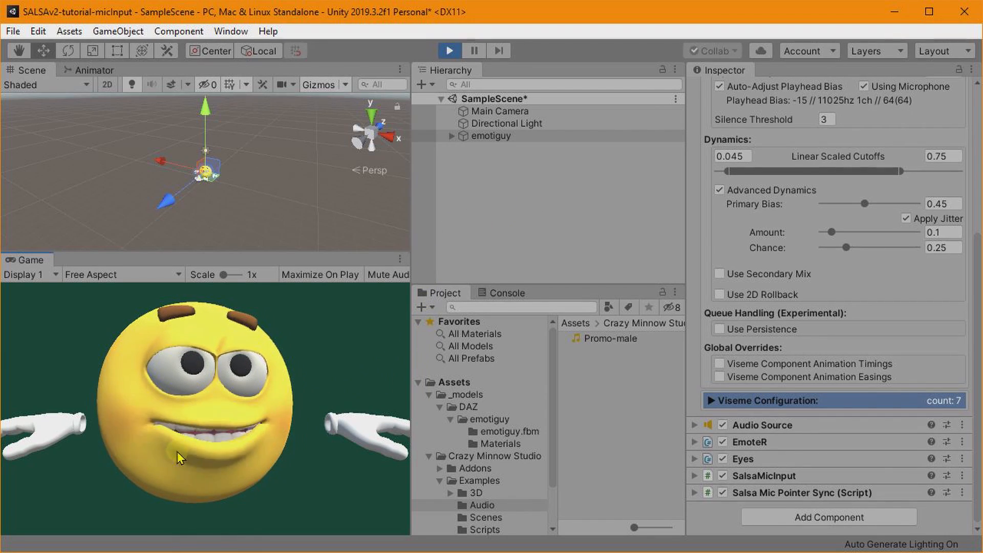
{"action": "left_click", "coordinate": [448, 50]}
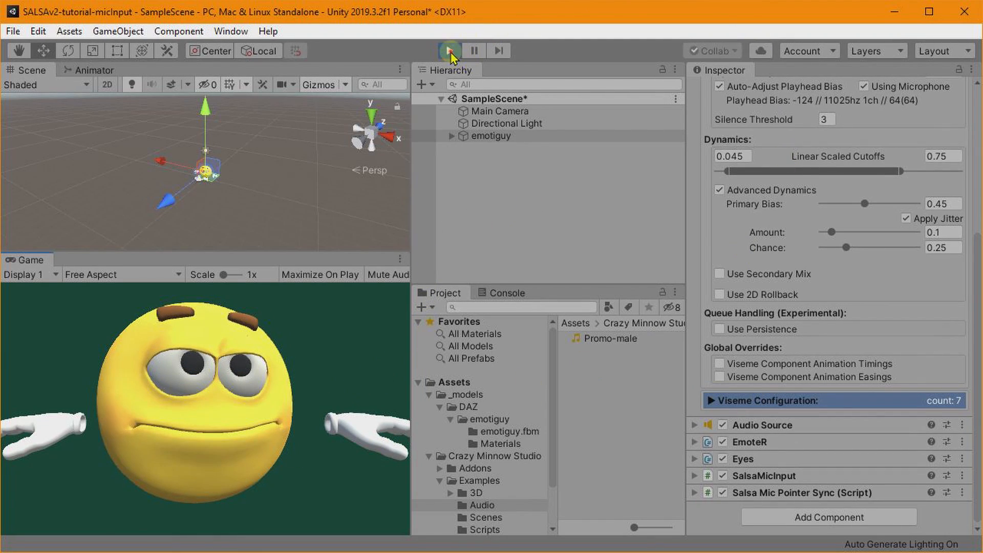
{"action": "left_click", "coordinate": [449, 50]}
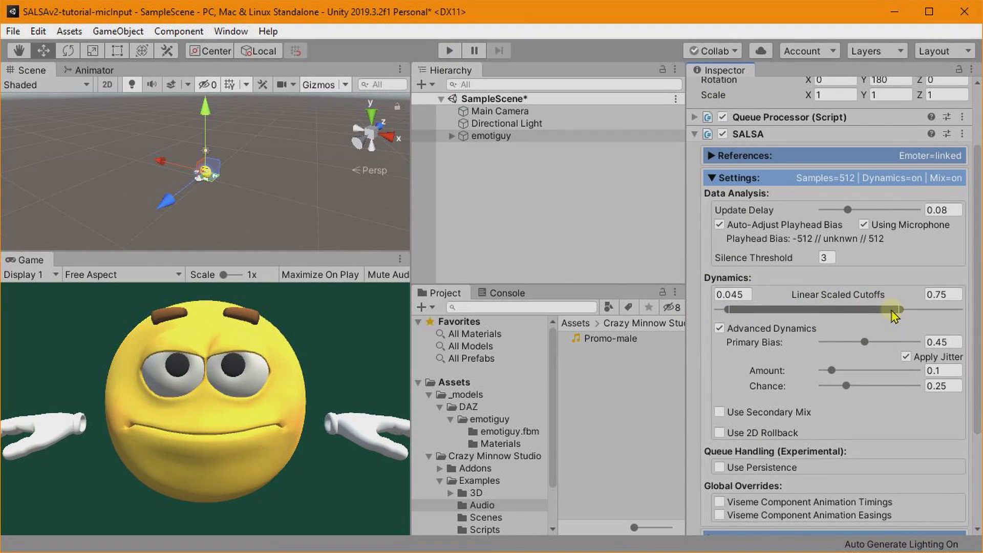
Step: Drag the upper linear scaled cutoff from 0.75 to about 0.47, keeping the lower at 0.045
{"action": "left_click_drag", "start_coordinate": [896, 309], "coordinate": [743, 312]}
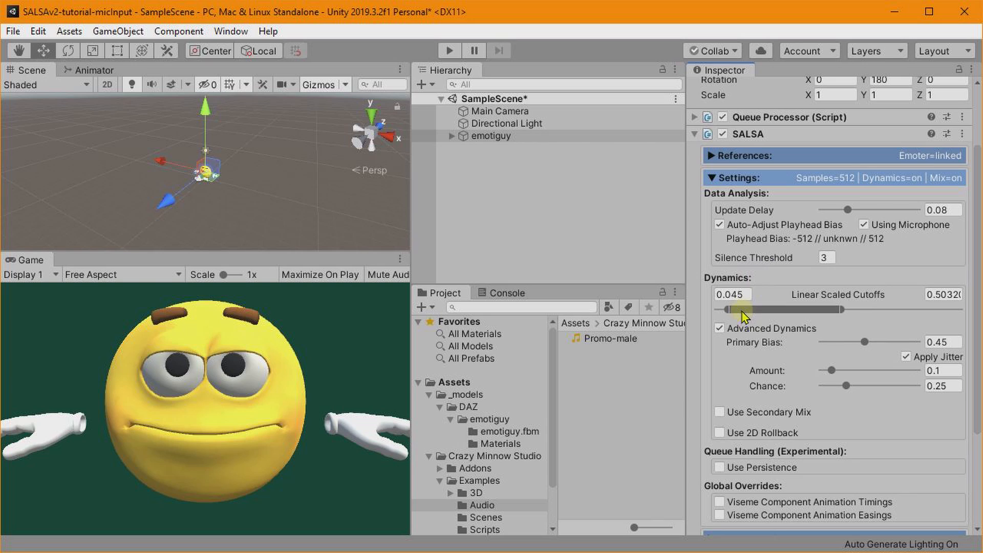
{"action": "left_click_drag", "start_coordinate": [743, 309], "coordinate": [840, 309]}
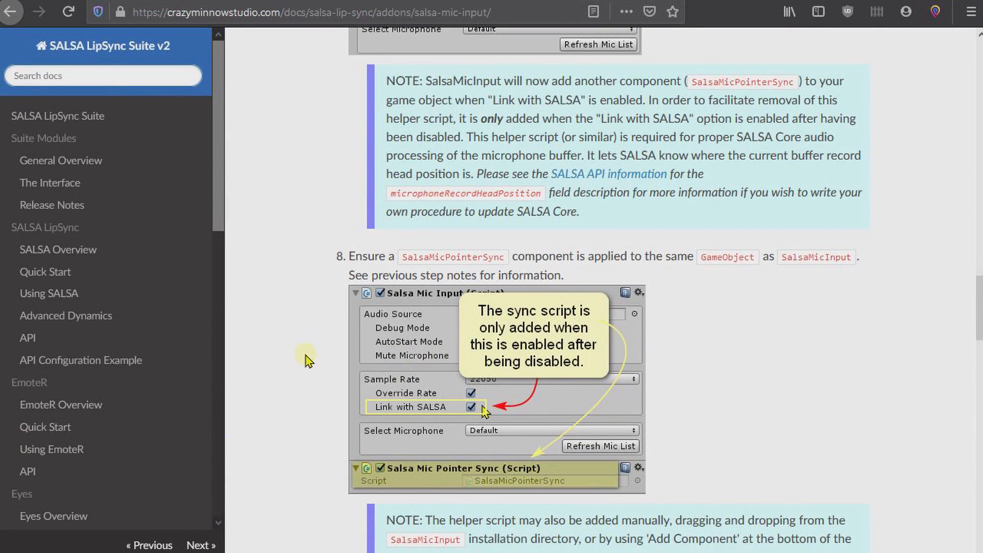
Step: Open the Using SALSA page's Settings Section and scroll to the Dynamics linear scaled cutoffs explanation
{"action": "scroll", "scroll_direction": "down", "scroll_amount": 3}
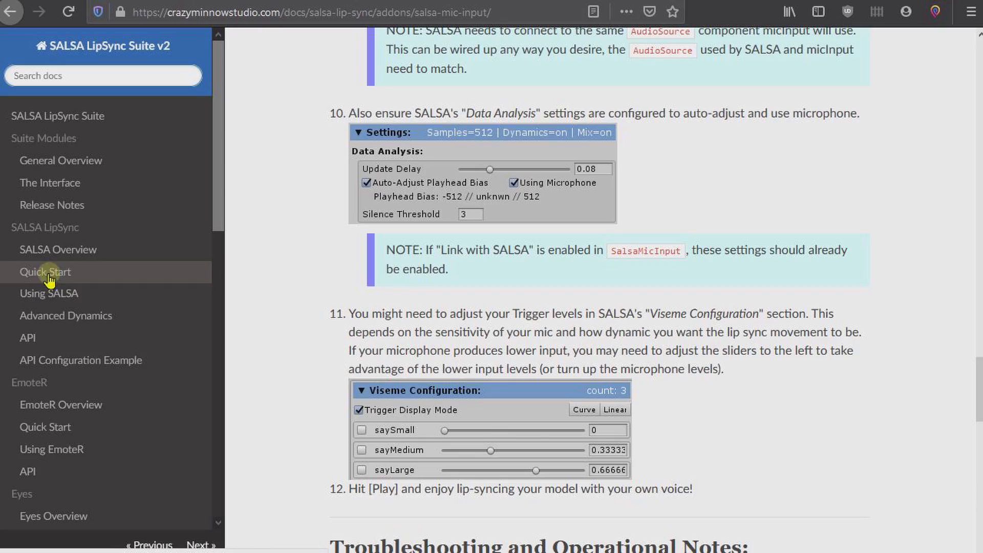
{"action": "left_click", "coordinate": [49, 293]}
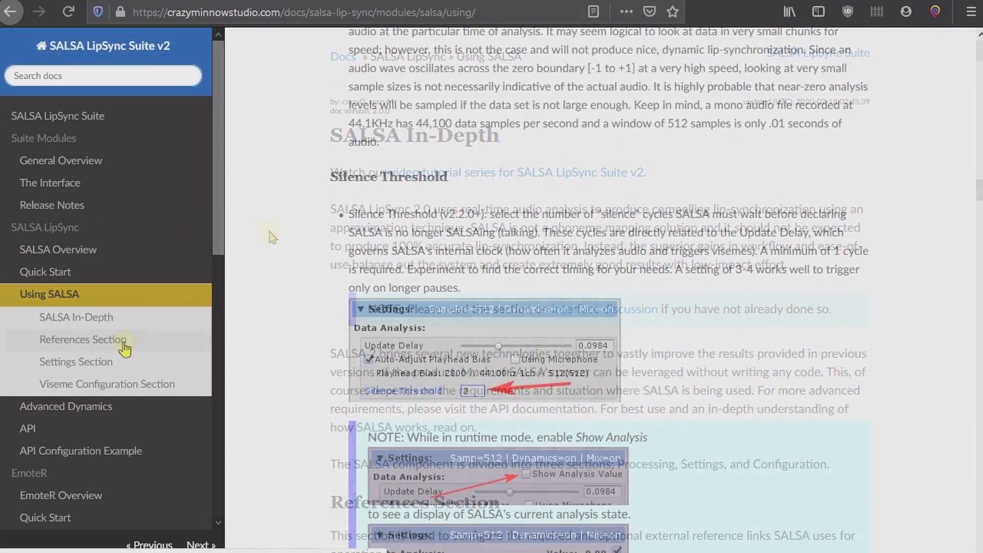
{"action": "left_click", "coordinate": [76, 362]}
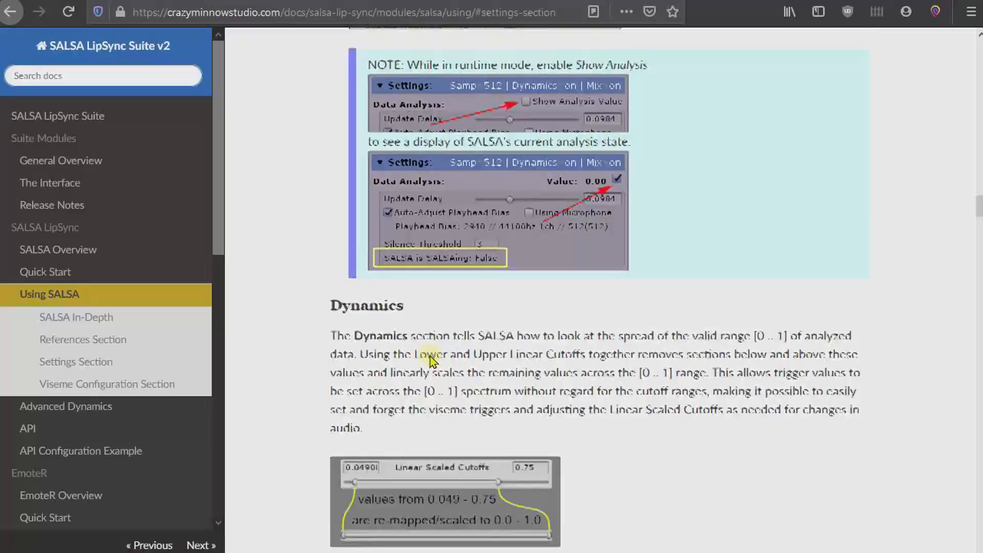
{"action": "scroll", "scroll_direction": "down", "scroll_amount": 3}
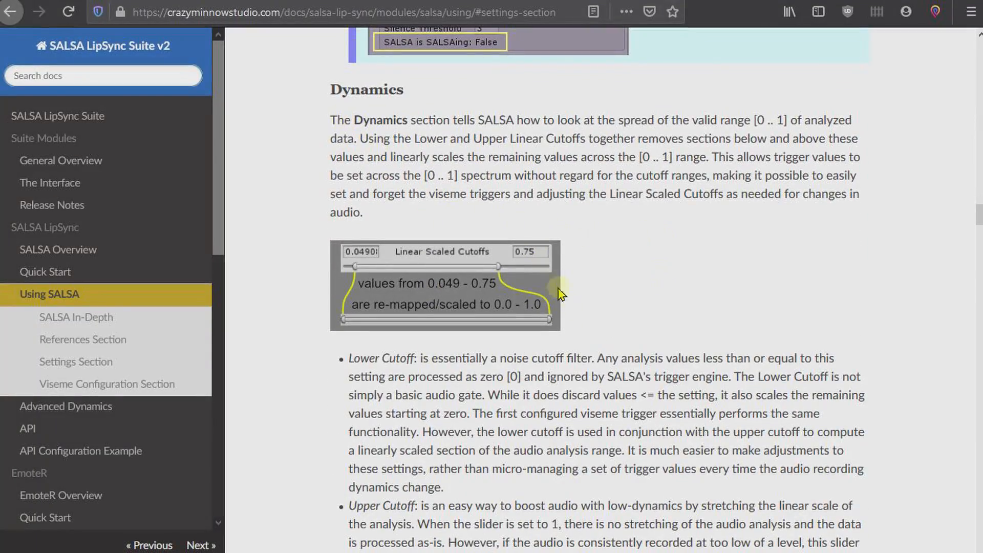
{"action": "scroll", "scroll_direction": "down", "scroll_amount": 3}
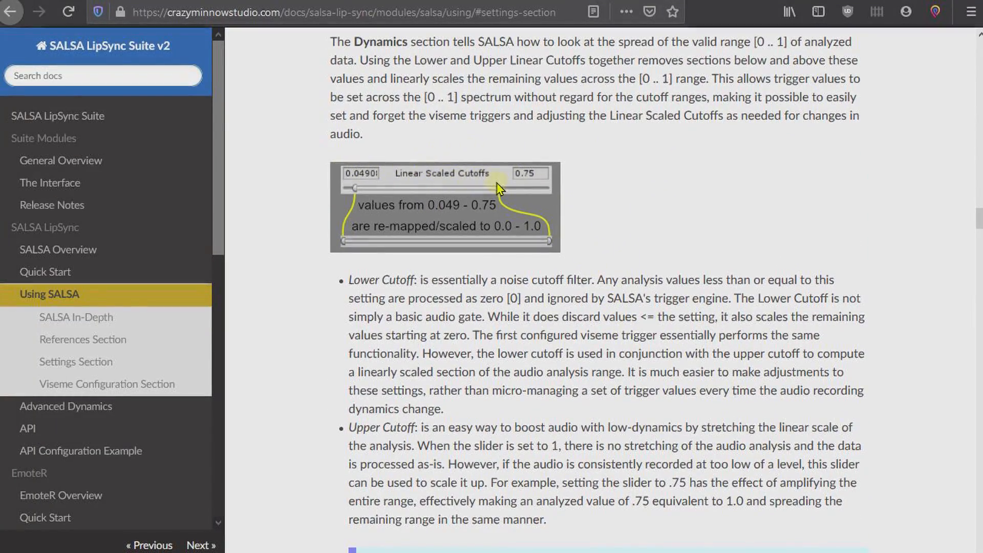
{"action": "mouse_move", "coordinate": [514, 181]}
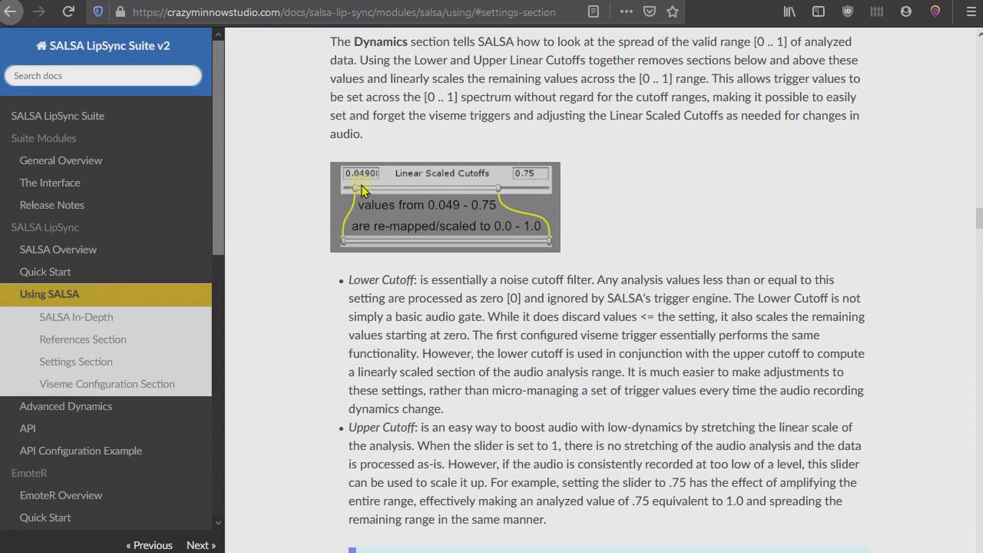
{"action": "mouse_move", "coordinate": [429, 196]}
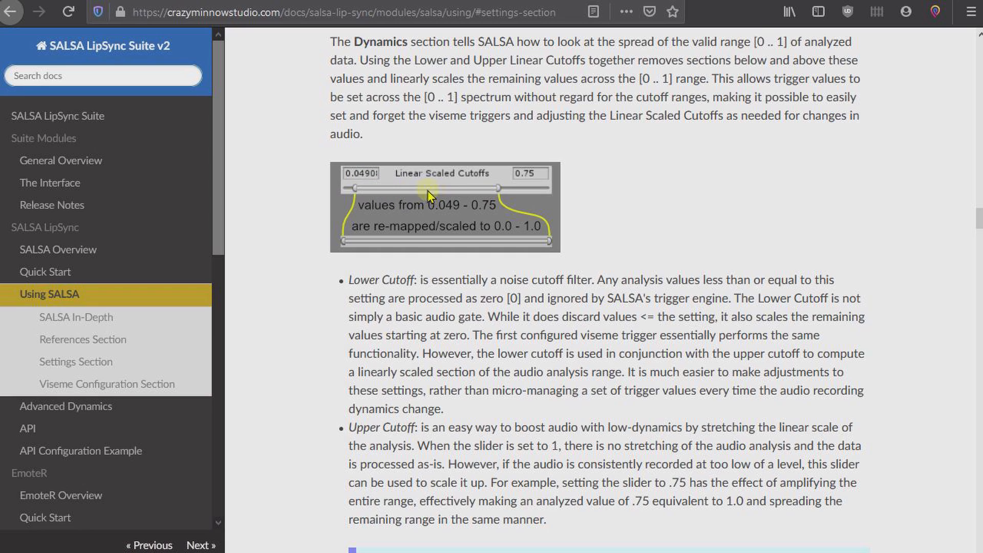
{"action": "mouse_move", "coordinate": [456, 192]}
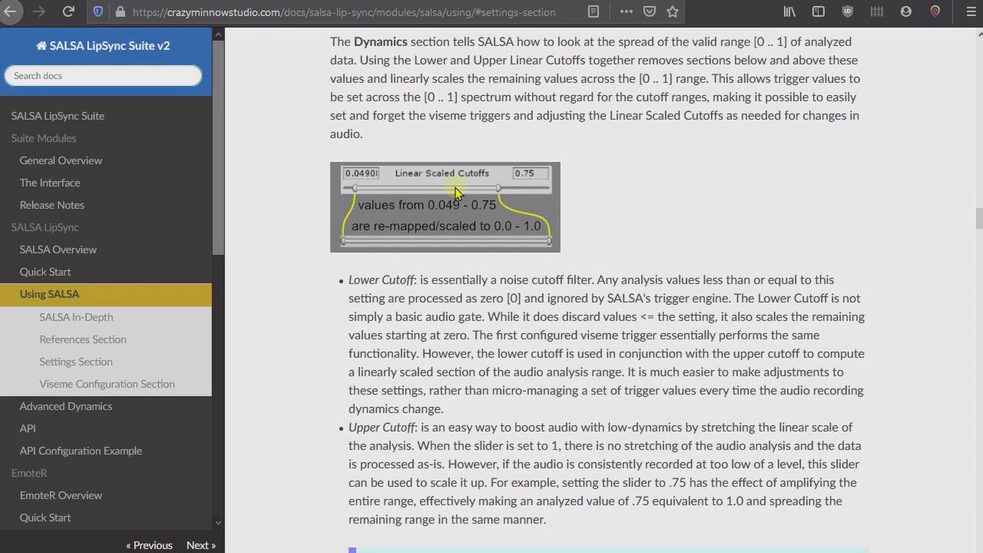
{"action": "mouse_move", "coordinate": [467, 91]}
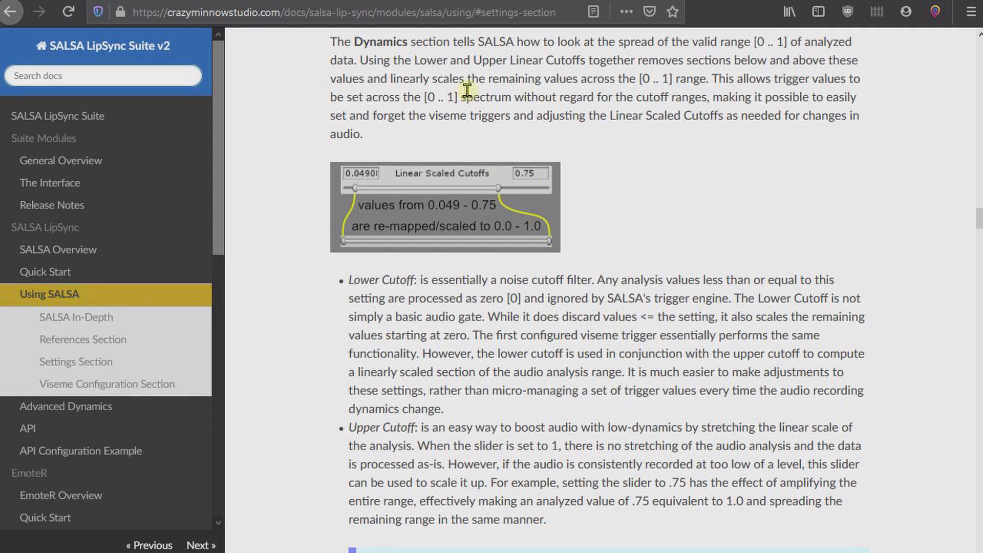
{"action": "mouse_move", "coordinate": [430, 192]}
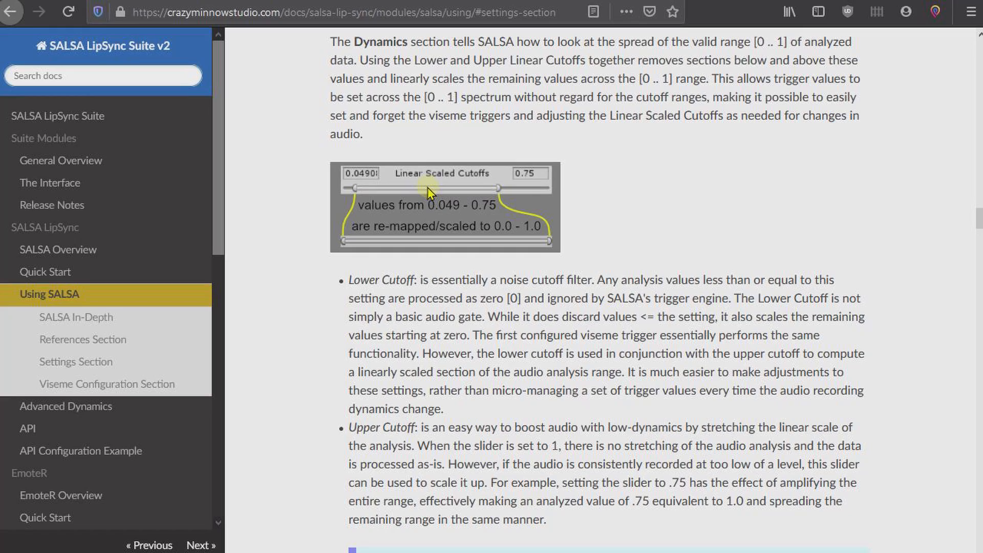
{"action": "mouse_move", "coordinate": [373, 216]}
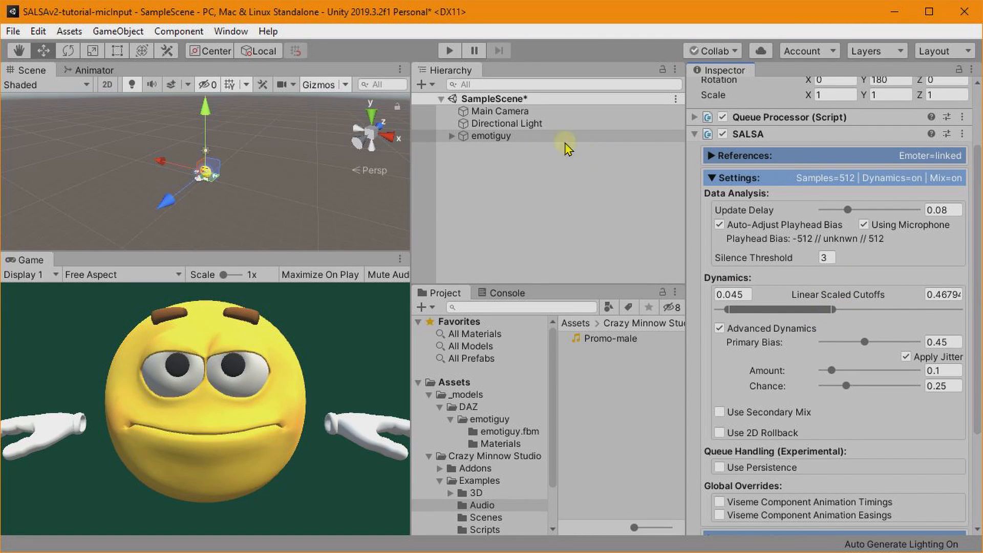
Step: Run and stop the scene to test the new cutoffs
{"action": "left_click", "coordinate": [449, 50]}
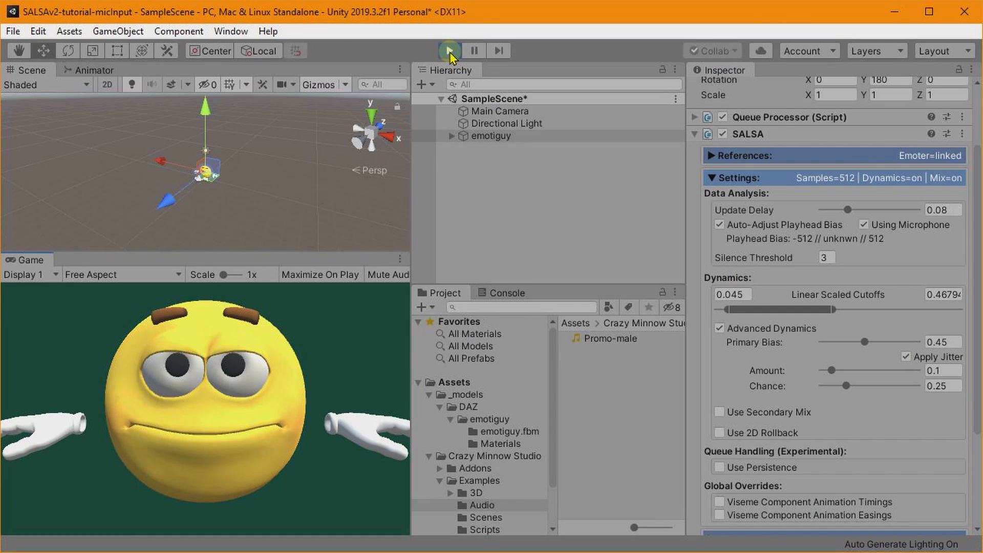
{"action": "left_click", "coordinate": [449, 50]}
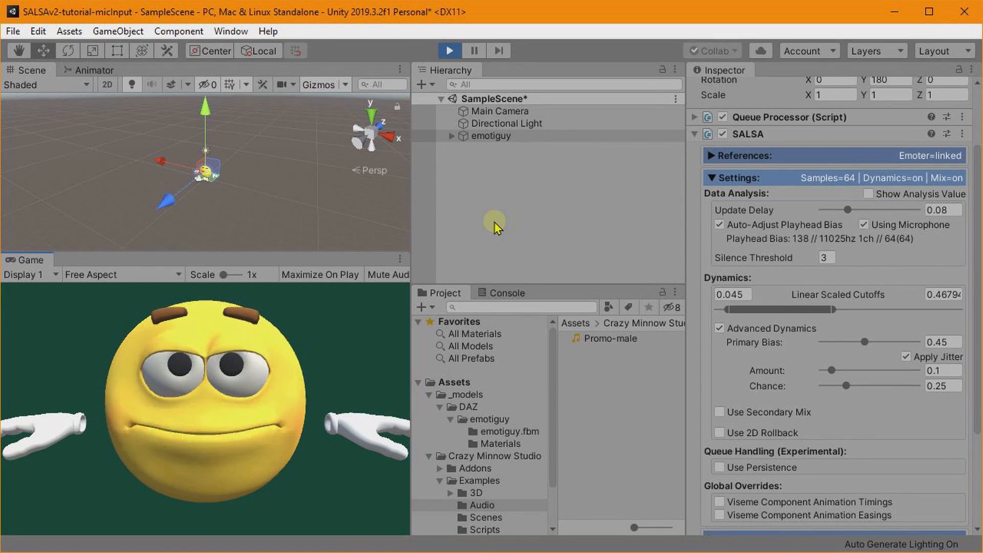
{"action": "left_click", "coordinate": [447, 50]}
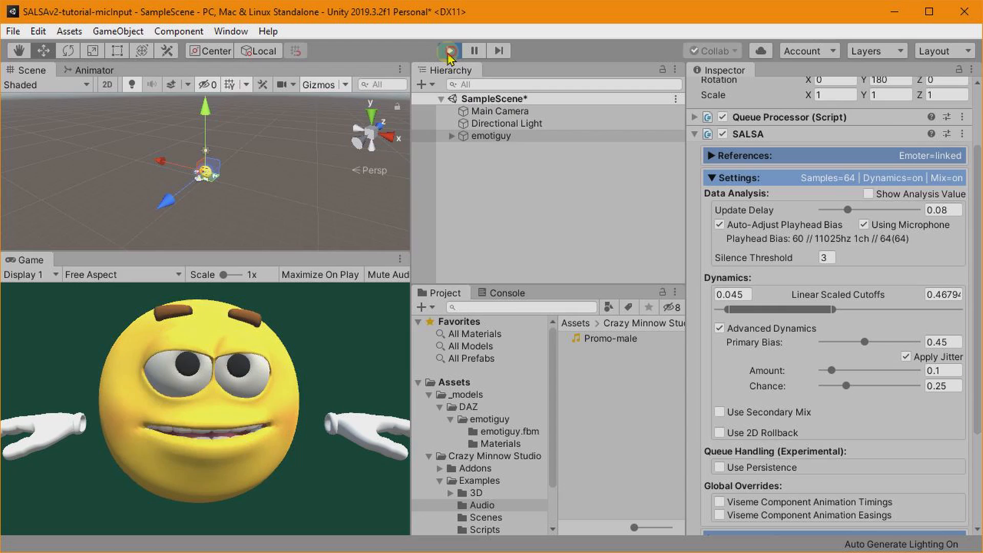
{"action": "left_click", "coordinate": [447, 50]}
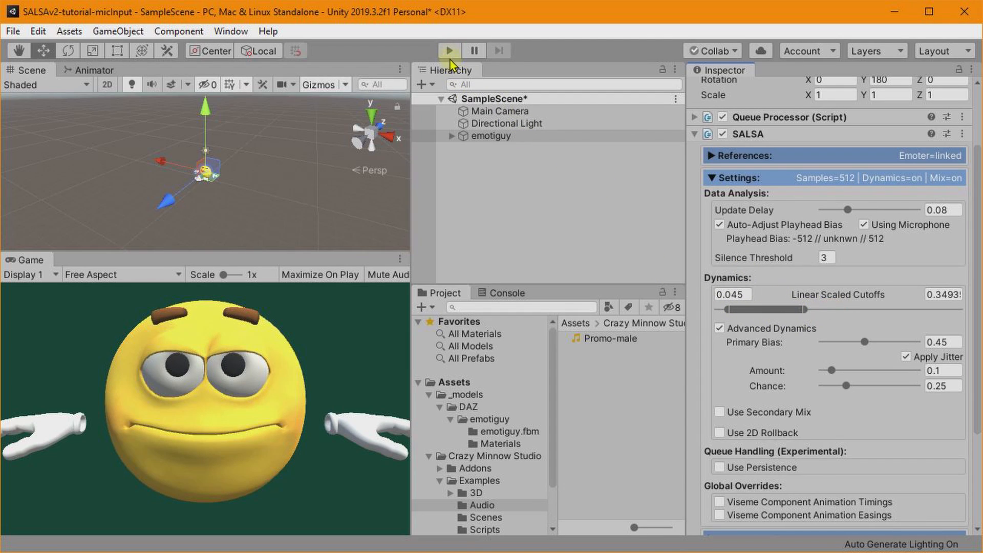
Step: Exit Play mode and enable the Viseme Component Animation Timings global override
{"action": "left_click", "coordinate": [448, 50]}
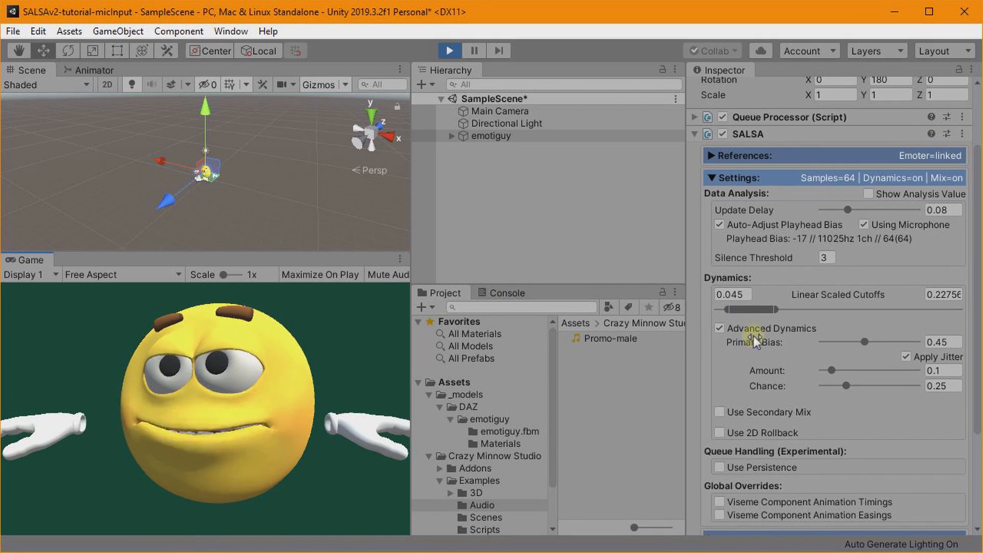
{"action": "left_click", "coordinate": [449, 50]}
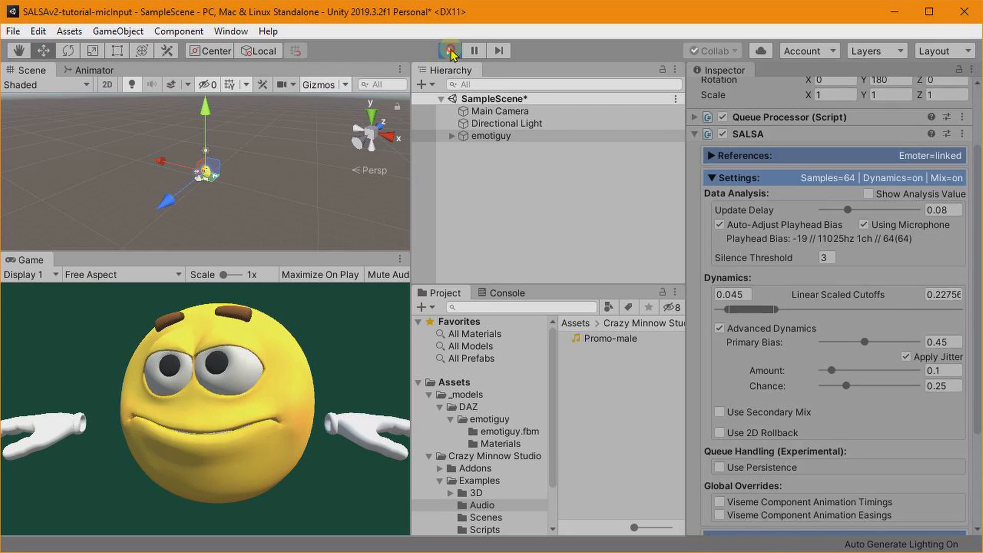
{"action": "left_click", "coordinate": [449, 50]}
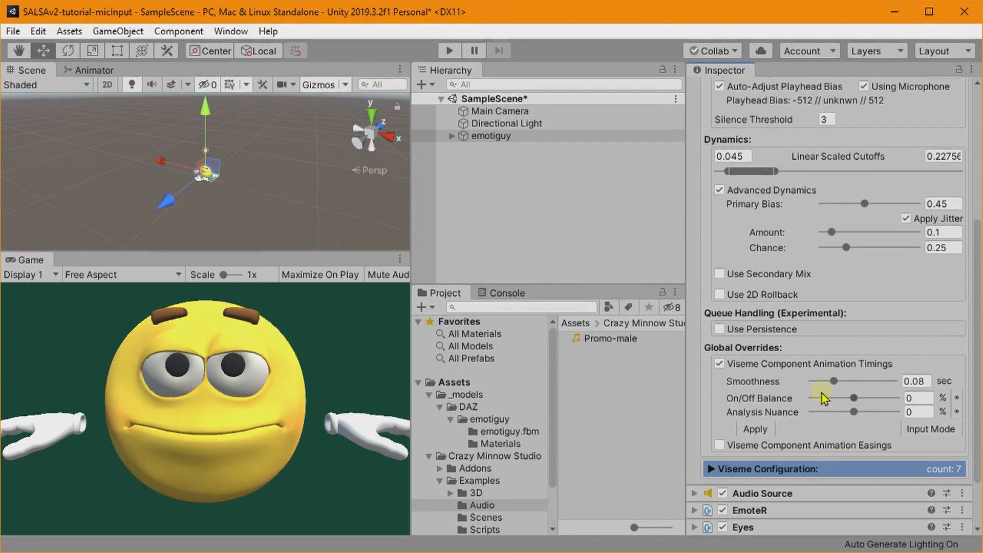
Step: Set the global viseme timing Smoothness to 0.114 s and On/Off Balance to -17
{"action": "left_click_drag", "start_coordinate": [834, 381], "coordinate": [848, 381]}
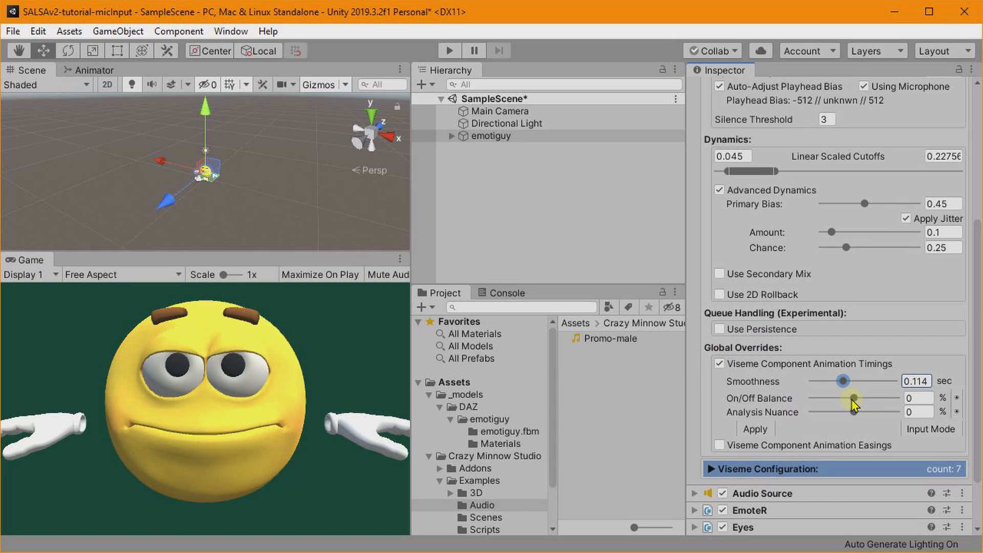
{"action": "left_click_drag", "start_coordinate": [865, 397], "coordinate": [846, 397]}
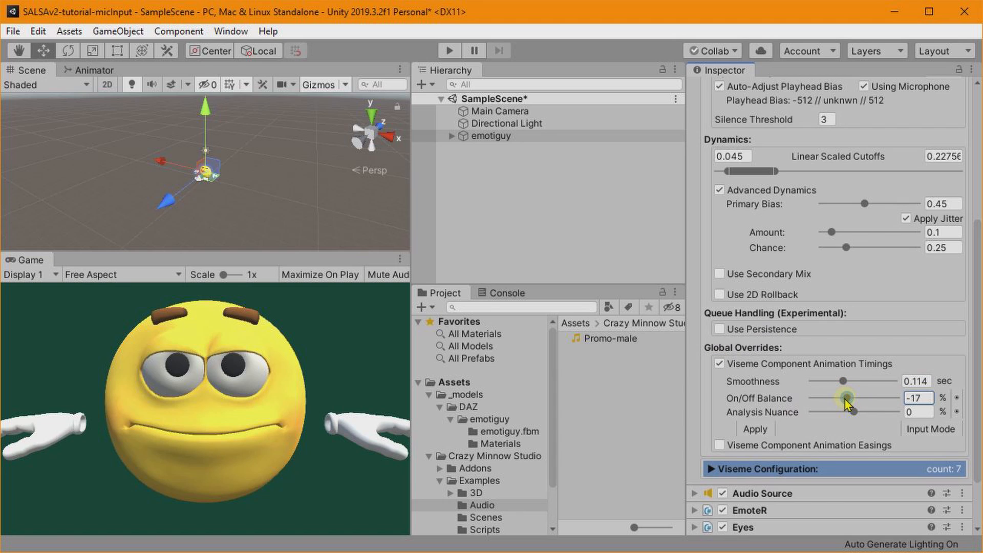
{"action": "left_click_drag", "start_coordinate": [875, 411], "coordinate": [840, 411]}
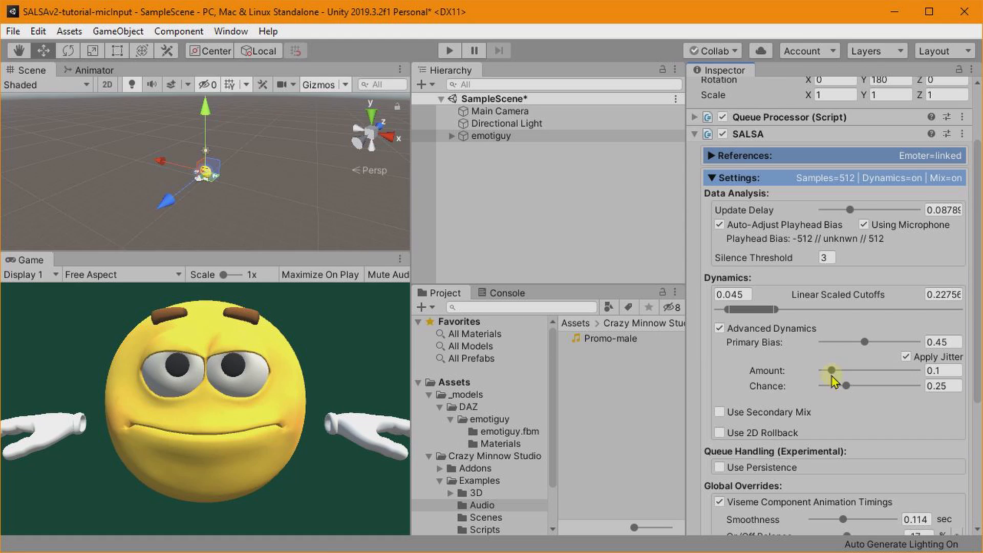
{"action": "scroll", "scroll_direction": "down", "scroll_amount": 3}
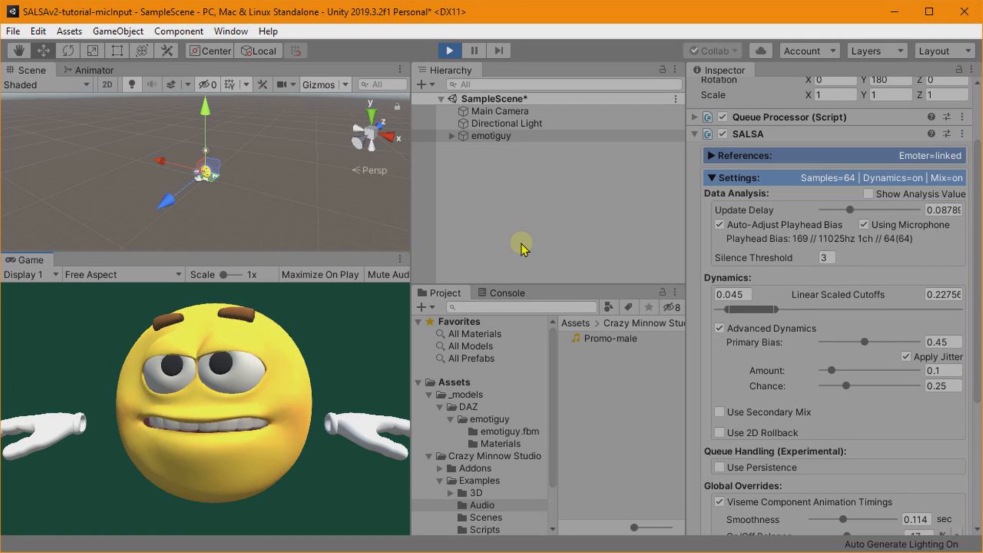
Step: Run the scene to watch emotiguy lip-sync to the microphone, then exit Play mode
{"action": "left_click", "coordinate": [448, 51]}
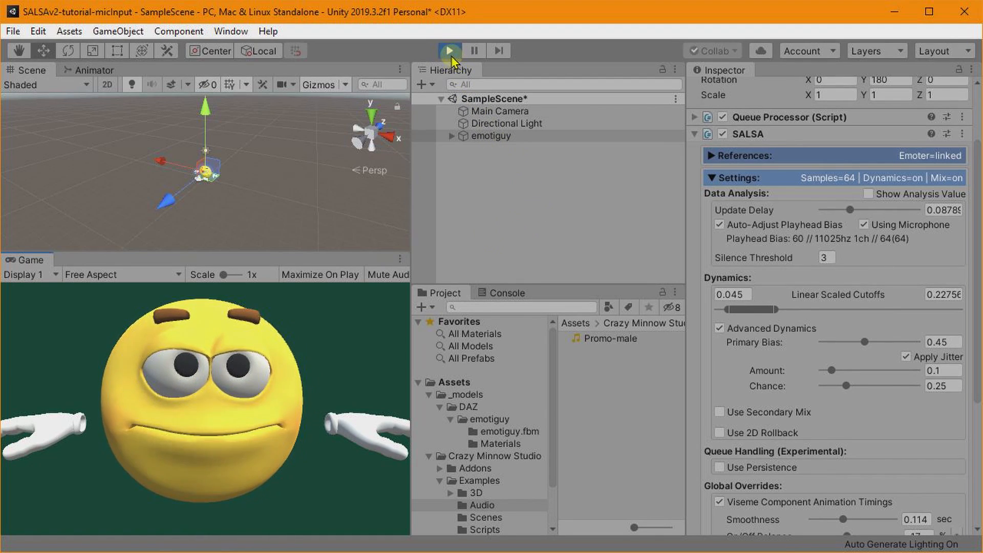
{"action": "left_click", "coordinate": [448, 50]}
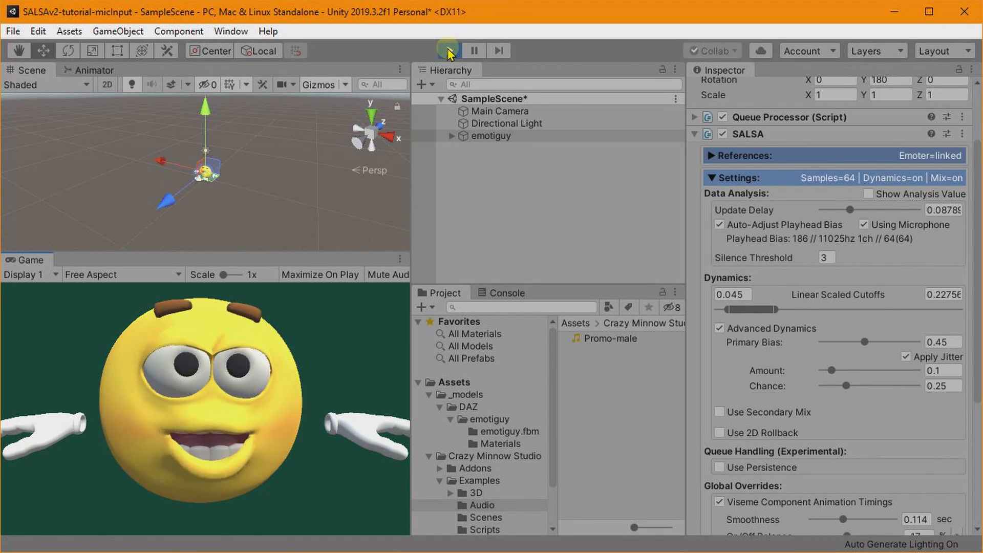
{"action": "left_click", "coordinate": [446, 50]}
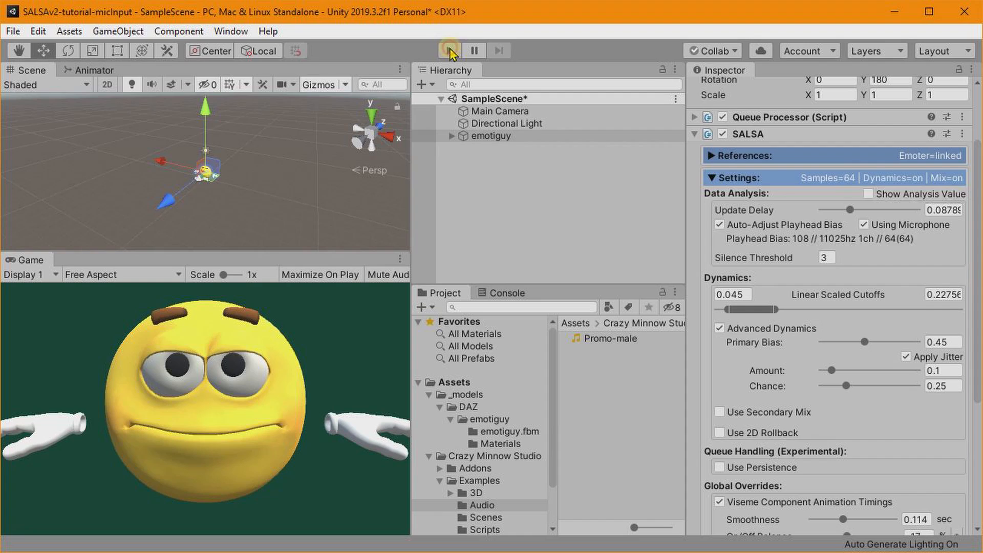
{"action": "left_click", "coordinate": [448, 50]}
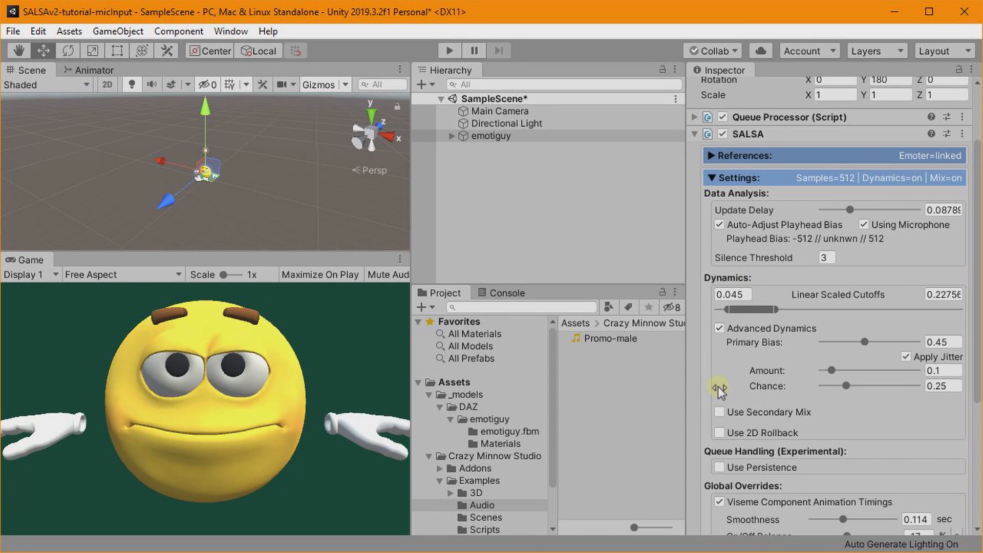
{"action": "mouse_move", "coordinate": [649, 410]}
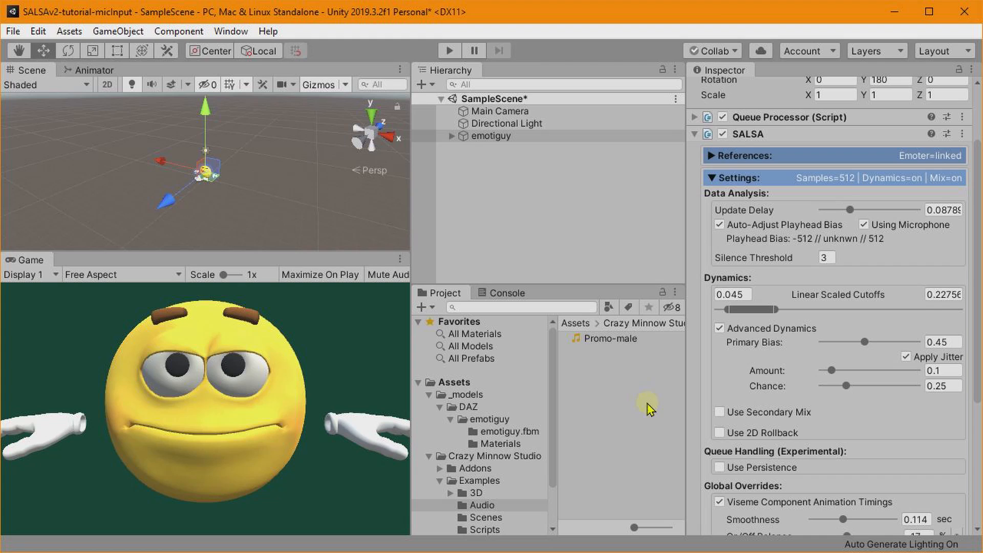
{"action": "mouse_move", "coordinate": [719, 357]}
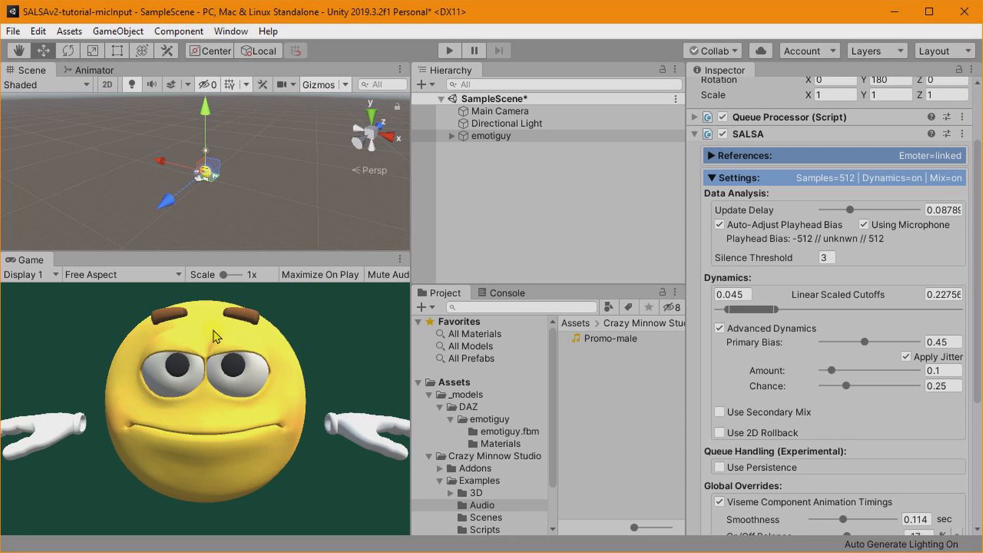
{"action": "mouse_move", "coordinate": [542, 415]}
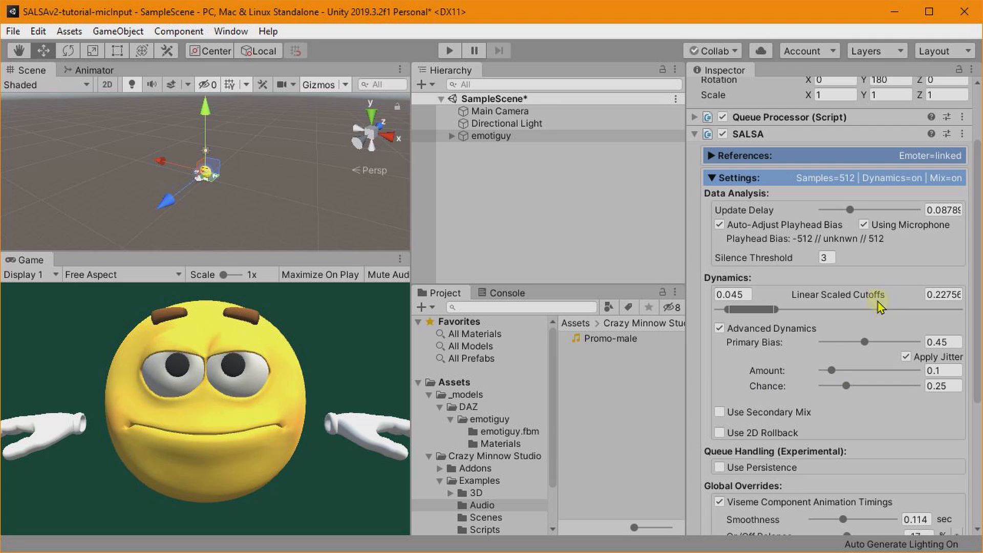
{"action": "mouse_move", "coordinate": [703, 444]}
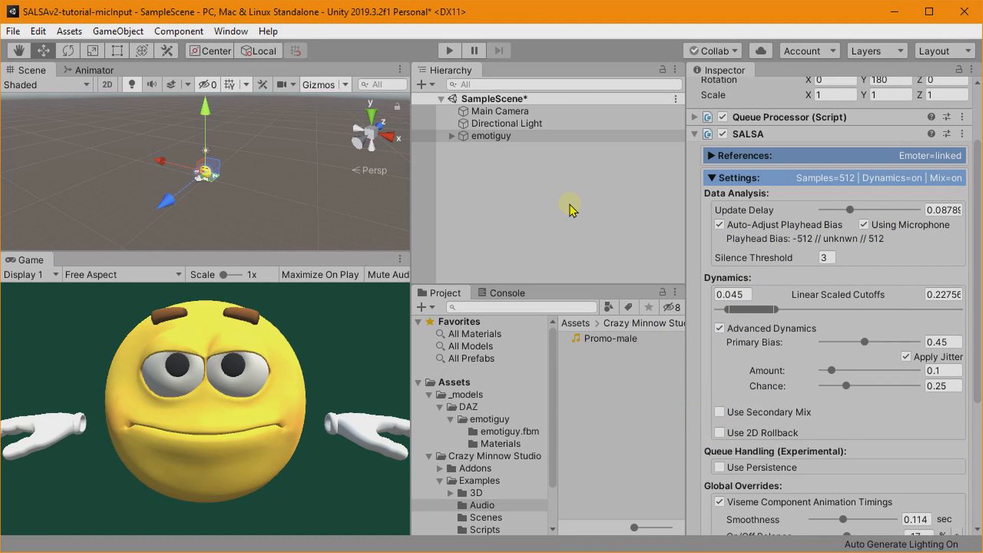
{"action": "mouse_move", "coordinate": [765, 382]}
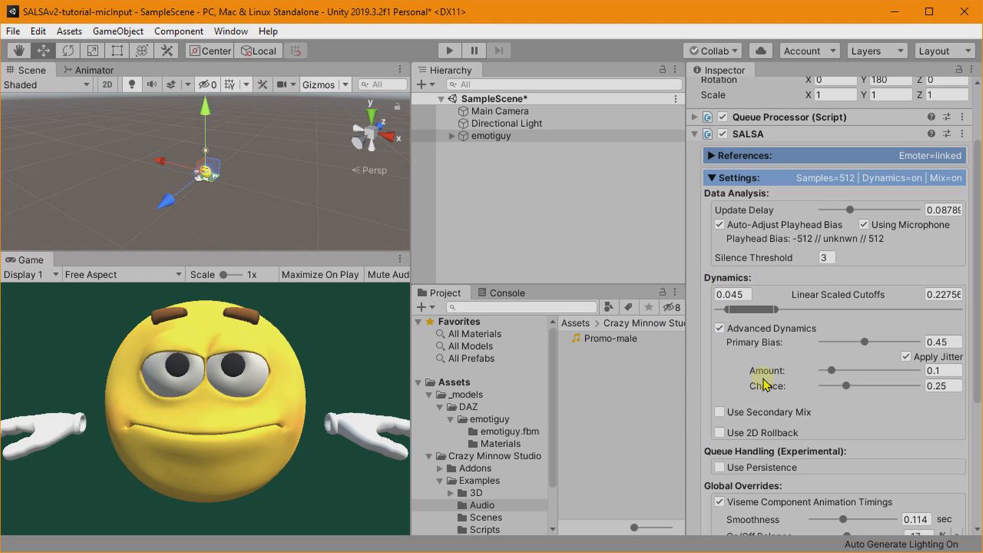
{"action": "mouse_move", "coordinate": [643, 257]}
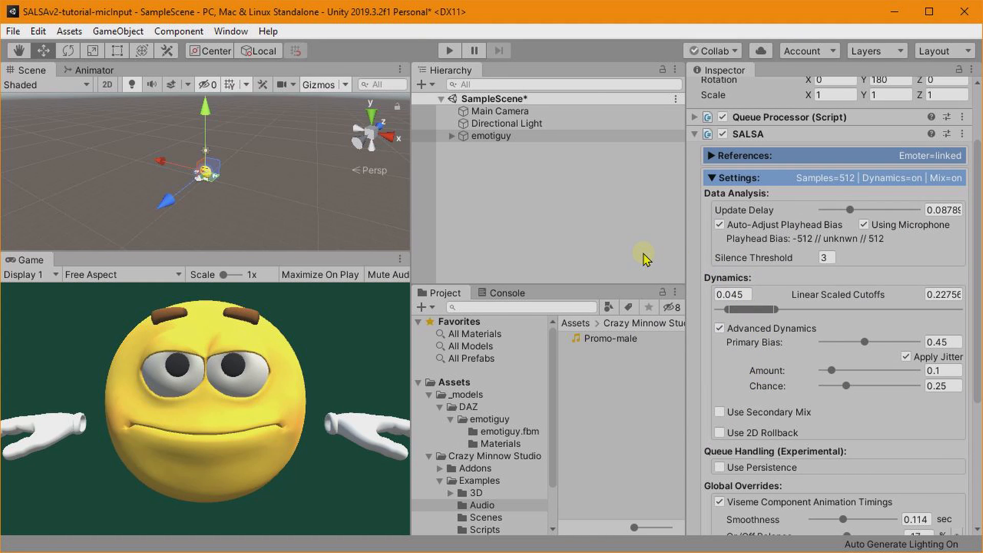
{"action": "mouse_move", "coordinate": [739, 380]}
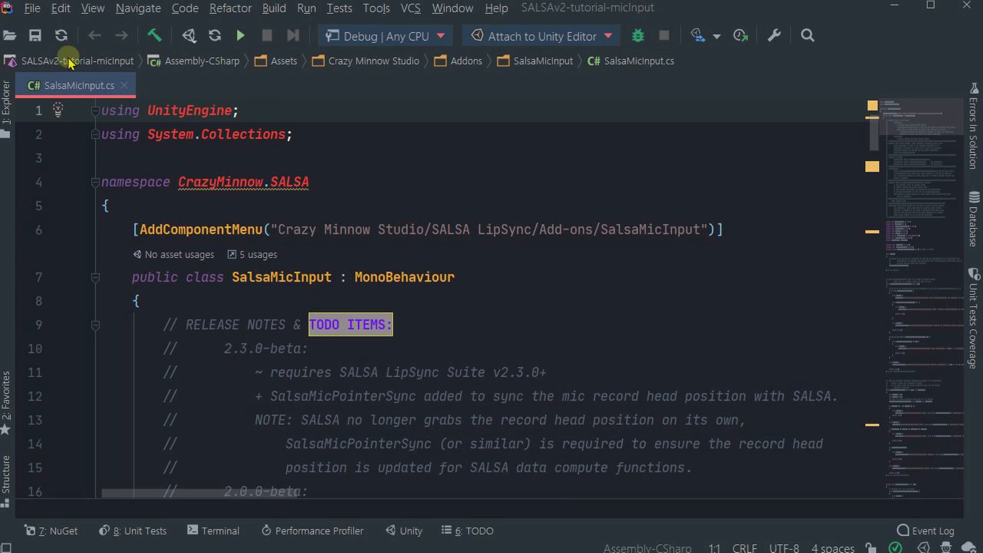
Step: Scroll SalsaMicInput.cs notes and jump to the StartMicrophone method via Structure
{"action": "scroll", "scroll_direction": "down", "scroll_amount": 3}
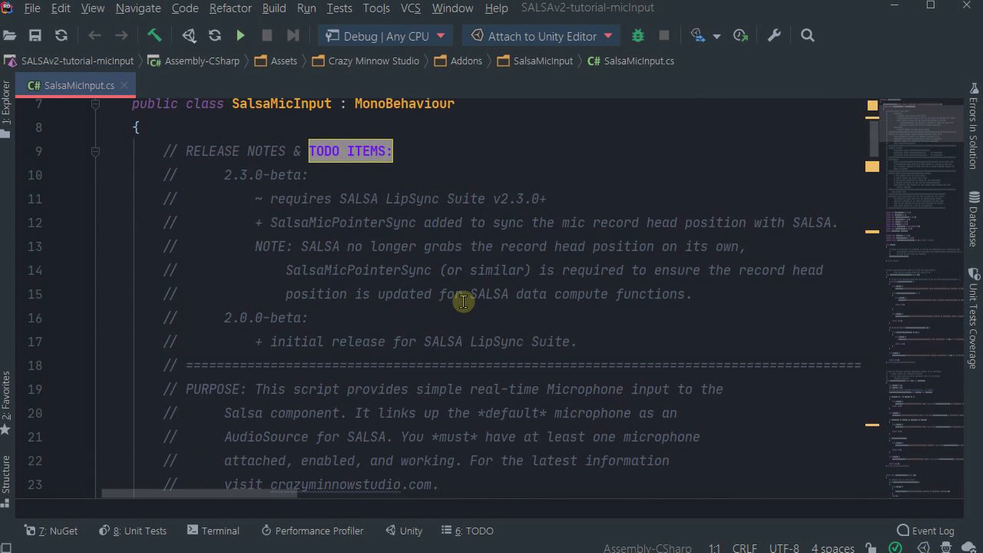
{"action": "scroll", "scroll_direction": "down", "scroll_amount": 3}
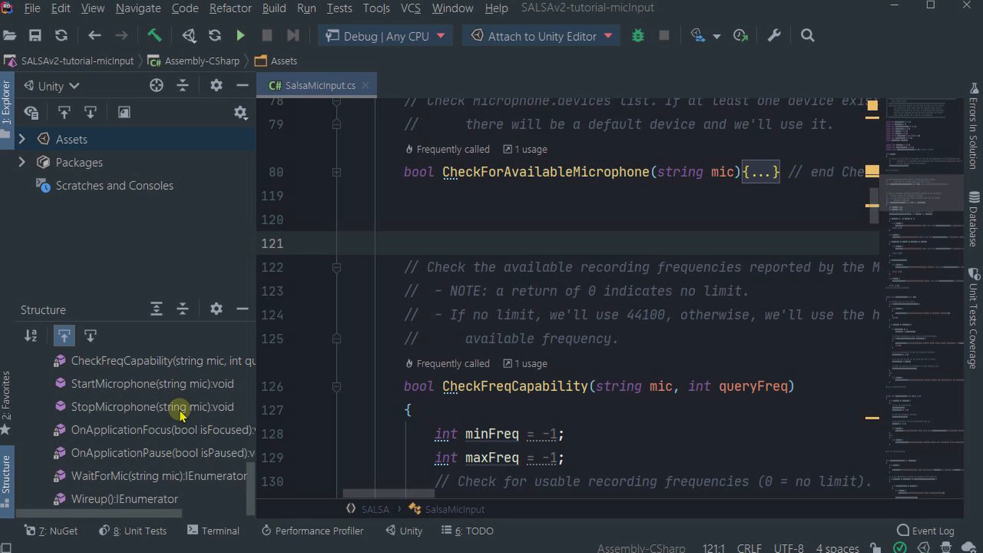
{"action": "left_click", "coordinate": [146, 383]}
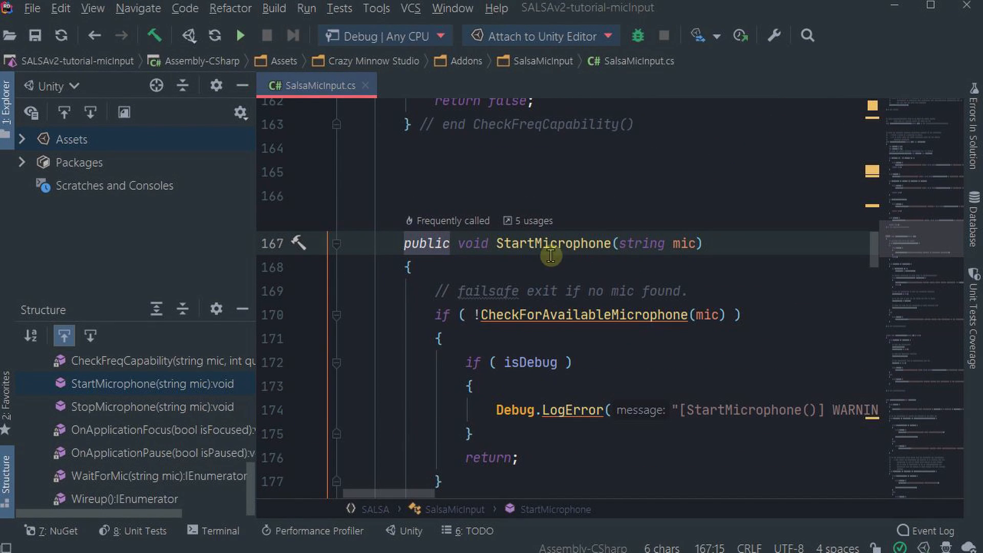
{"action": "mouse_move", "coordinate": [678, 249]}
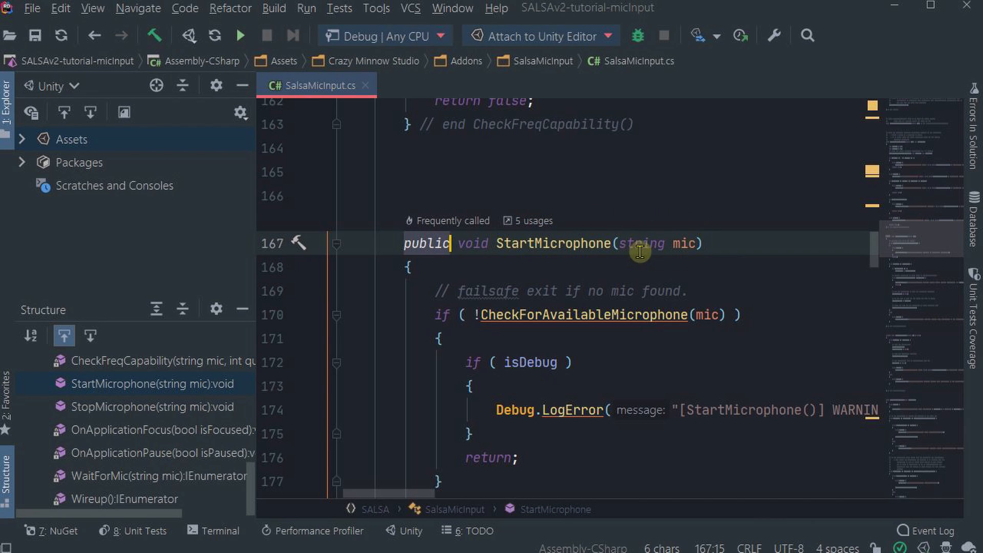
{"action": "mouse_move", "coordinate": [662, 430]}
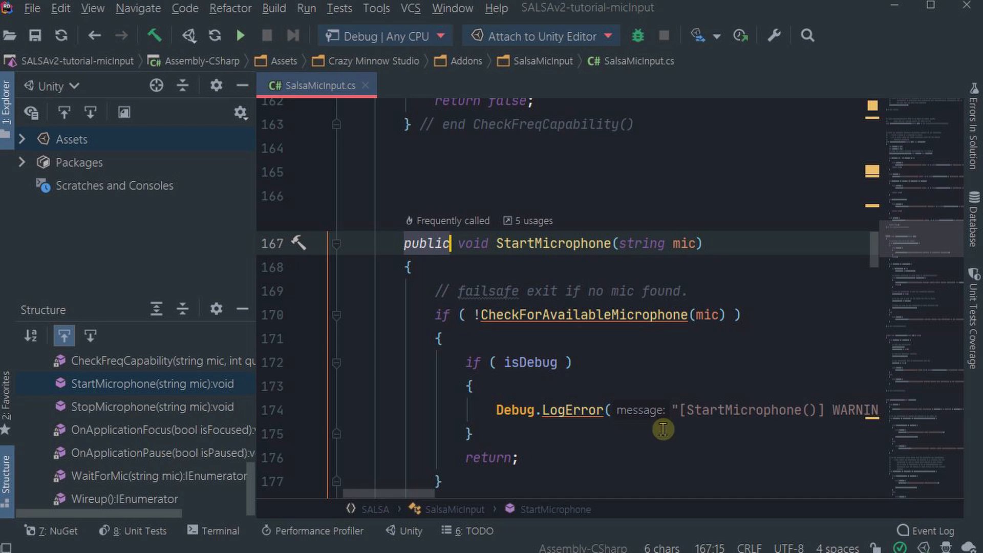
{"action": "mouse_move", "coordinate": [648, 371]}
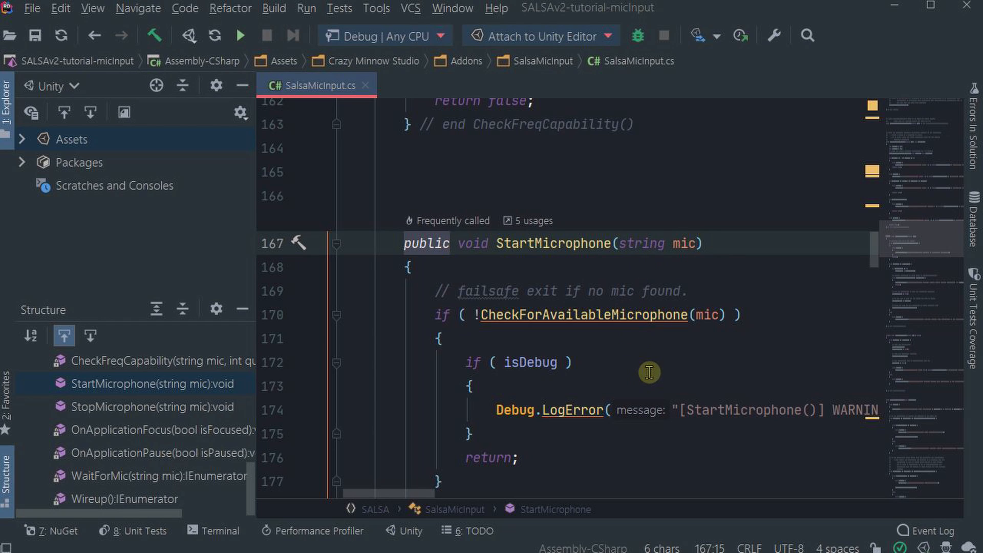
Step: Jump to the StopMicrophone method and scroll through it and OnApplicationFocus
{"action": "scroll", "scroll_direction": "down", "scroll_amount": 3}
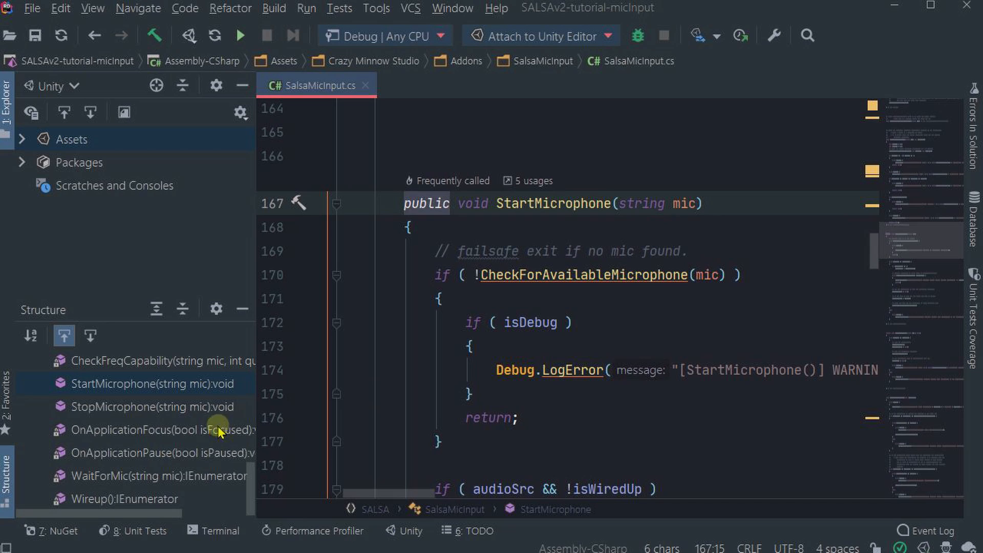
{"action": "left_click", "coordinate": [145, 405]}
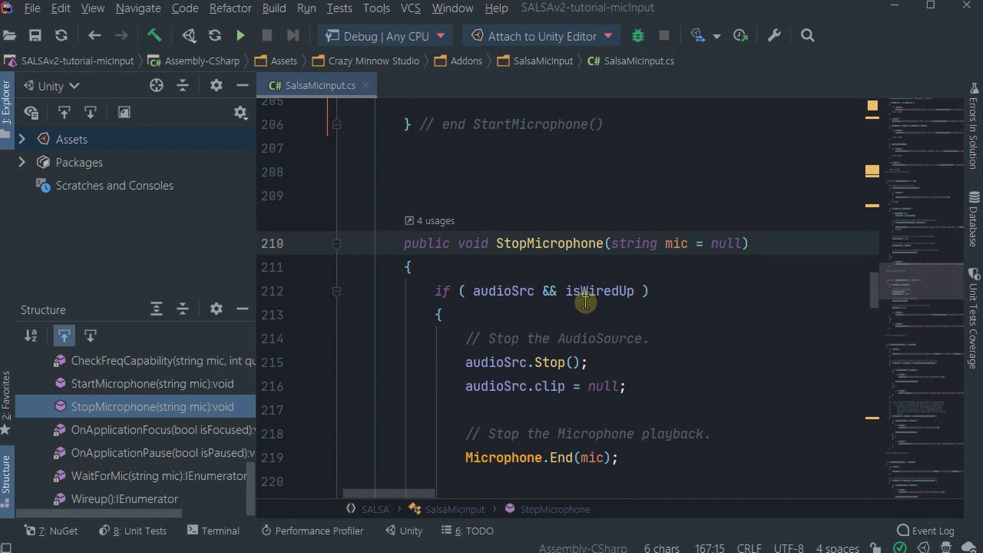
{"action": "mouse_move", "coordinate": [606, 324]}
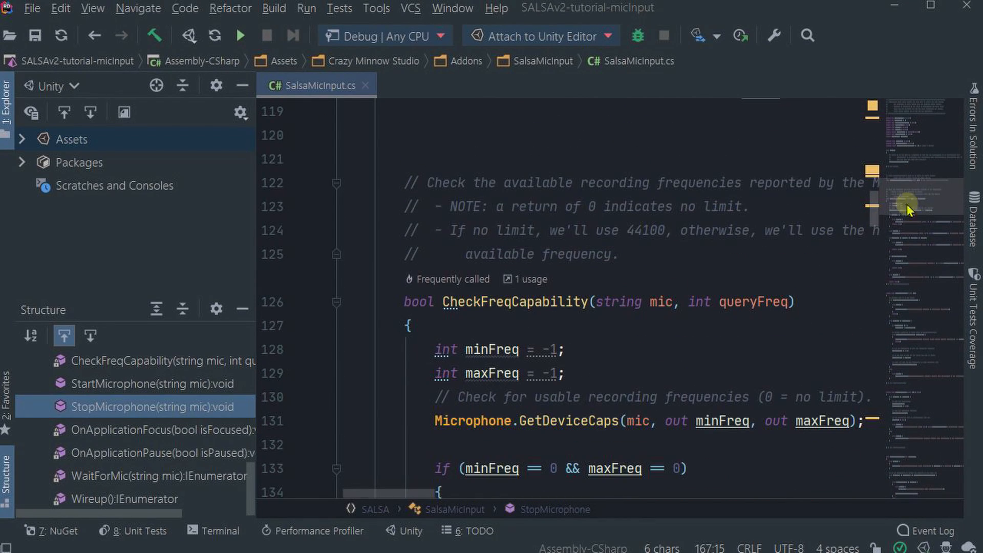
{"action": "mouse_move", "coordinate": [886, 251]}
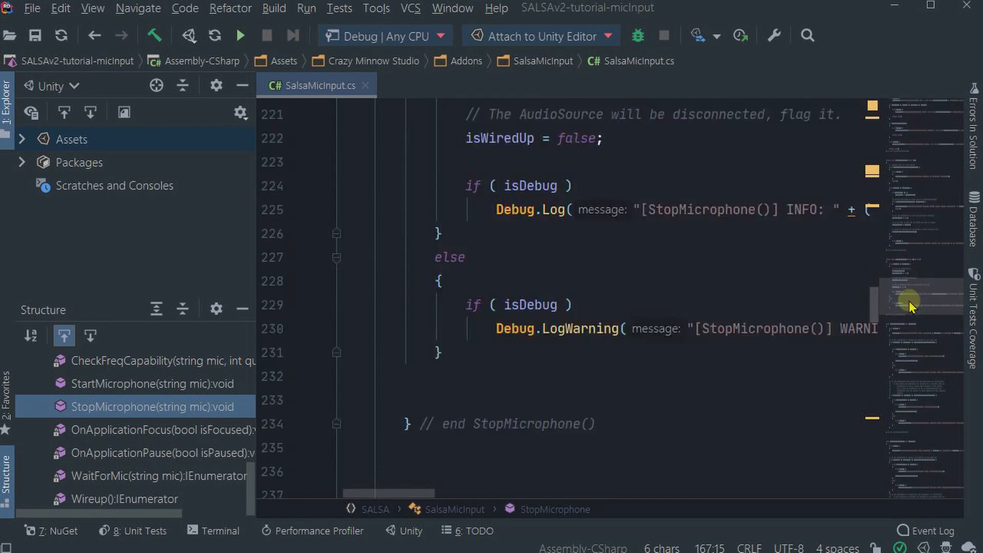
{"action": "scroll", "scroll_direction": "down", "scroll_amount": 3}
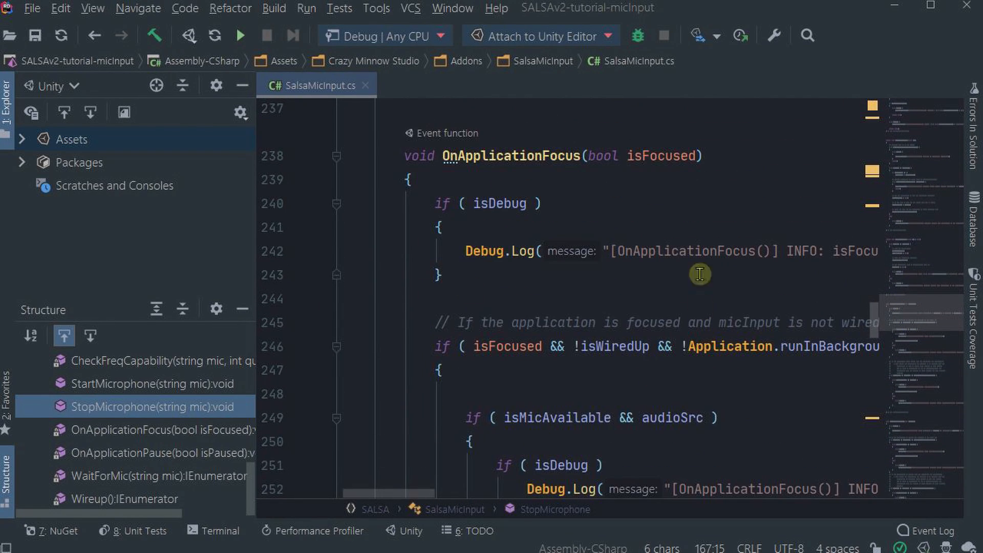